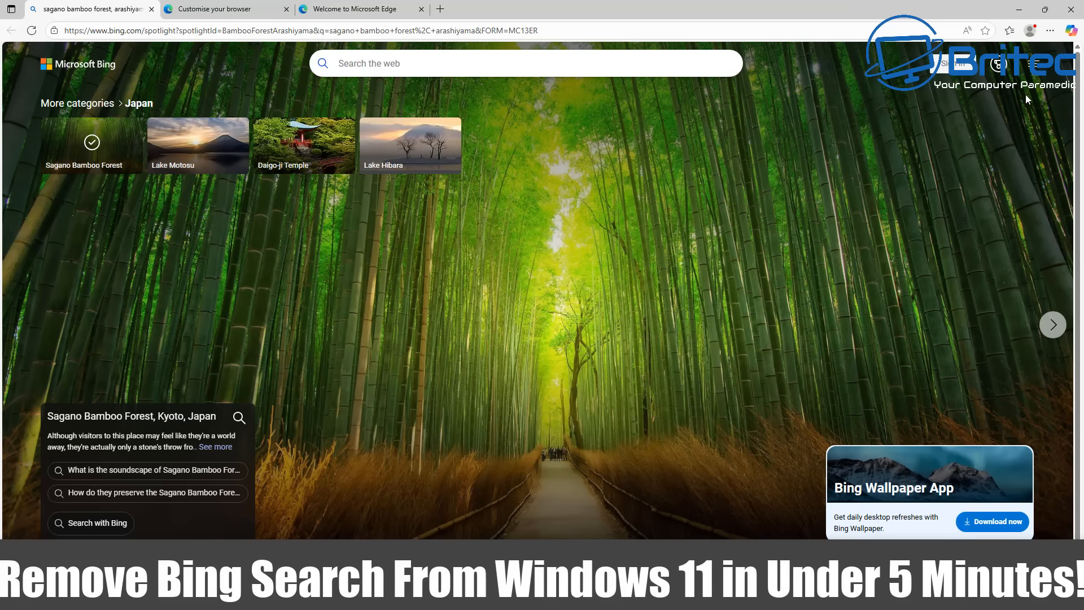
mouse_move(928, 472)
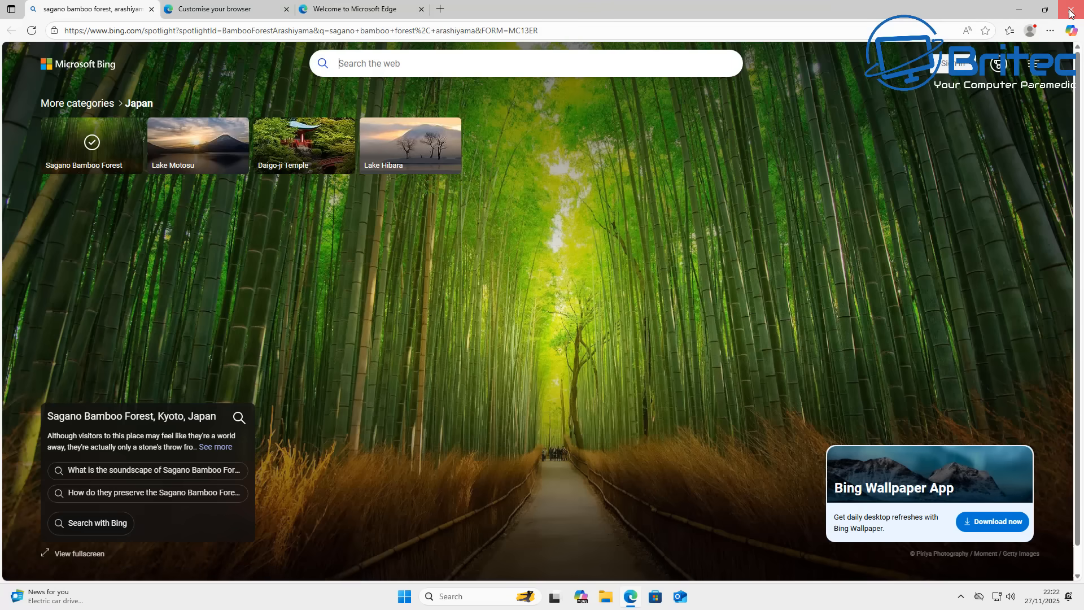
Close the Edge window showing the Bing bamboo forest page, revealing the desktop
left_click(1071, 13)
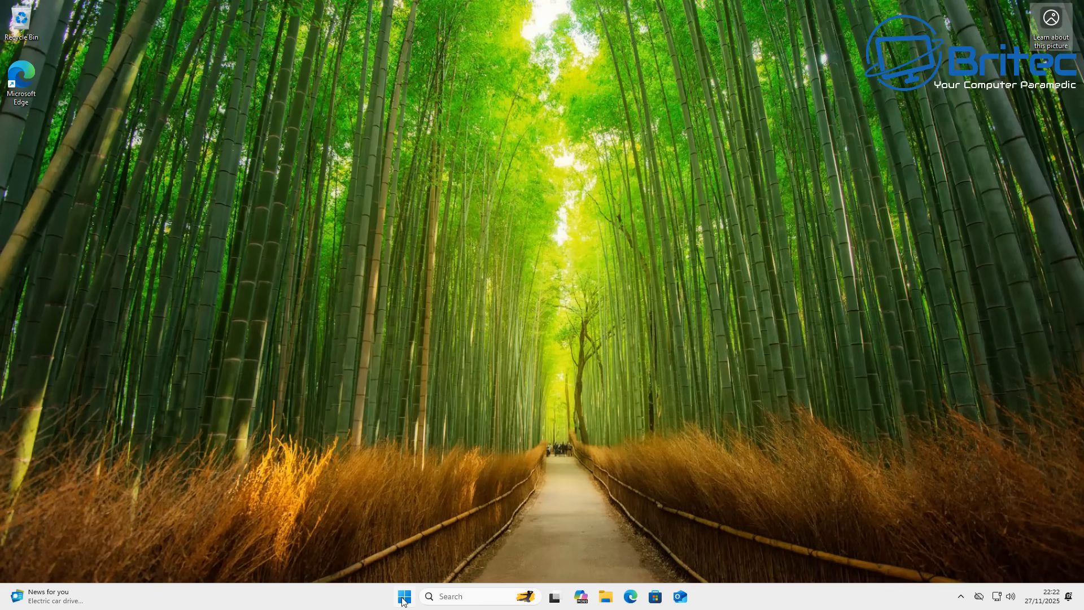
In Settings > Apps > Installed apps, show the options menu for the Microsoft Bing entry
left_click(404, 597)
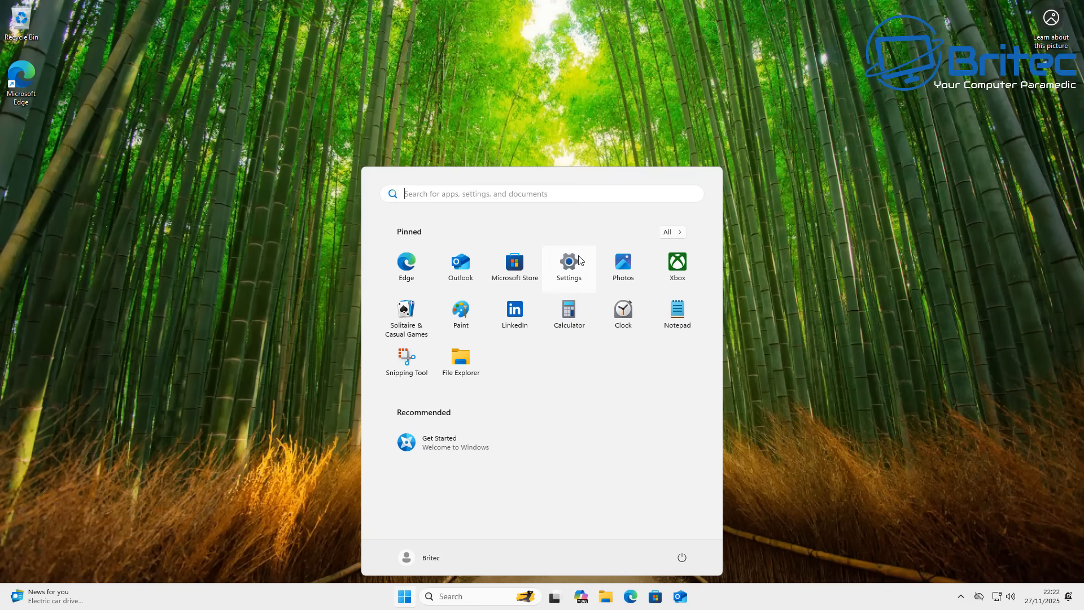
left_click(568, 267)
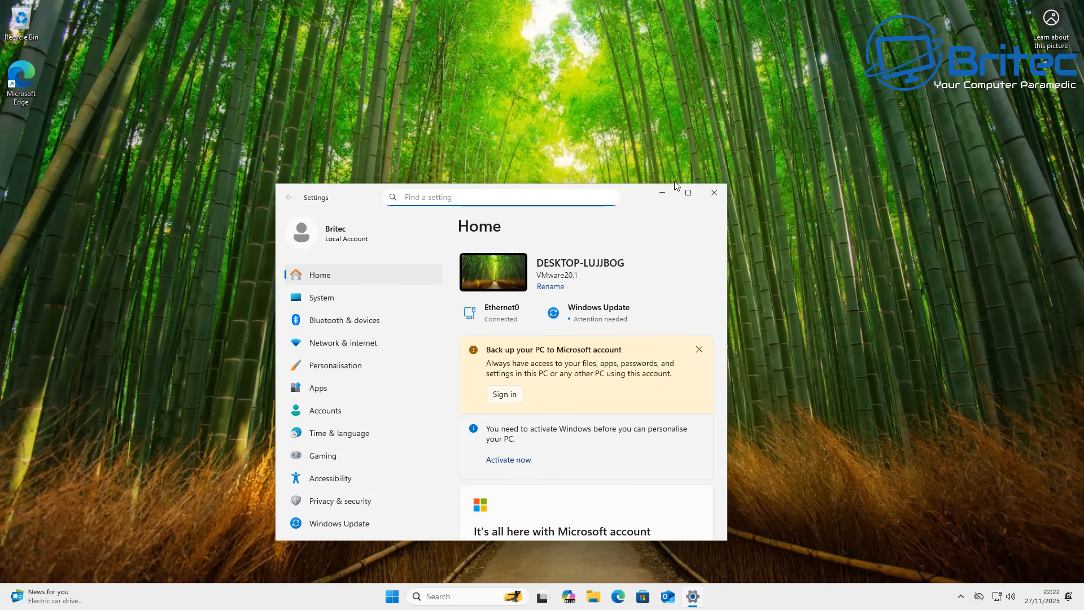
left_click(688, 192)
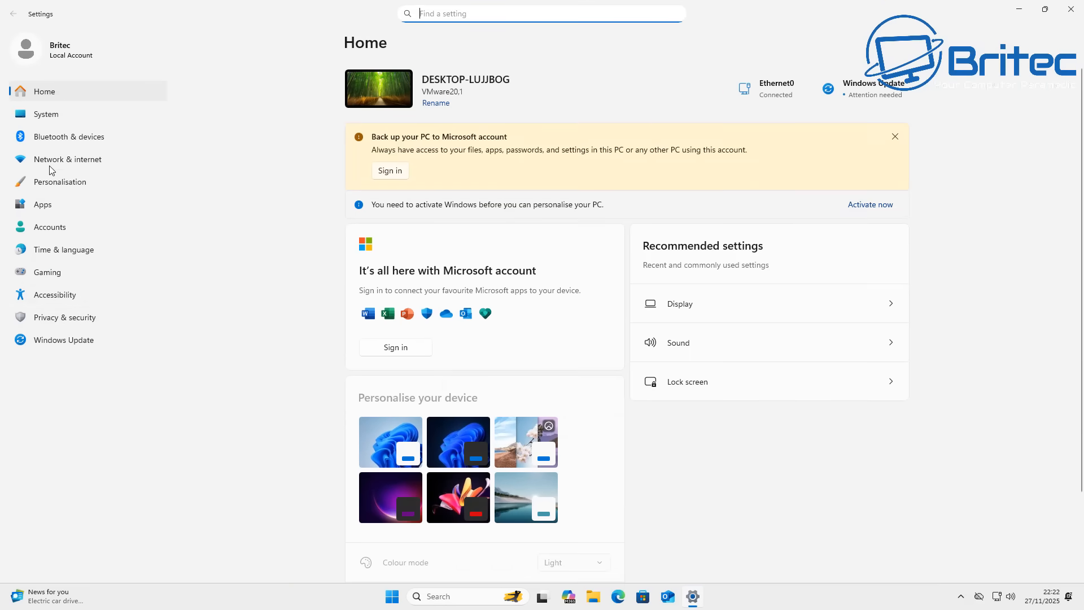
mouse_move(41, 204)
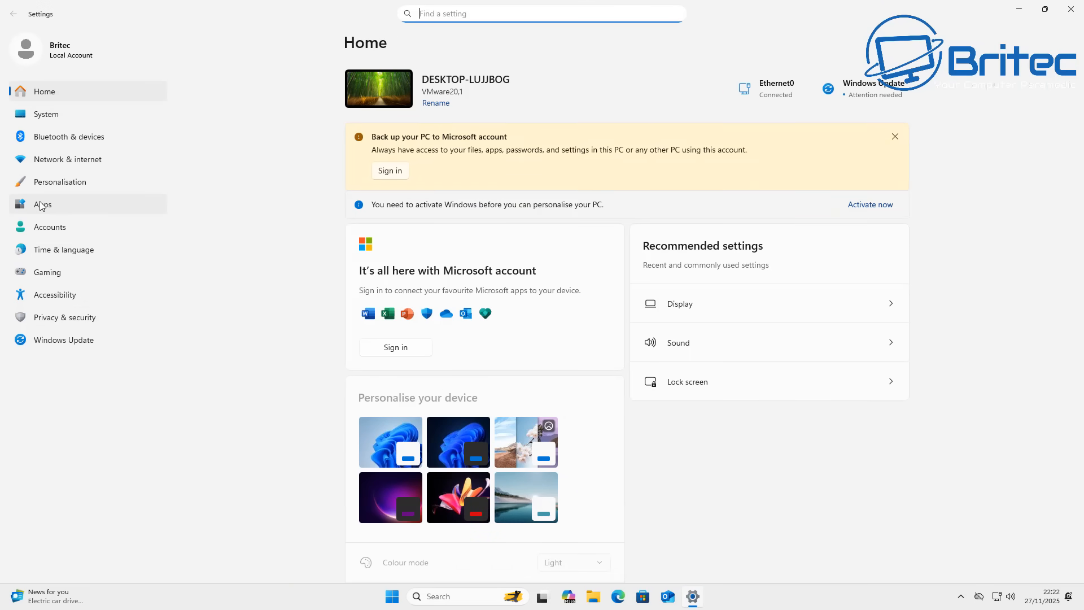
left_click(42, 204)
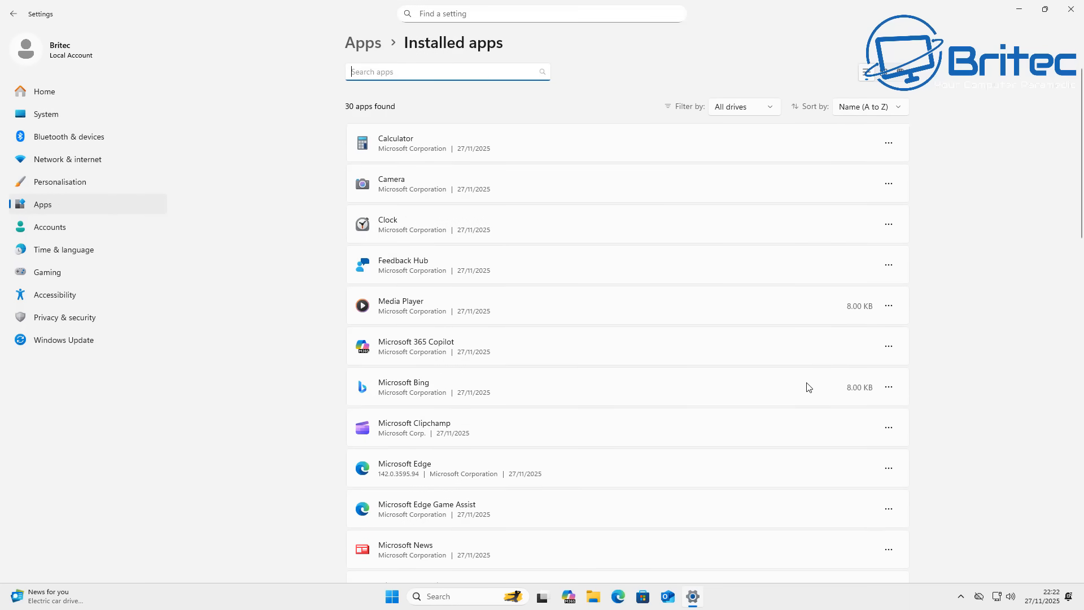
mouse_move(805, 396)
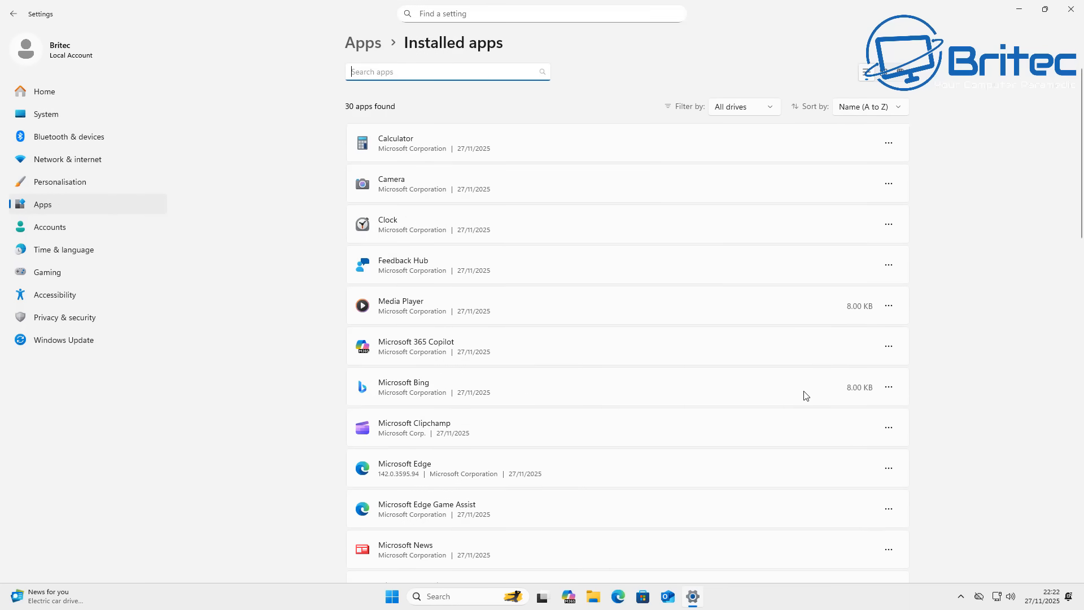
mouse_move(825, 395)
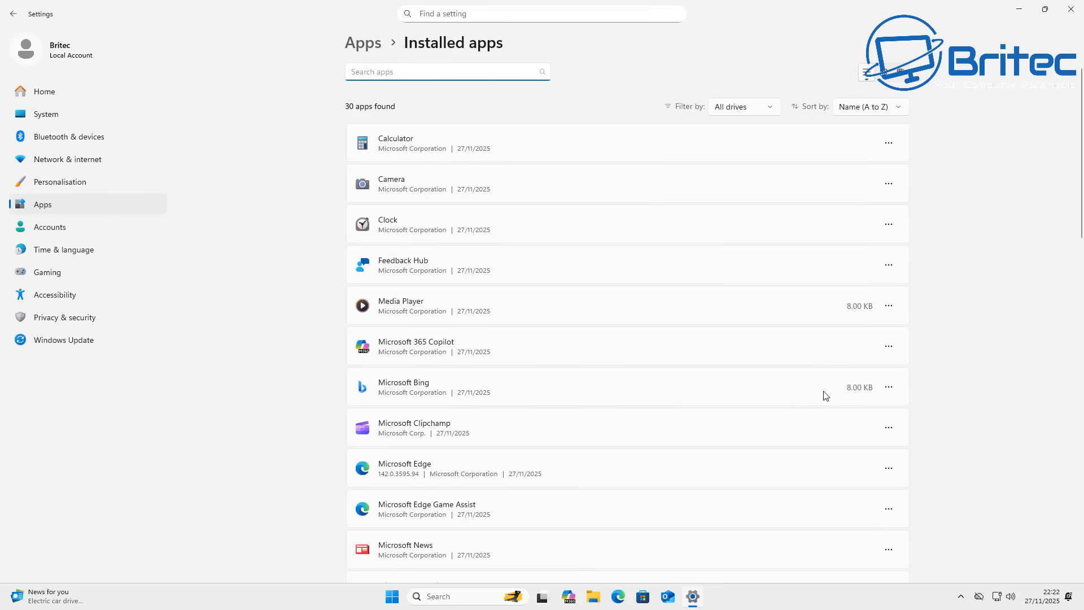
left_click(889, 386)
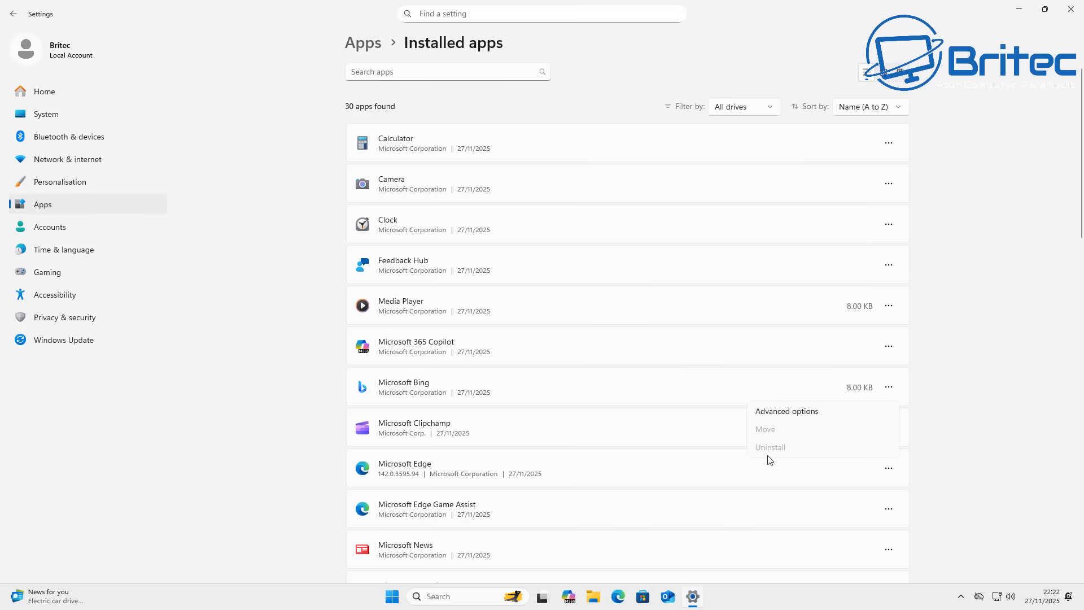
mouse_move(953, 313)
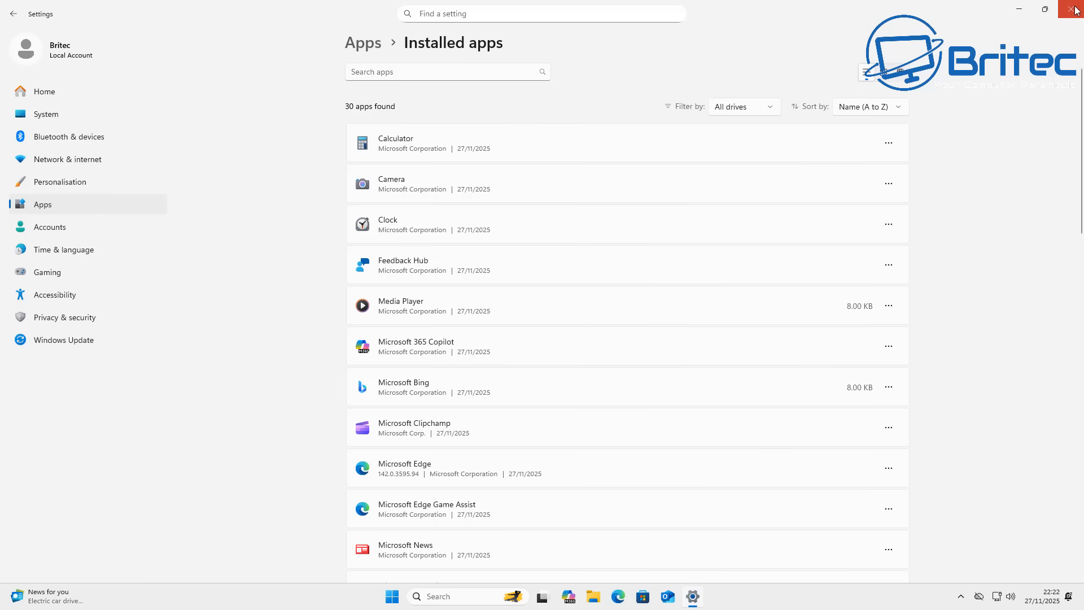
Close Settings and search 'britec09' from the taskbar to see its web results
left_click(403, 597)
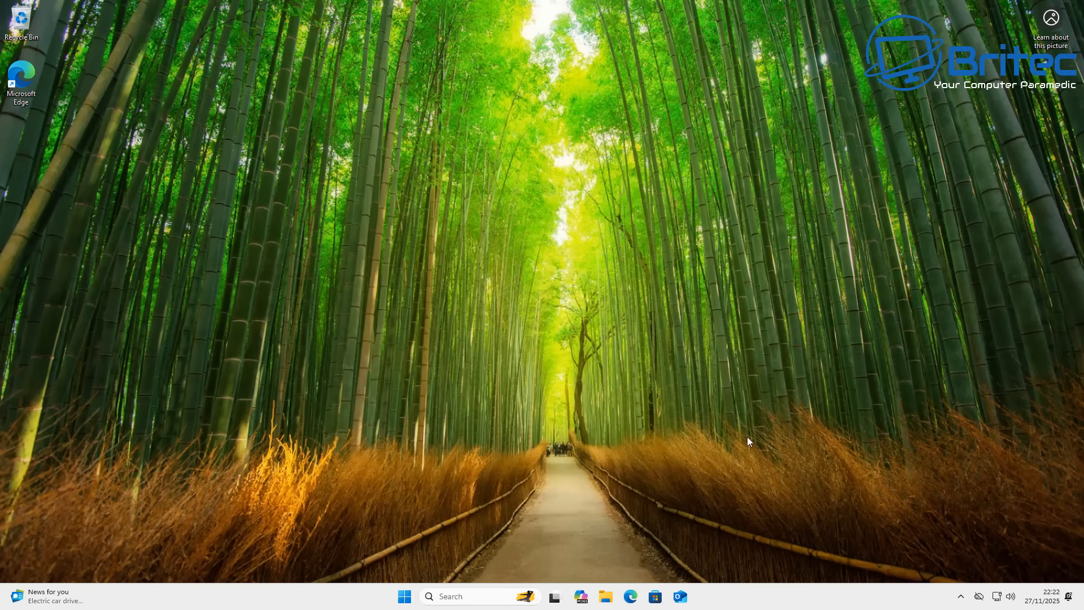
left_click(449, 597)
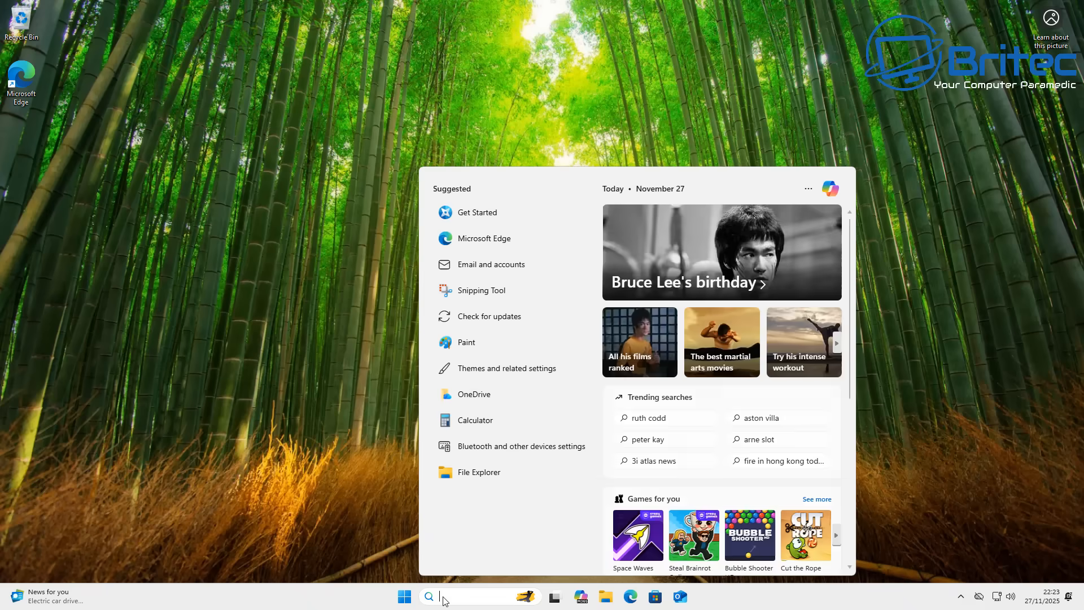
type("britec09")
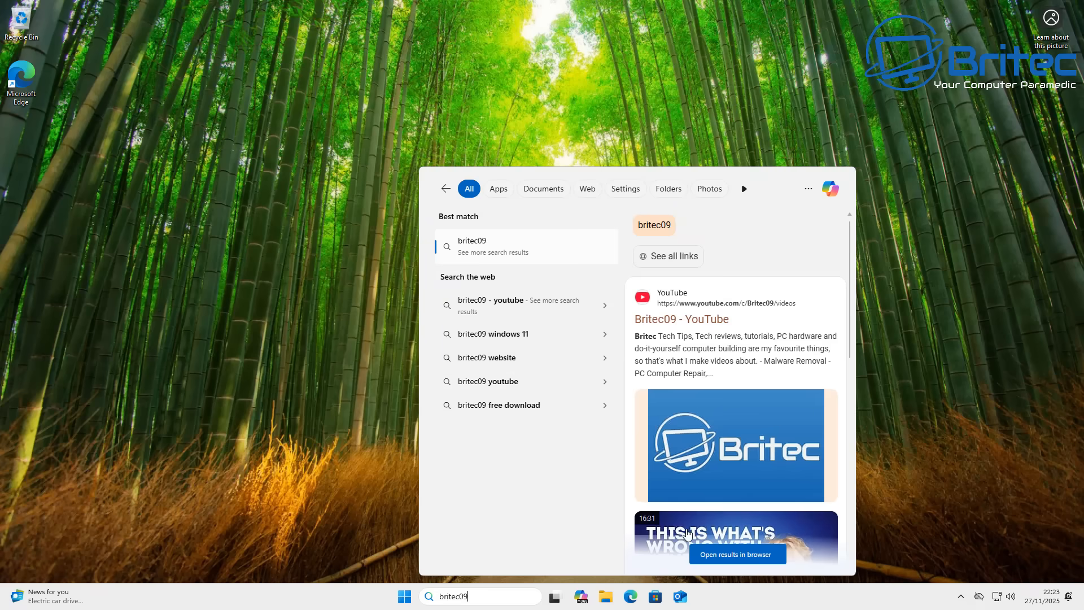
mouse_move(475, 306)
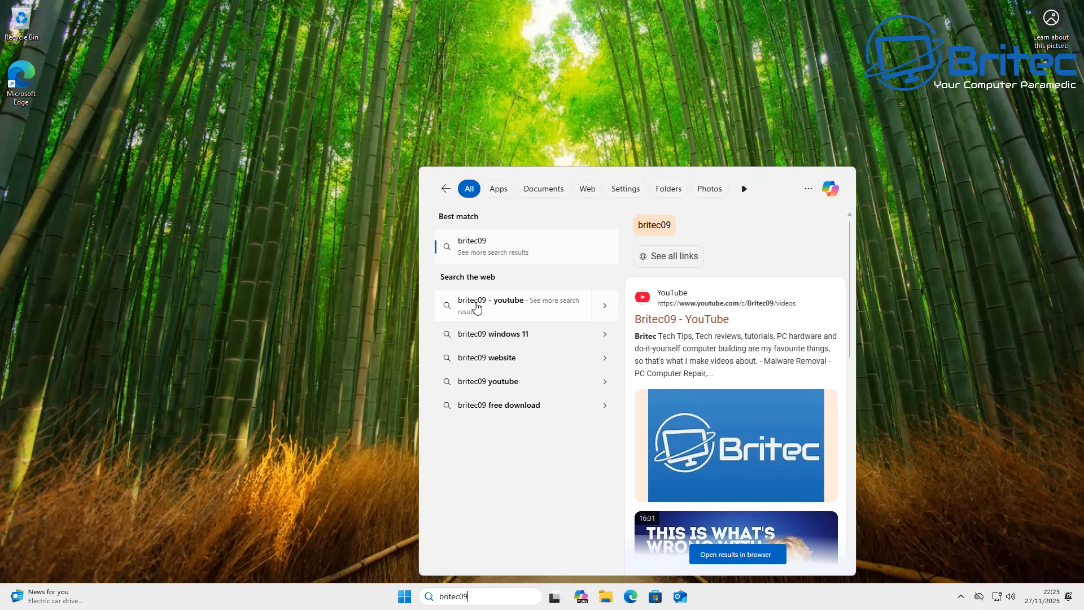
mouse_move(824, 258)
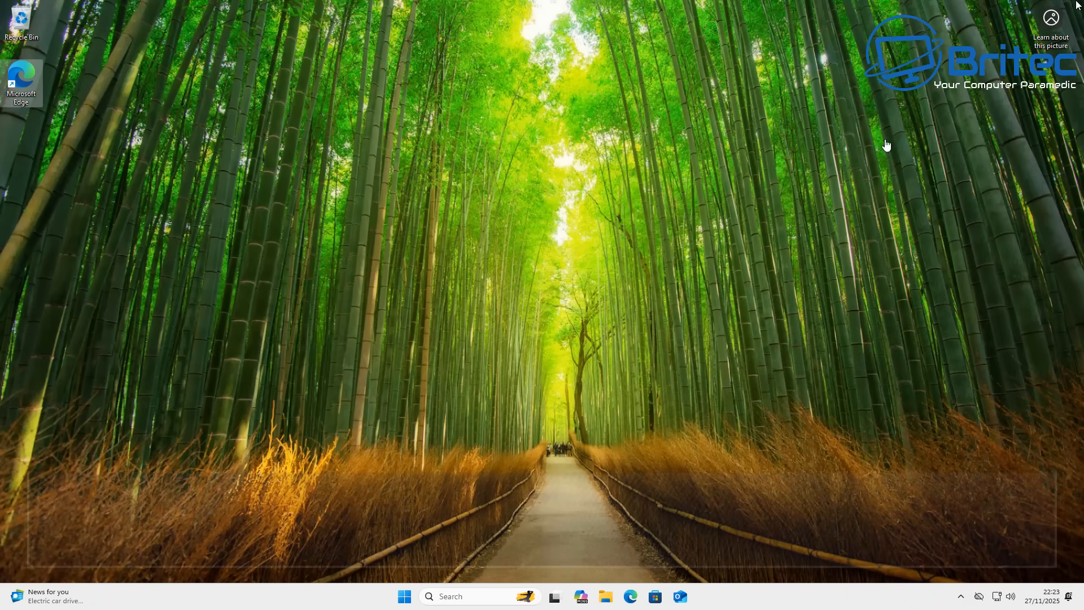
mouse_move(515, 452)
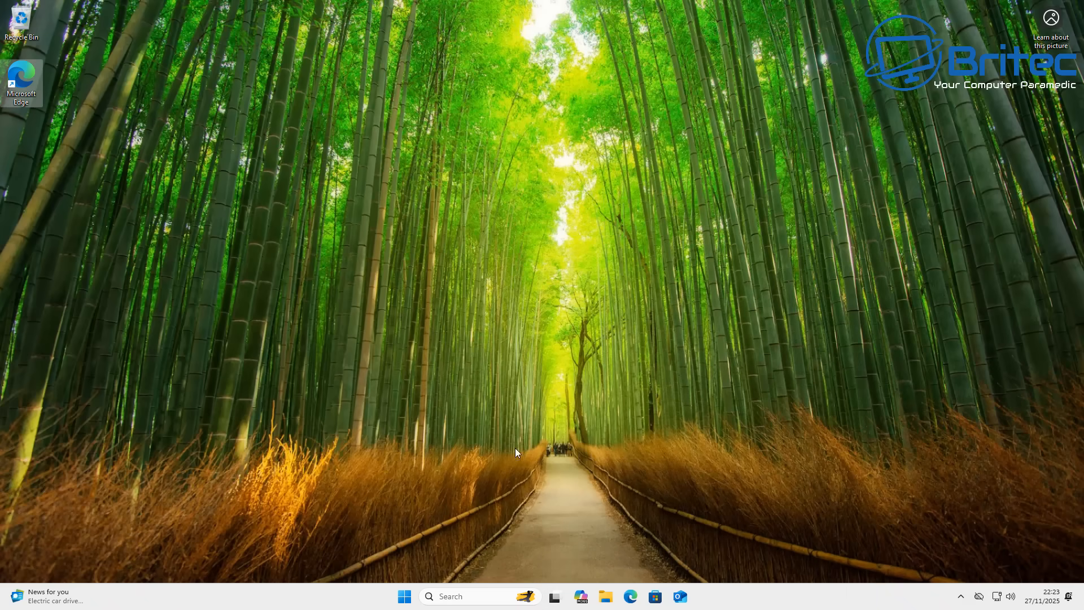
Bring up the Start menu with its pinned apps
left_click(404, 596)
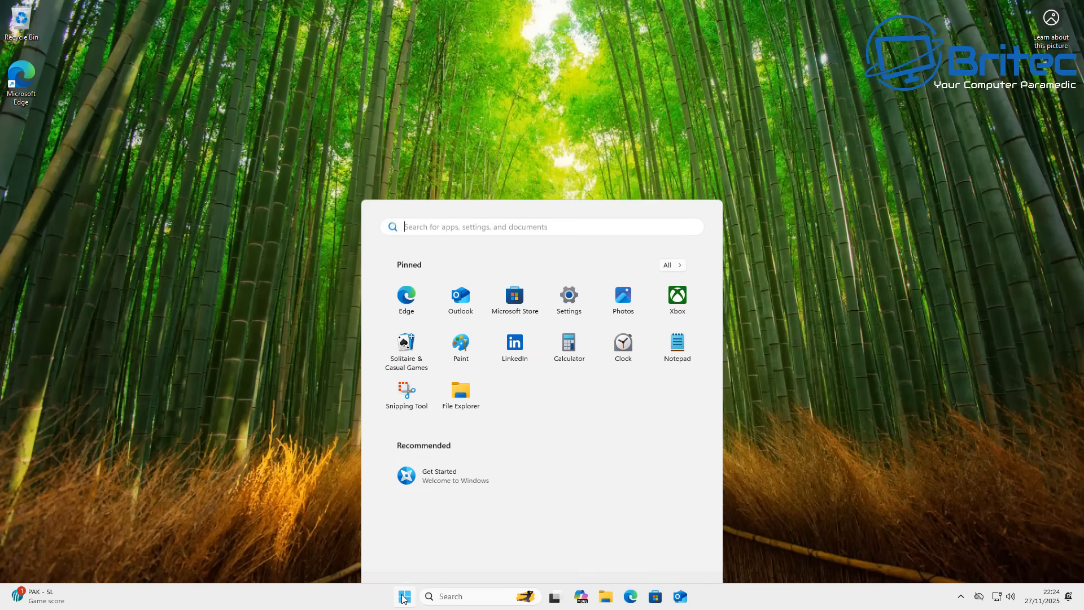
Navigate Settings to Privacy & security > Search permissions
left_click(568, 296)
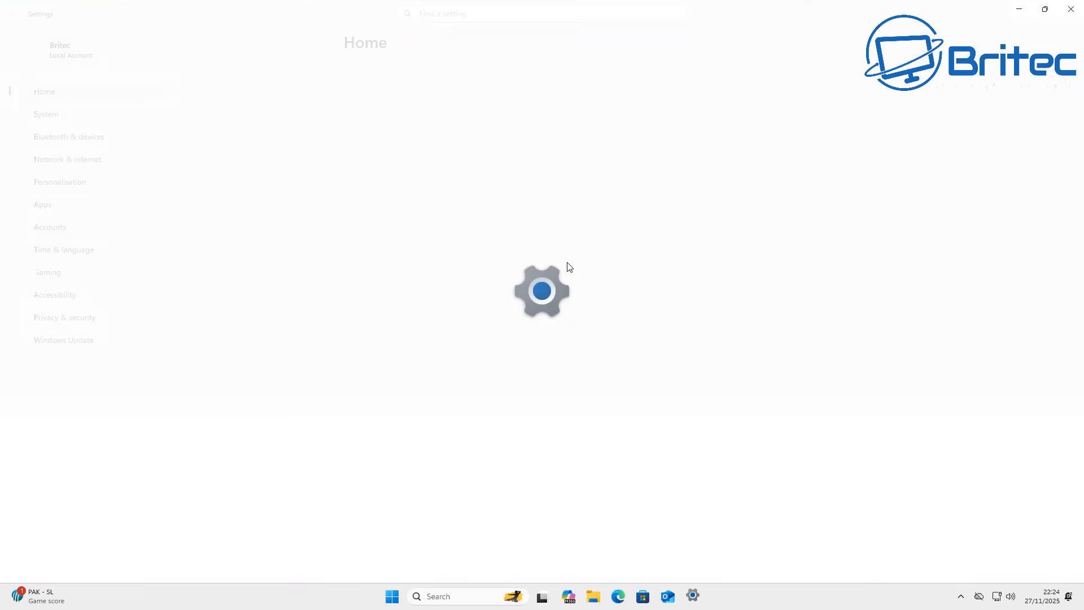
left_click(64, 317)
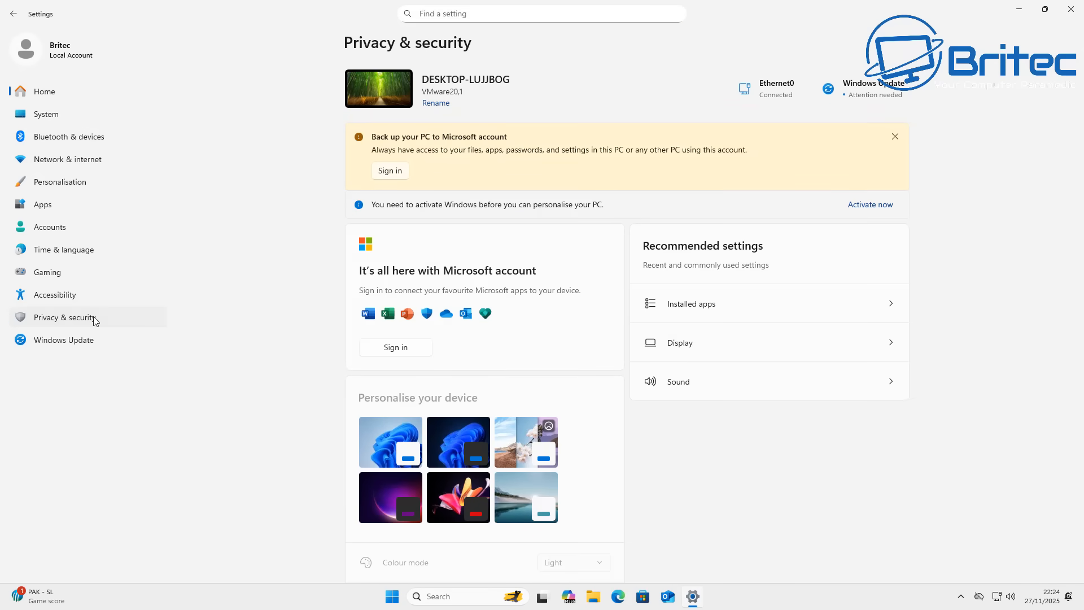
scroll("down", 3)
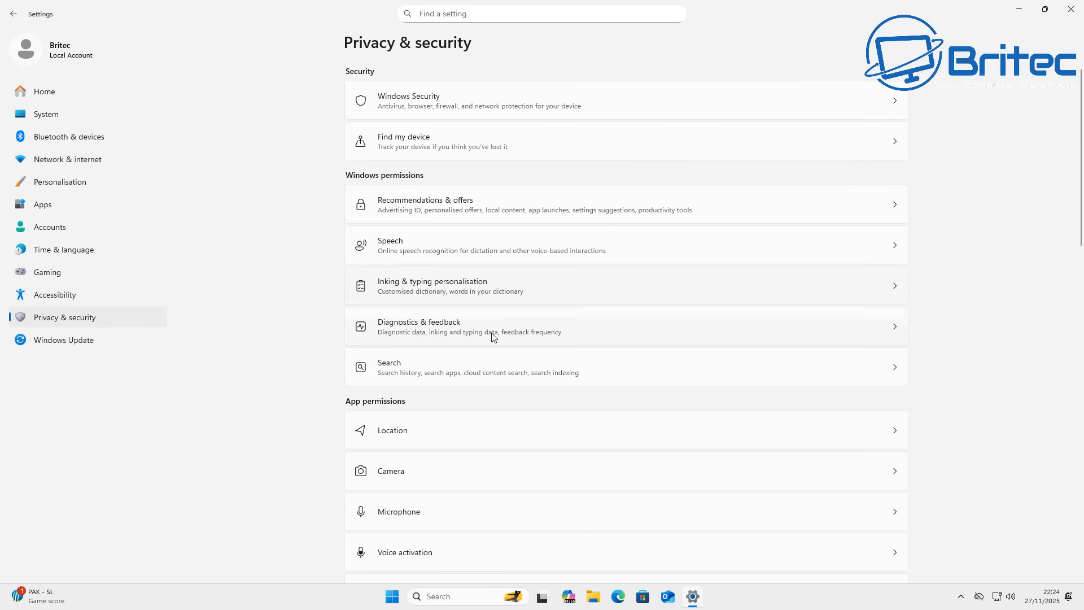
mouse_move(473, 369)
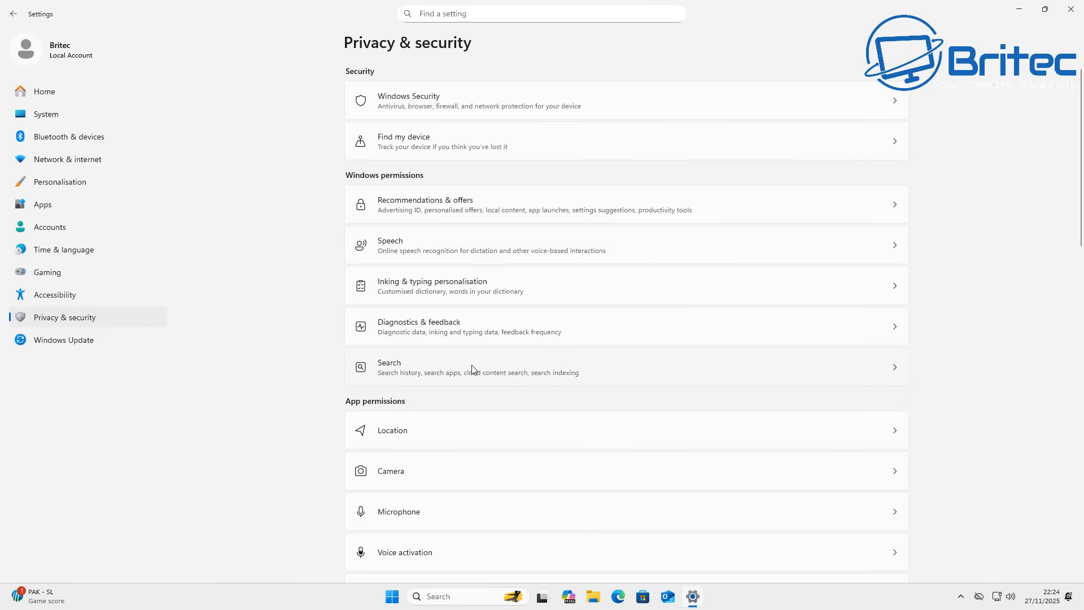
left_click(484, 366)
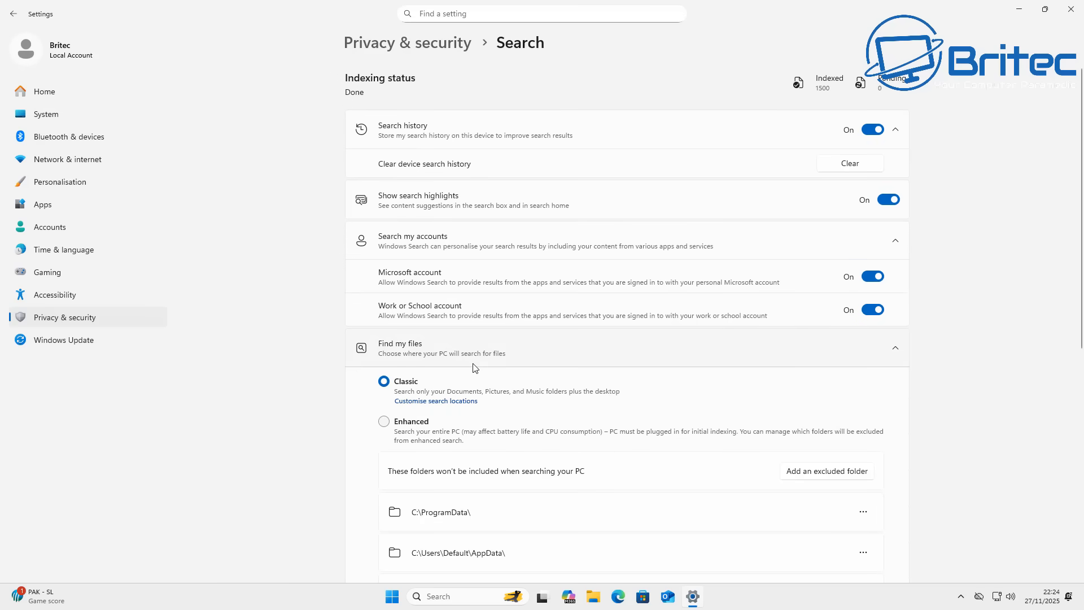
mouse_move(997, 344)
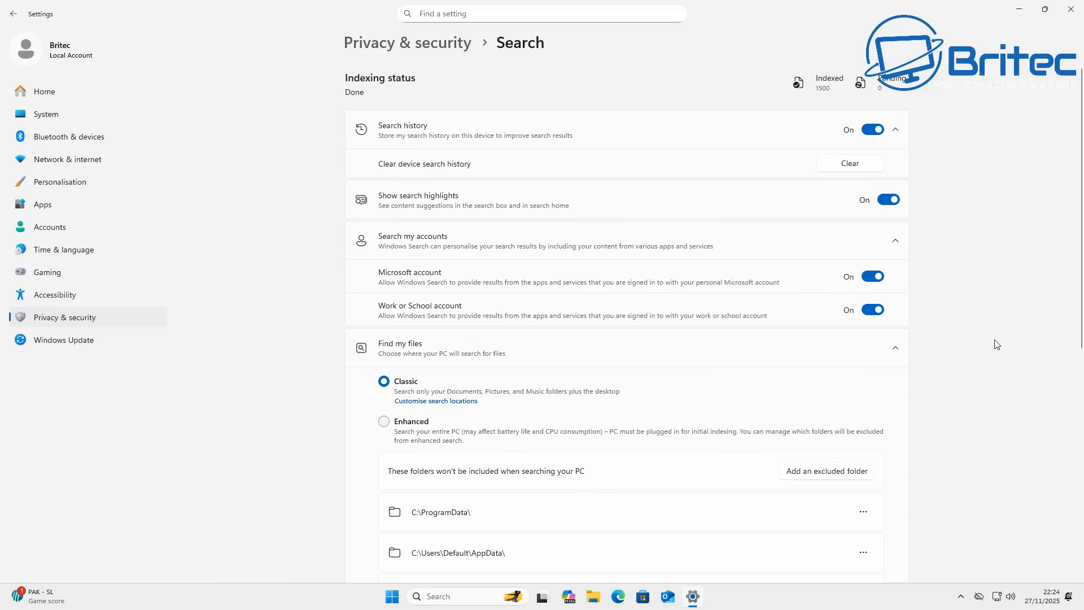
mouse_move(959, 349)
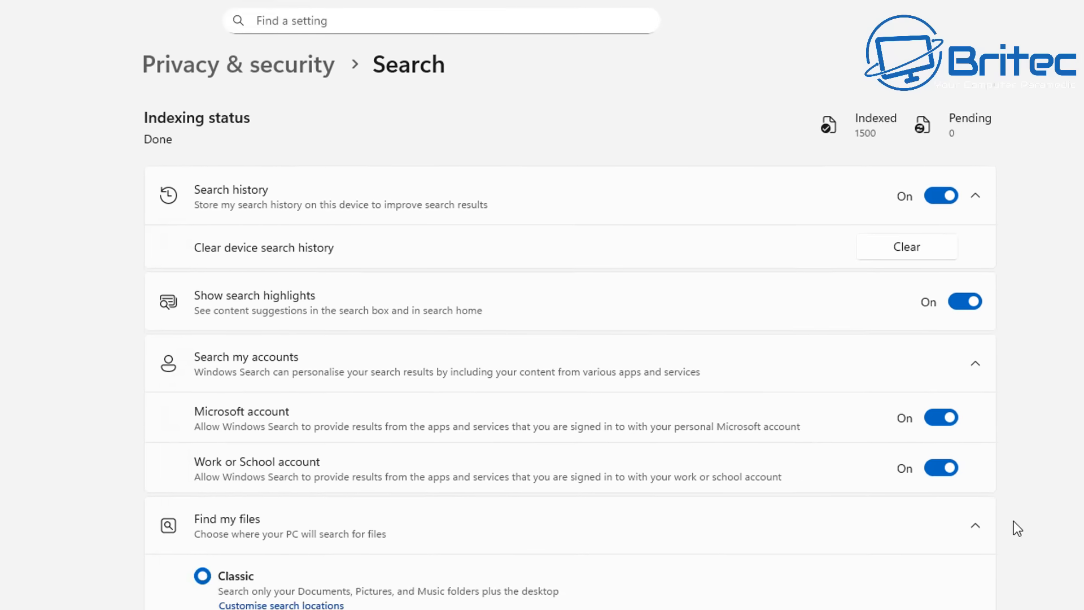
Switch off Microsoft account and Work or School account under Search my accounts
scroll("down", 3)
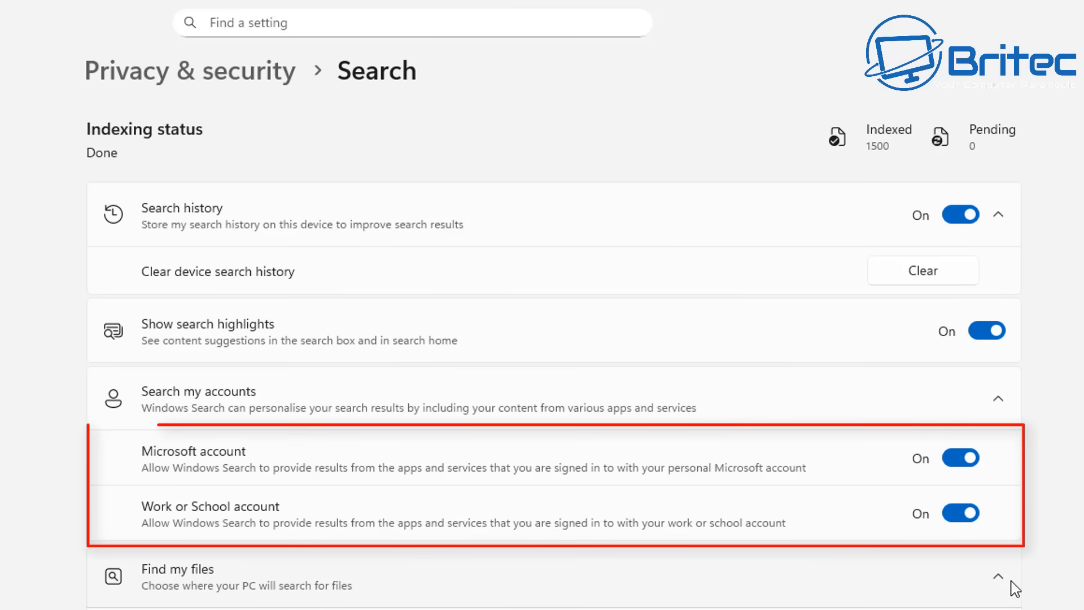
mouse_move(376, 479)
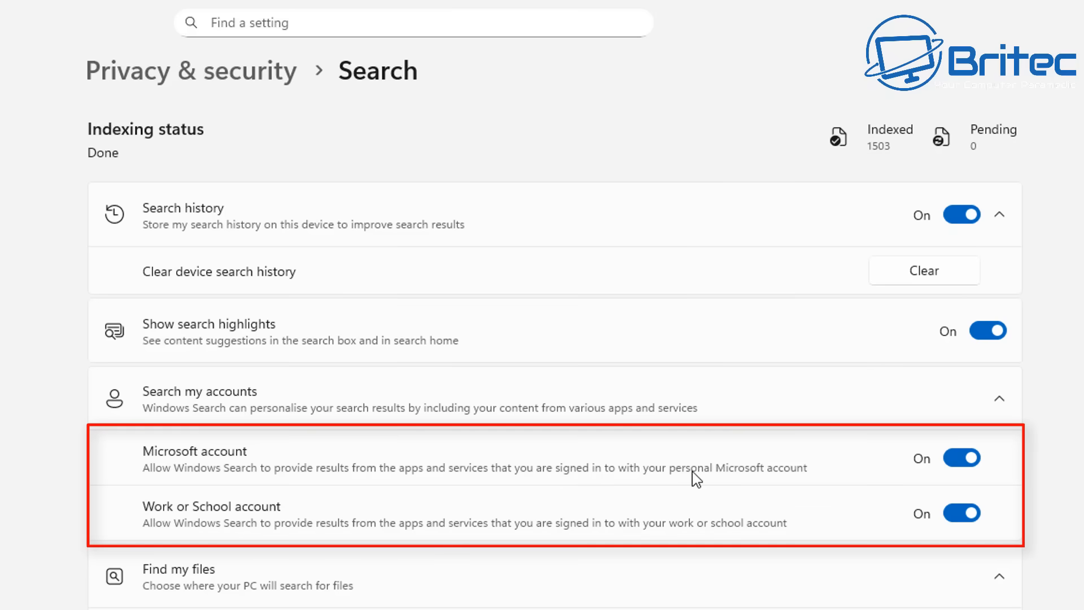
left_click(960, 457)
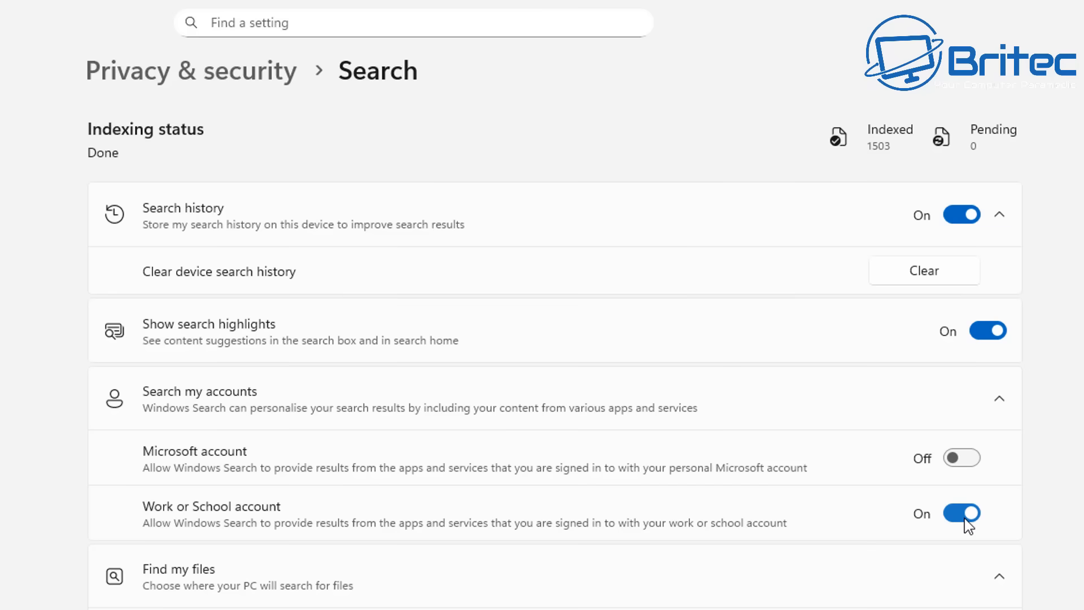
left_click(961, 513)
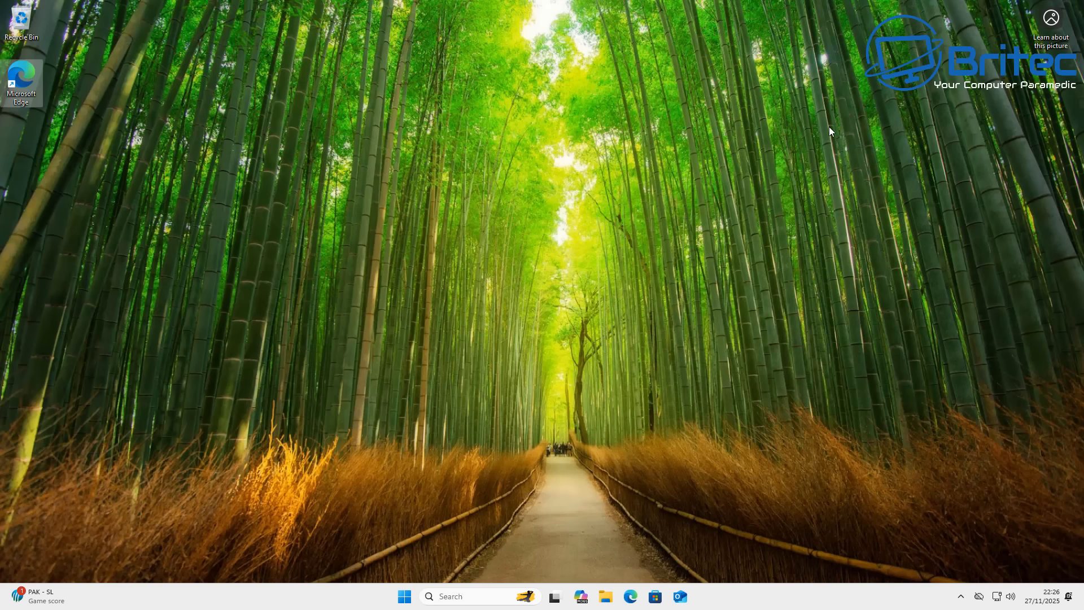
mouse_move(698, 180)
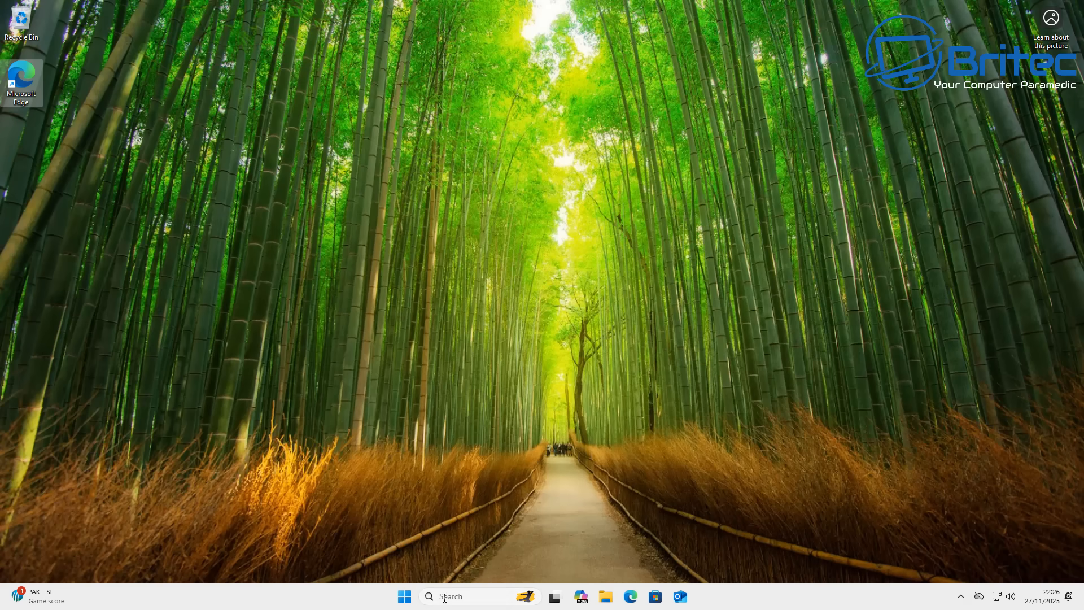
Search for regedit from the taskbar to launch Registry Editor
left_click(457, 596)
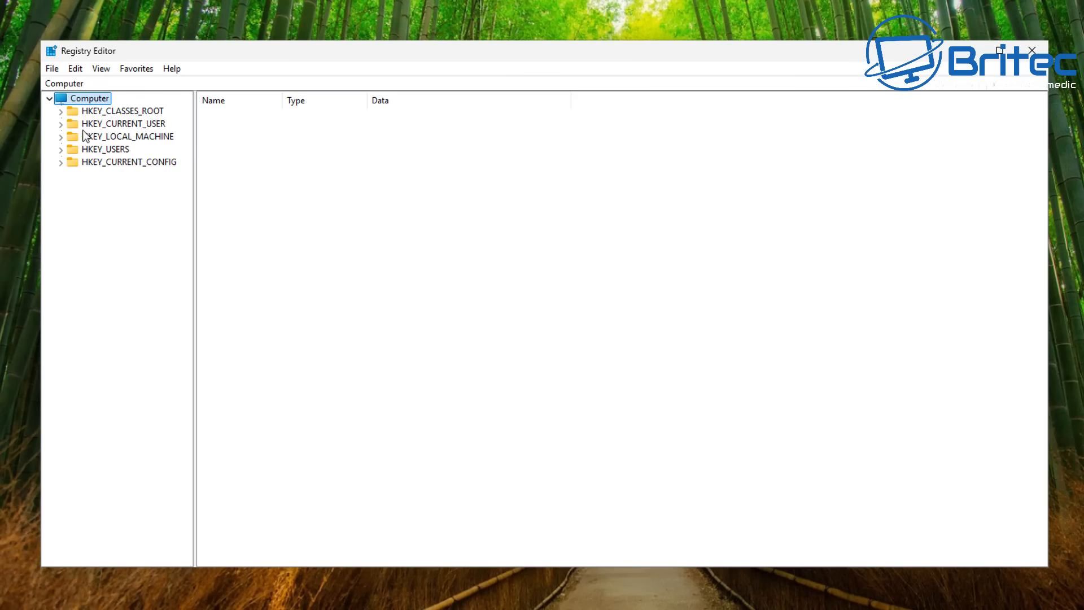
Expand HKEY_CURRENT_USER and its Software key in the registry tree
left_click(123, 124)
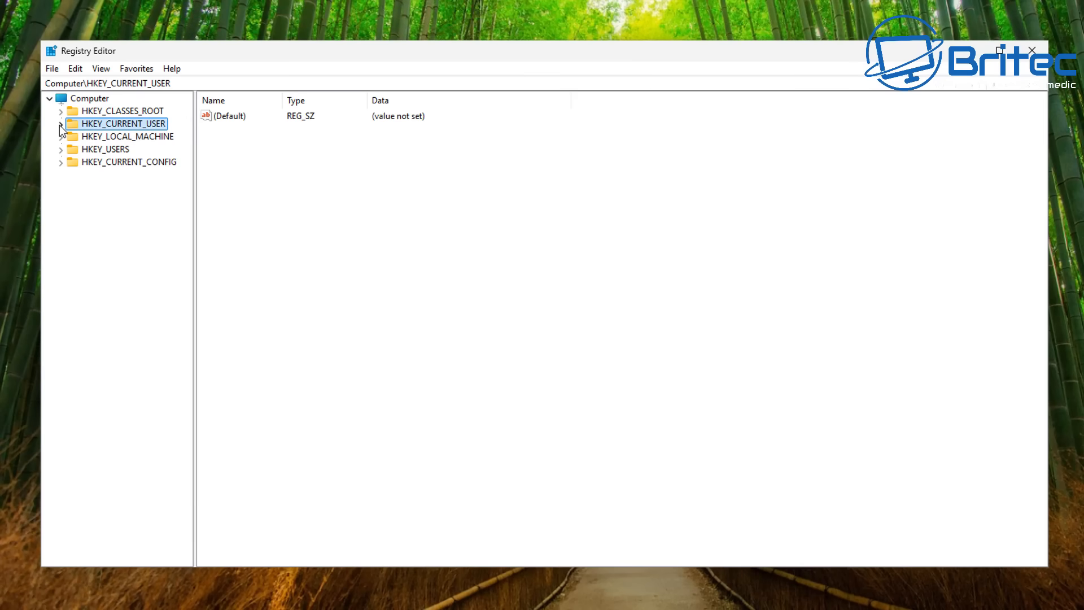
left_click(61, 123)
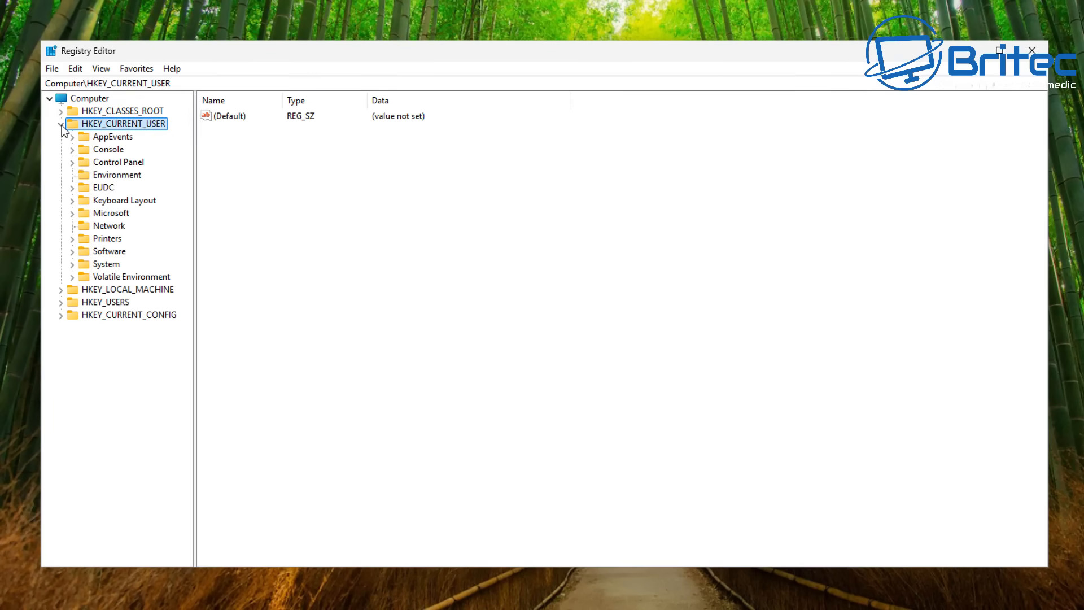
left_click(108, 263)
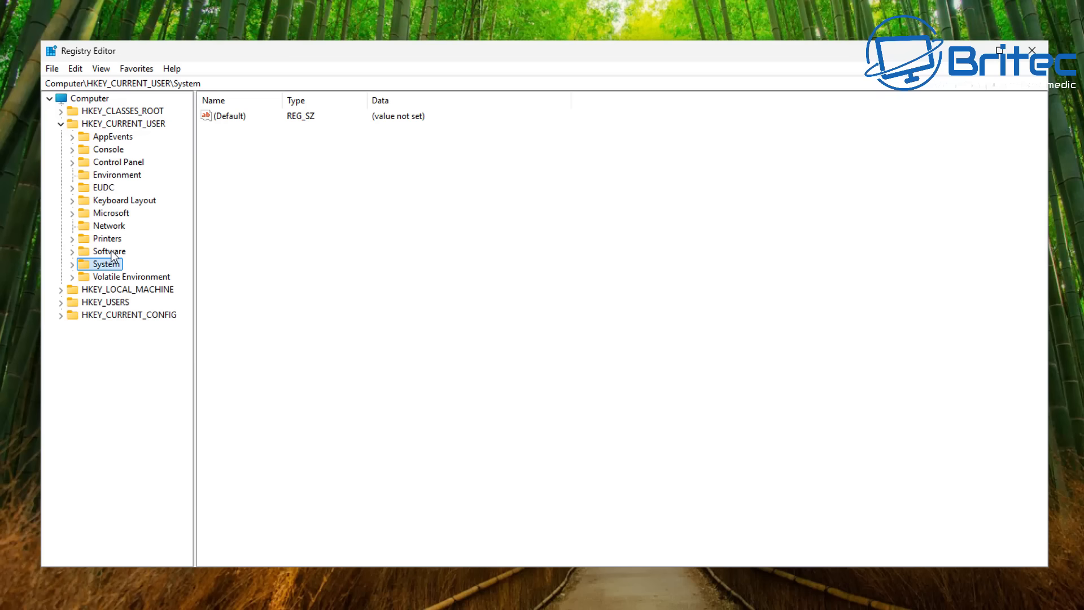
left_click(110, 250)
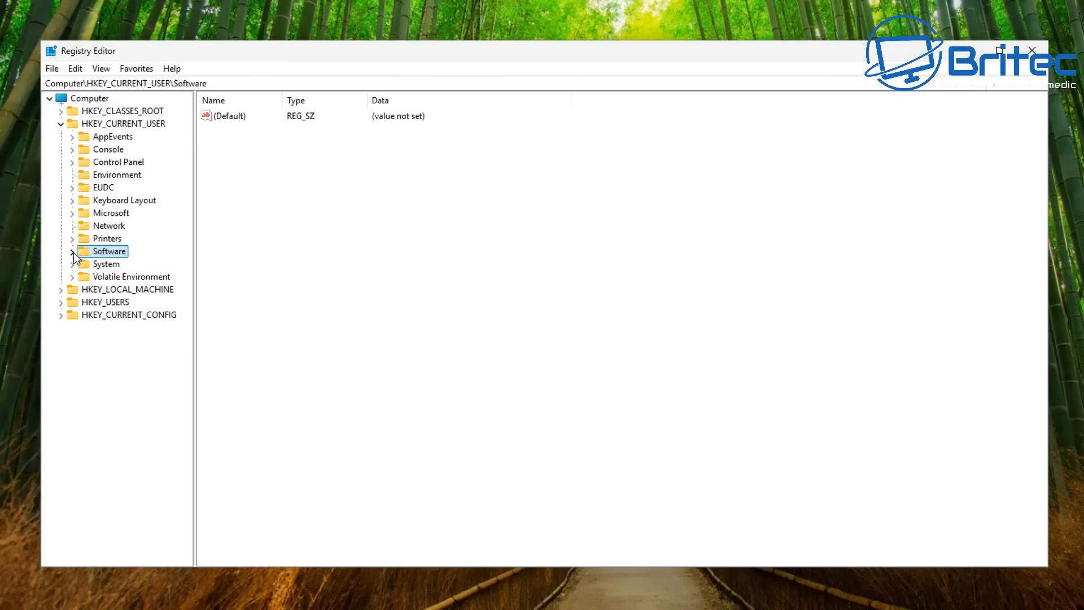
left_click(72, 251)
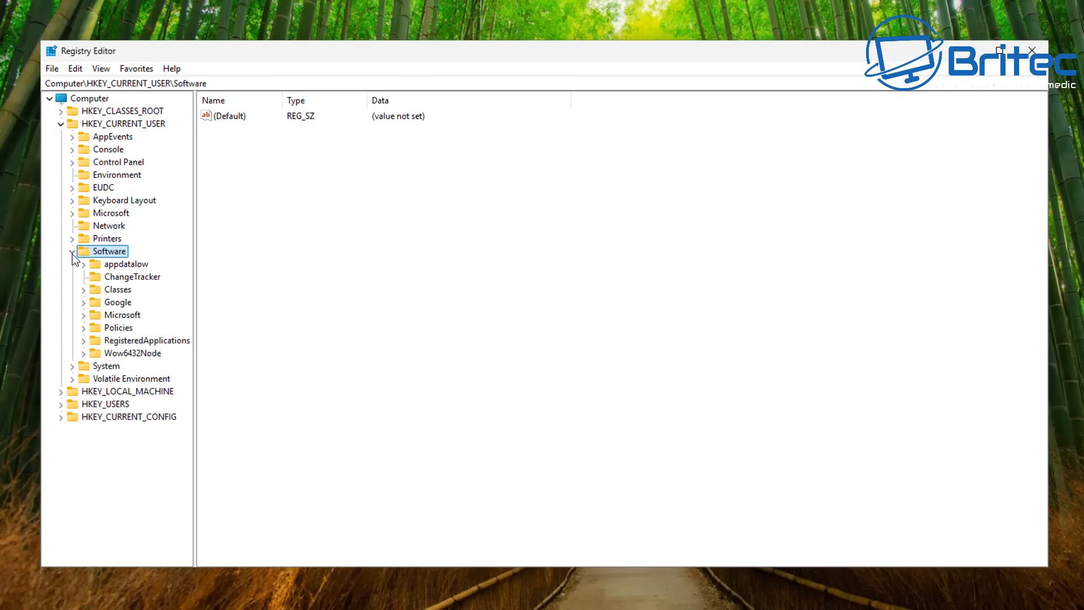
mouse_move(127, 319)
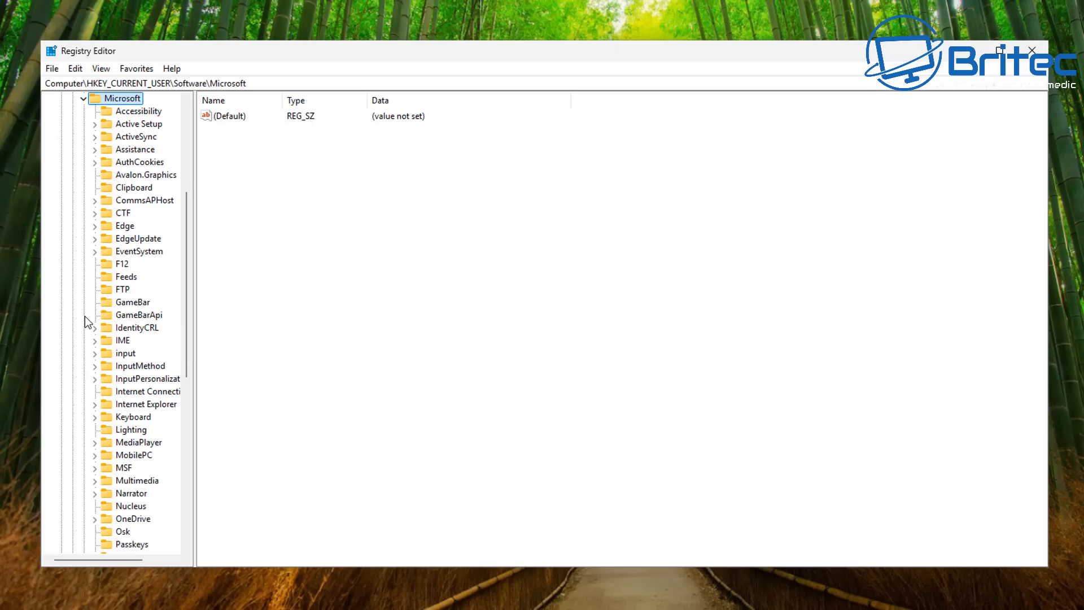
mouse_move(205, 260)
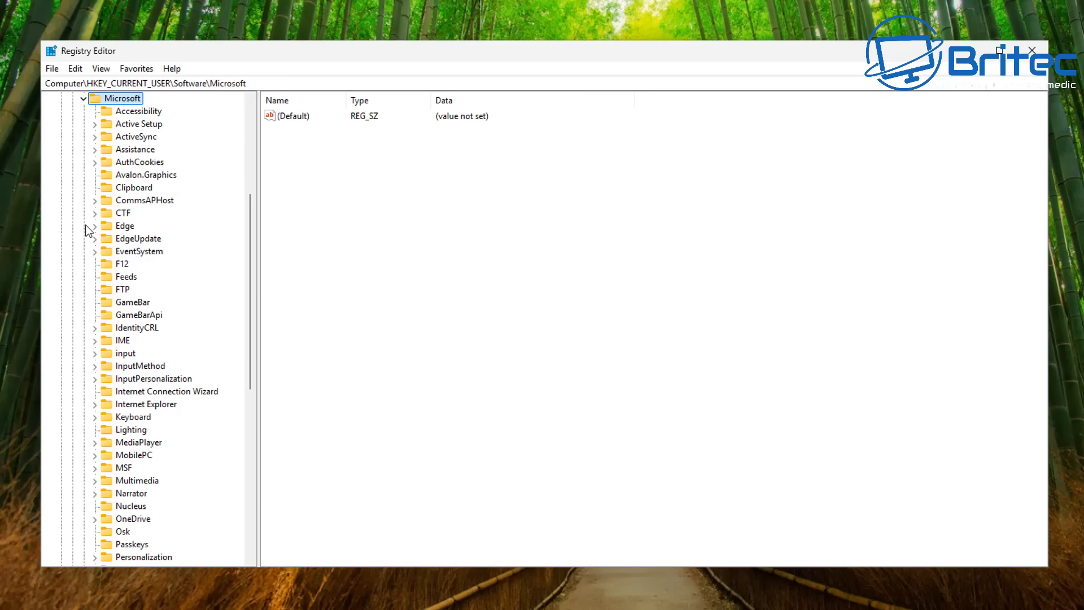
scroll("down", 3)
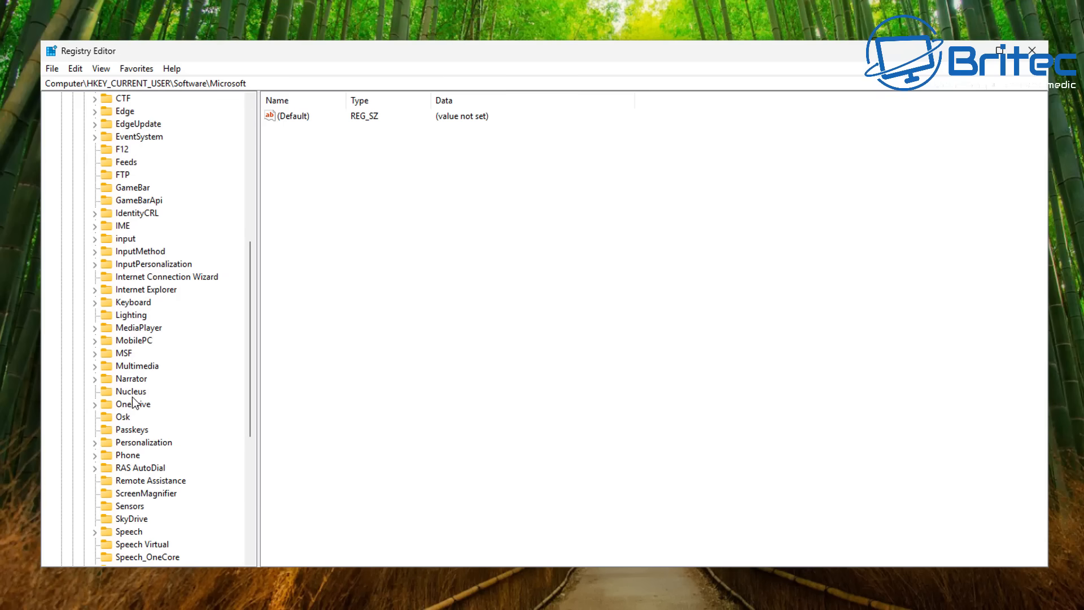
scroll("down", 3)
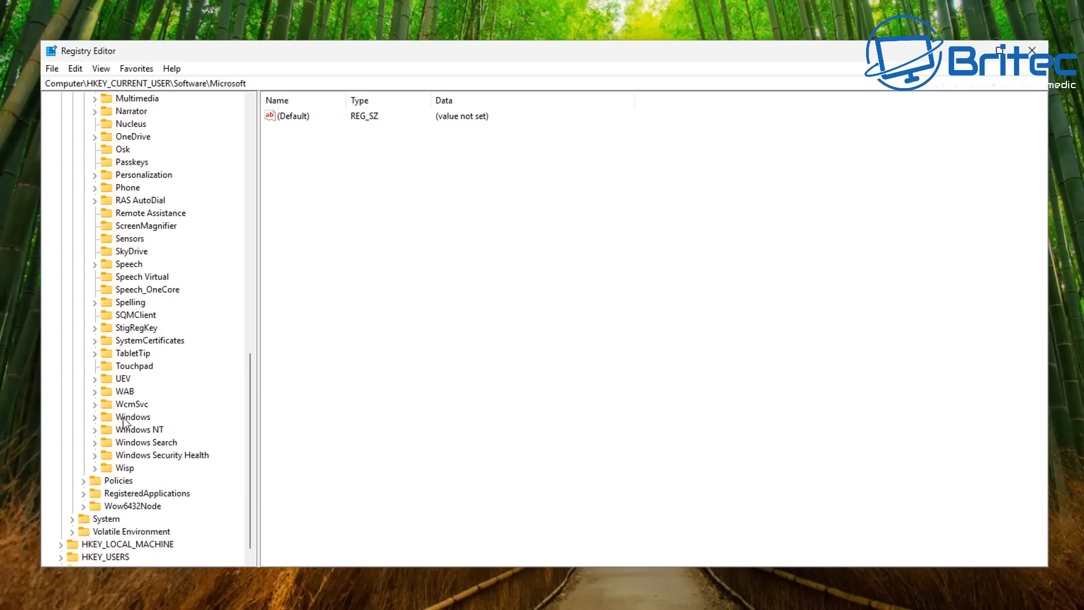
Expand Microsoft > Windows > CurrentVersion and select the Search key
left_click(133, 417)
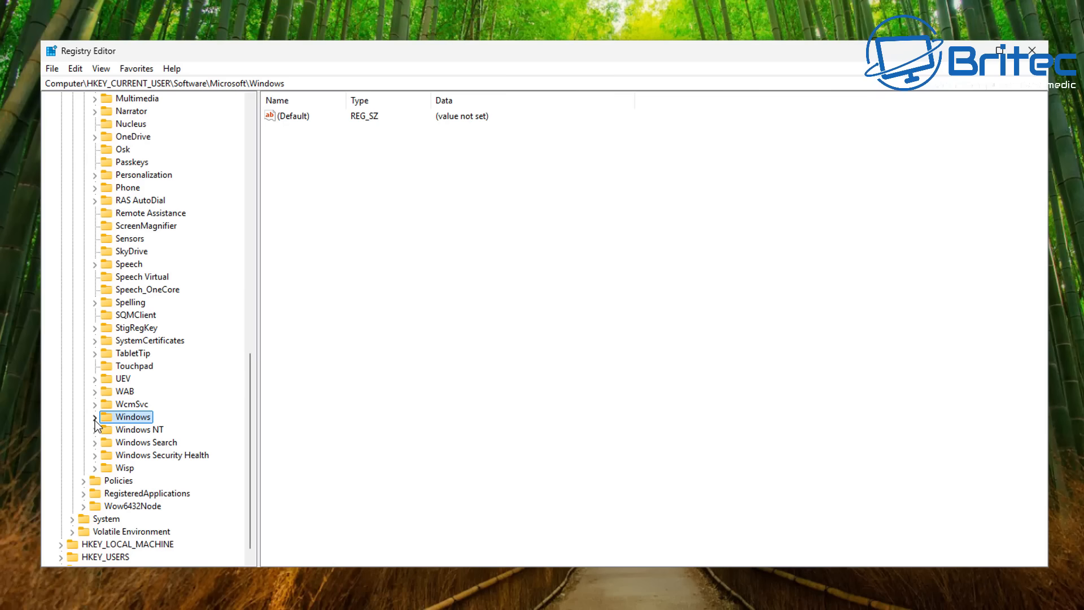
left_click(95, 416)
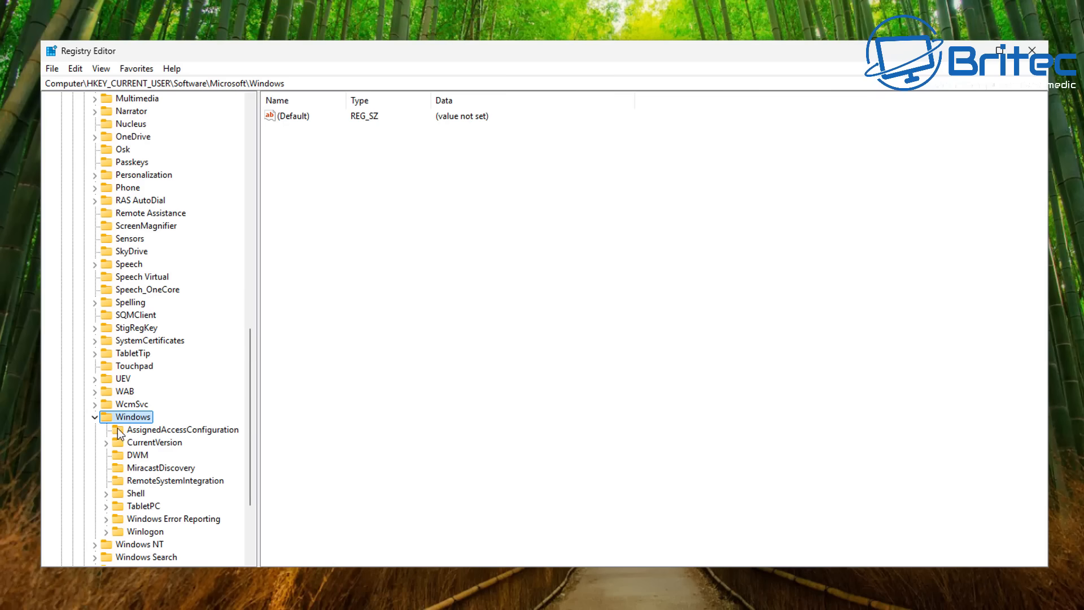
mouse_move(158, 450)
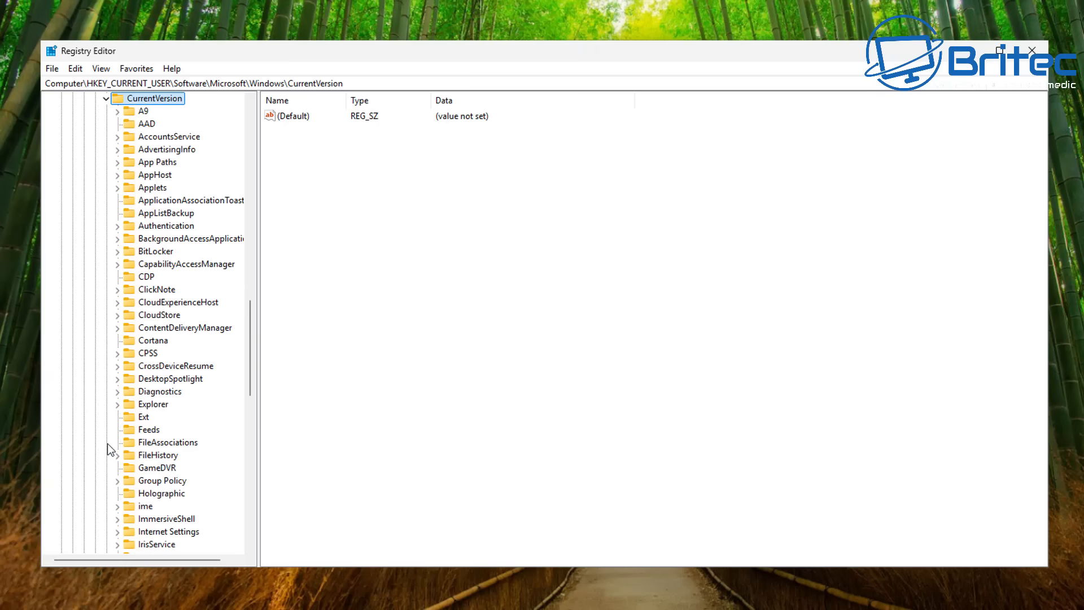
mouse_move(186, 259)
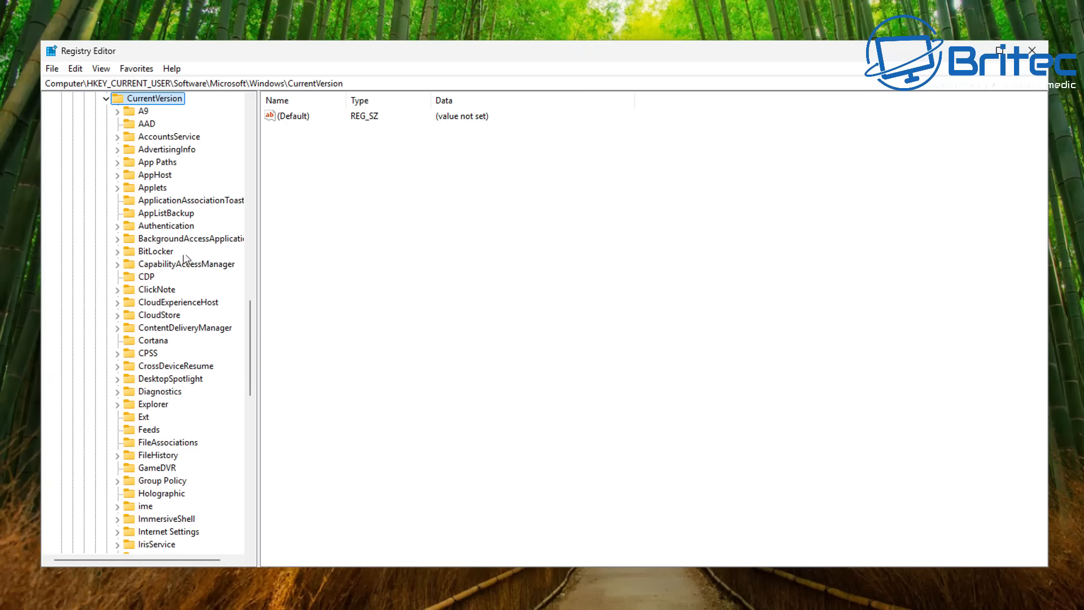
scroll("down", 3)
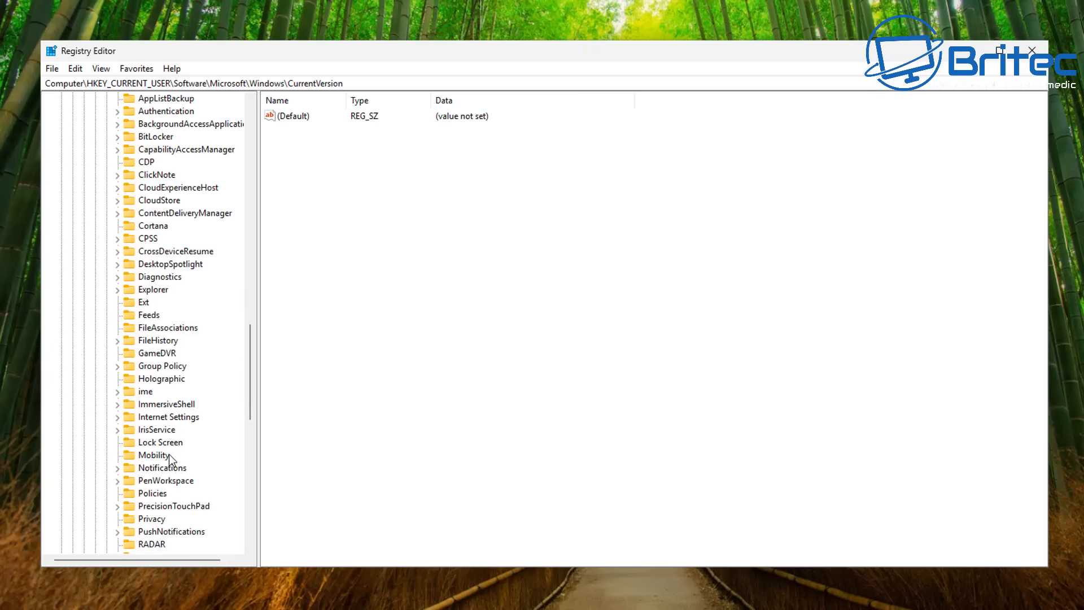
scroll("down", 3)
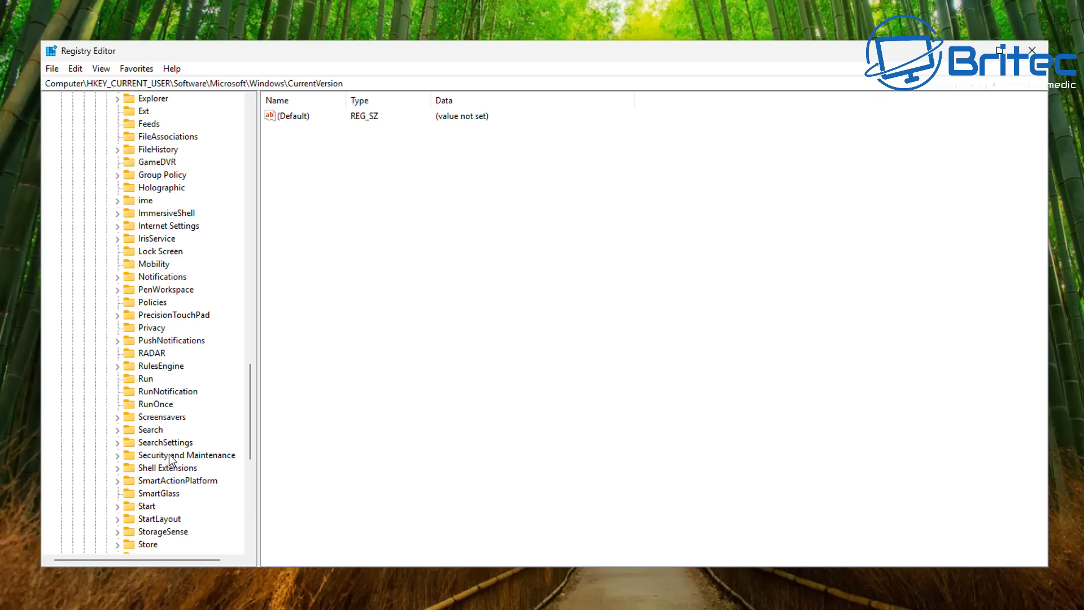
left_click(150, 429)
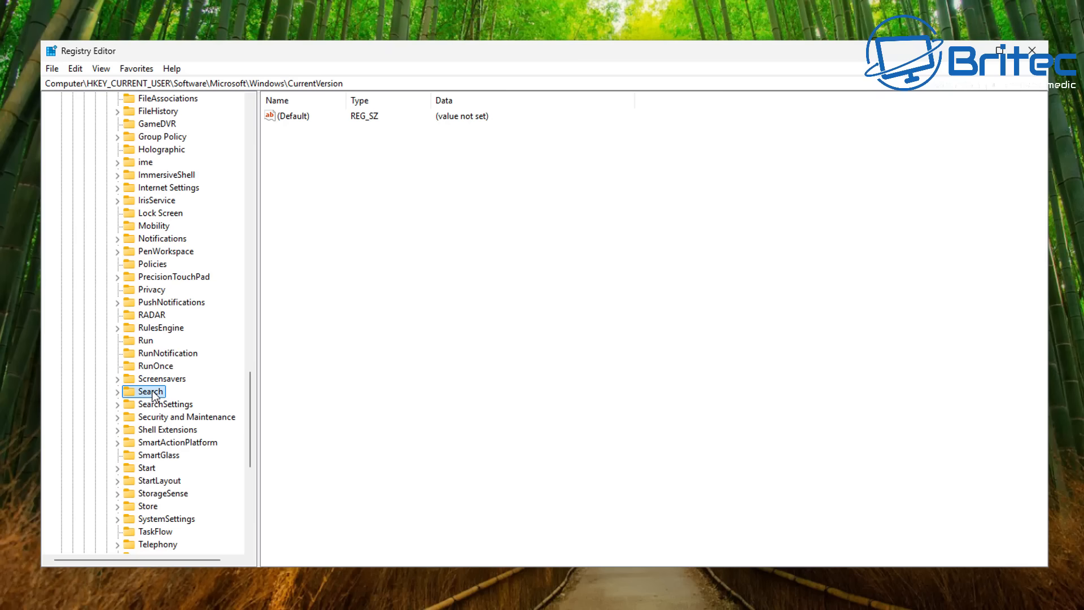
Add a new DWORD (32-bit) value to the Search key and name it BingSearchEnabled
left_click(149, 391)
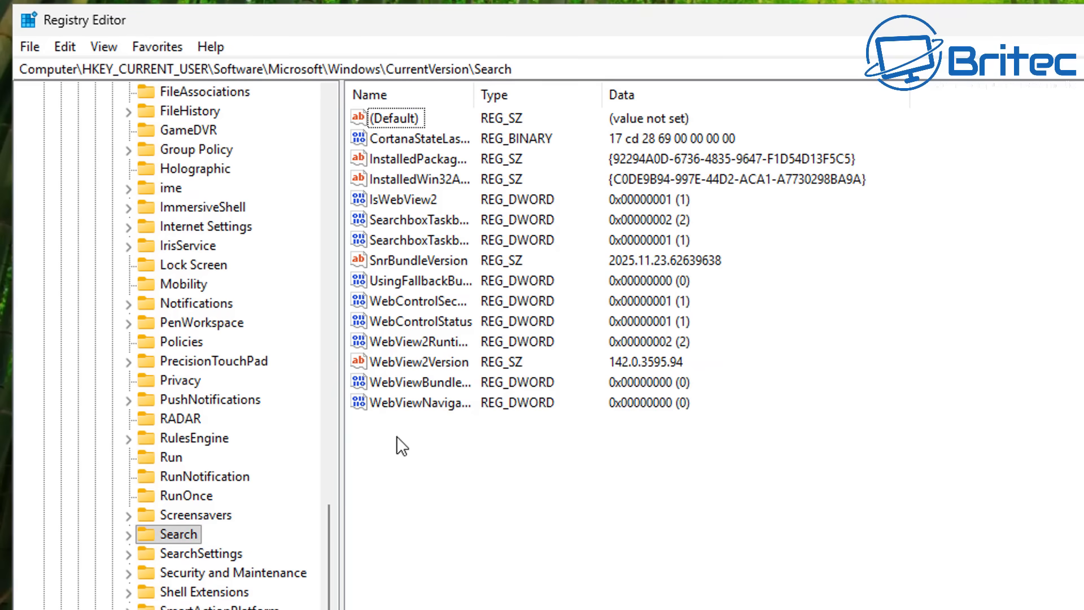
left_click(259, 69)
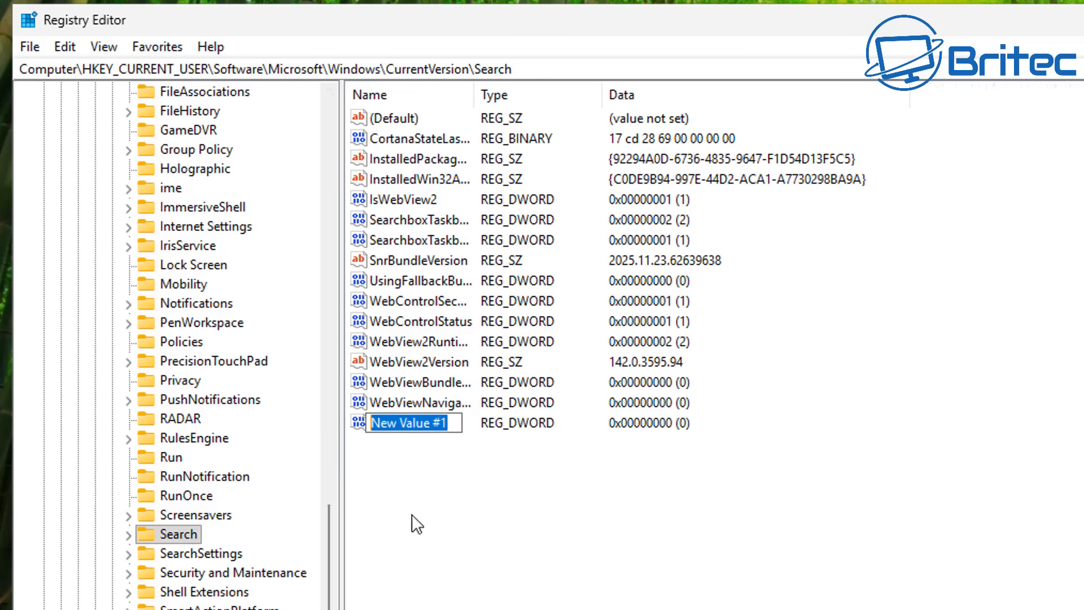
type("B")
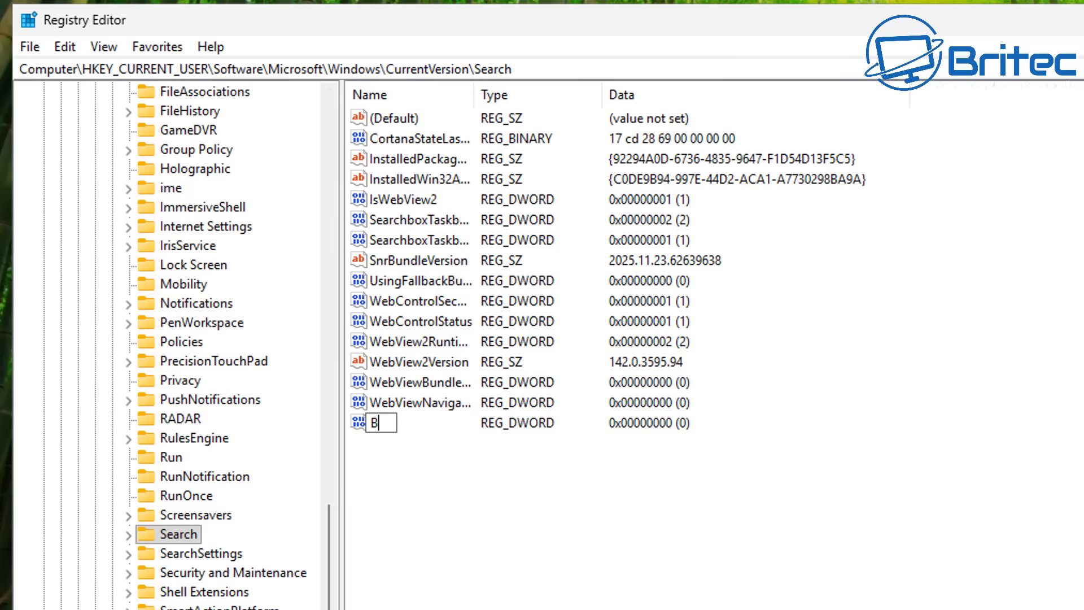
type("ingS")
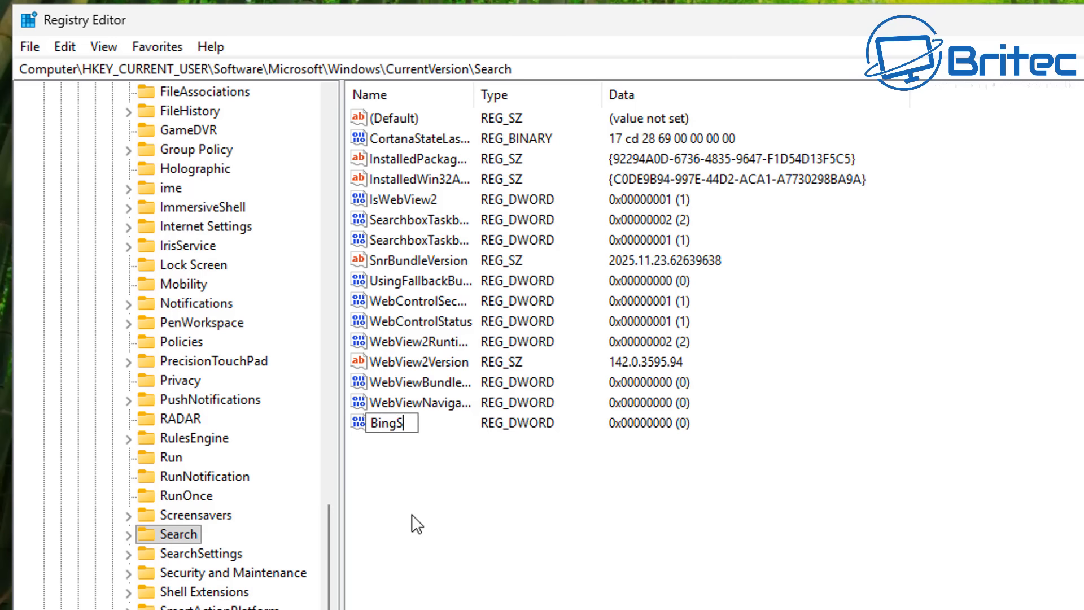
type("earch")
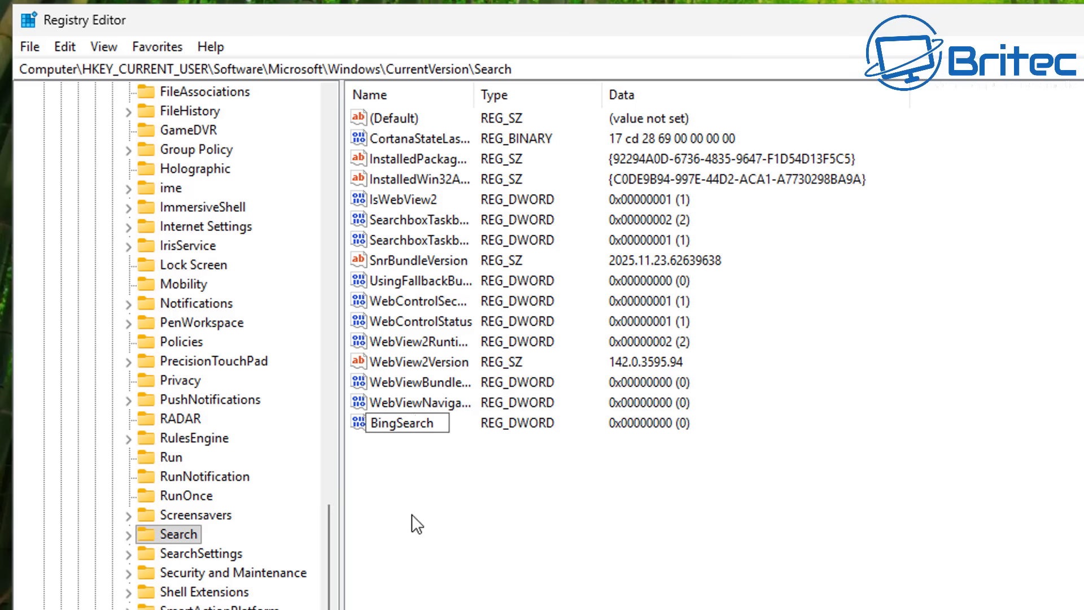
type("E")
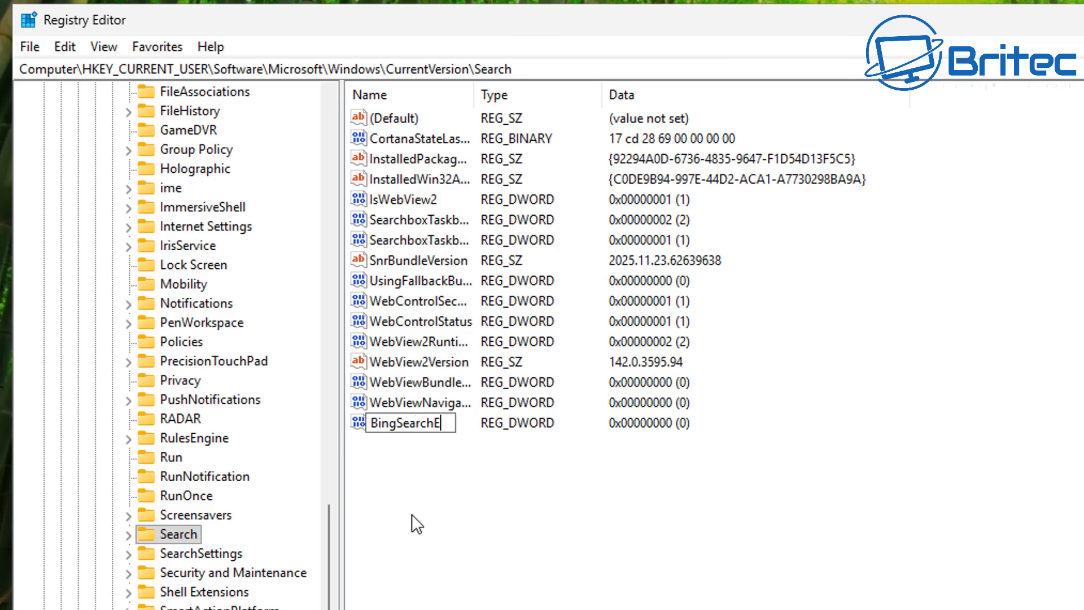
type("nabled")
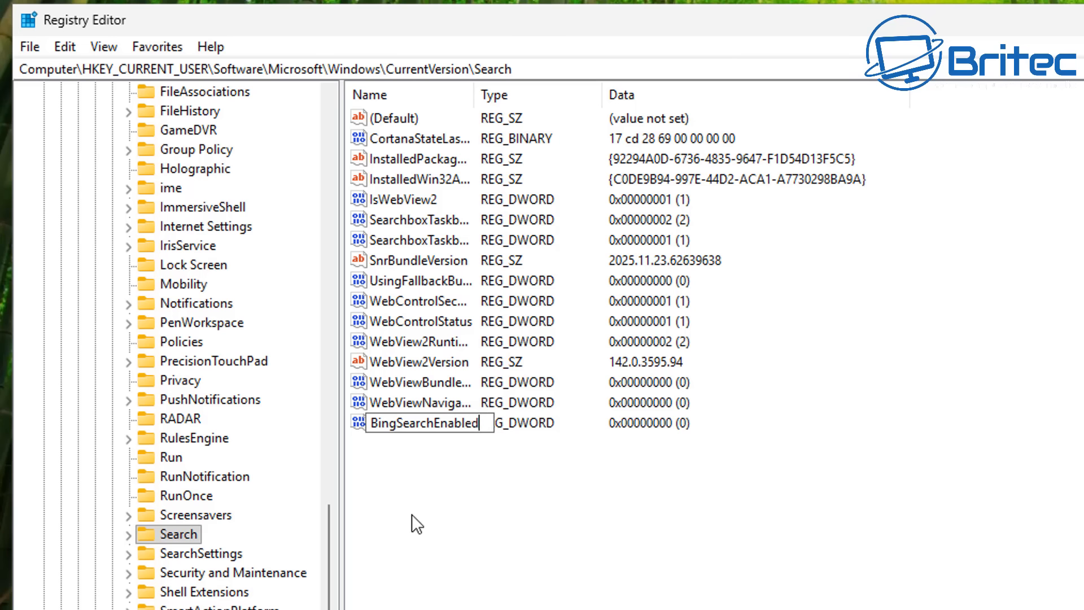
mouse_move(444, 482)
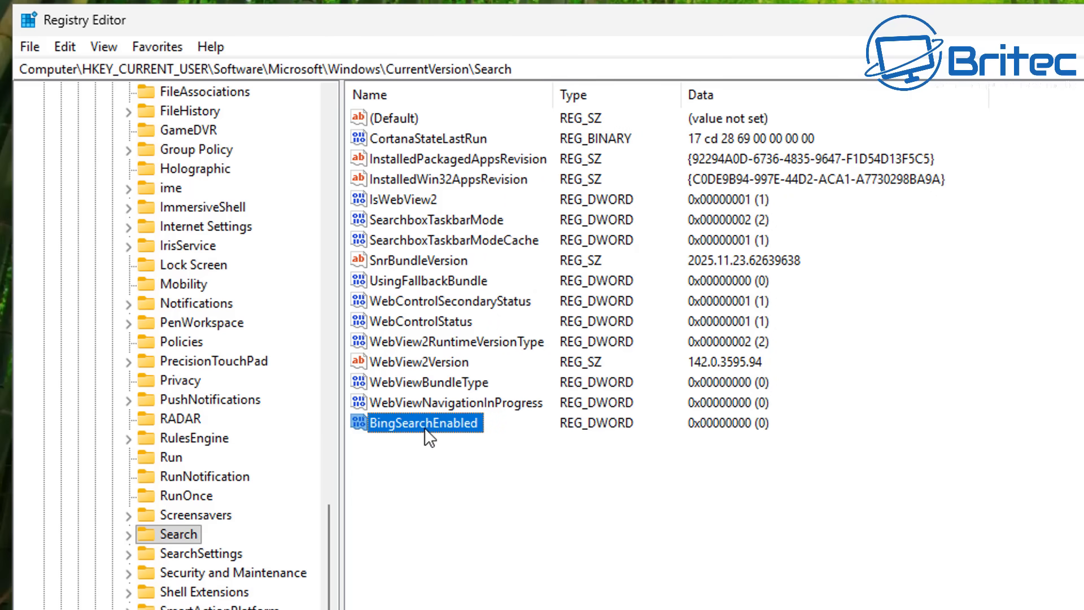
double_click(425, 422)
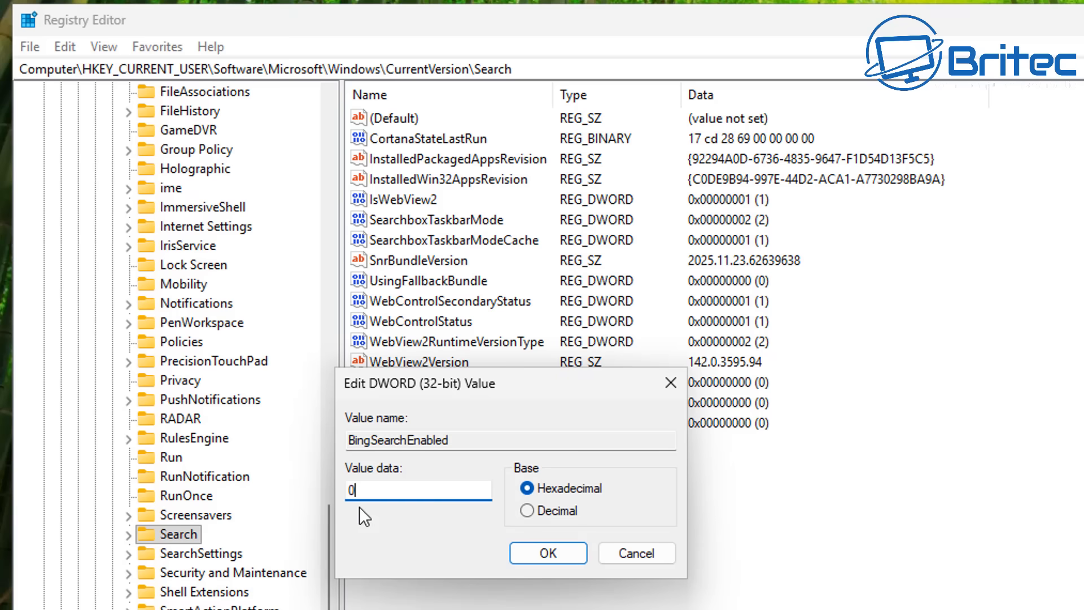
mouse_move(370, 528)
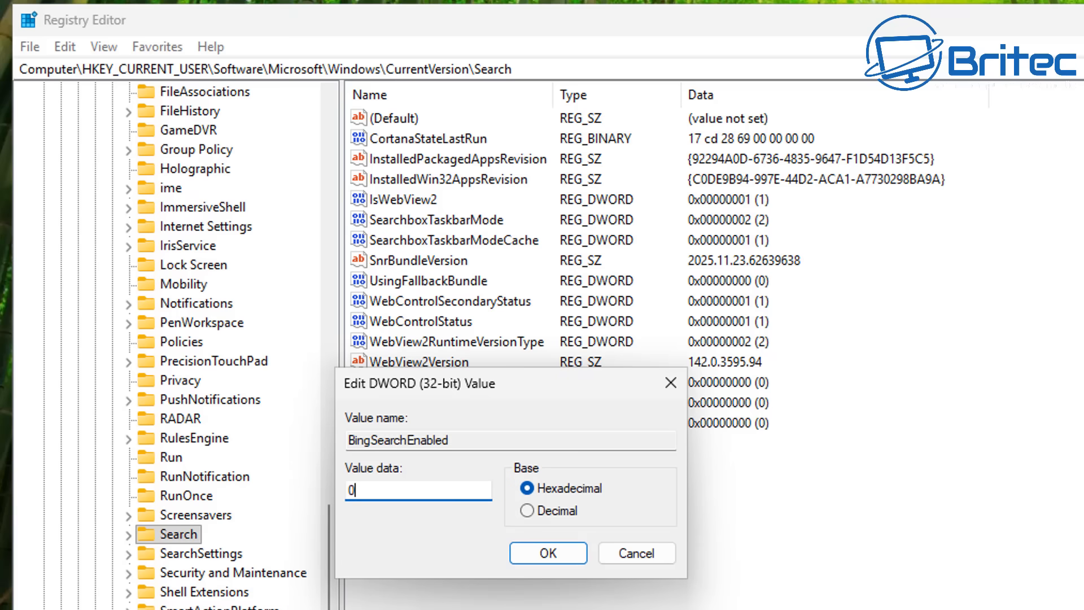
left_click(548, 552)
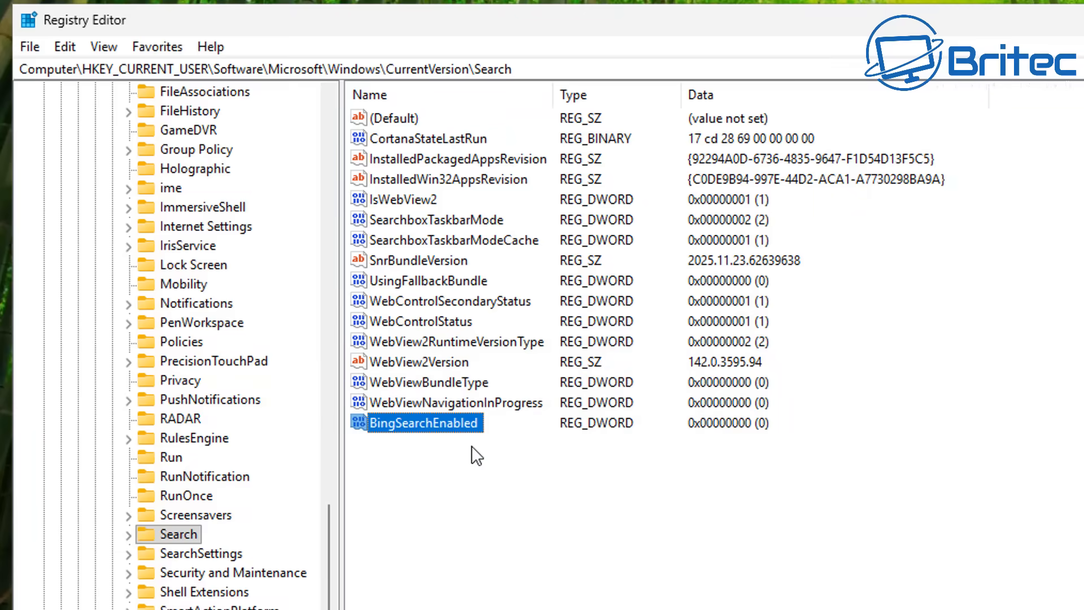
Open Settings > System > About and highlight the edition Windows 11 Pro under Windows specifications
left_click(404, 596)
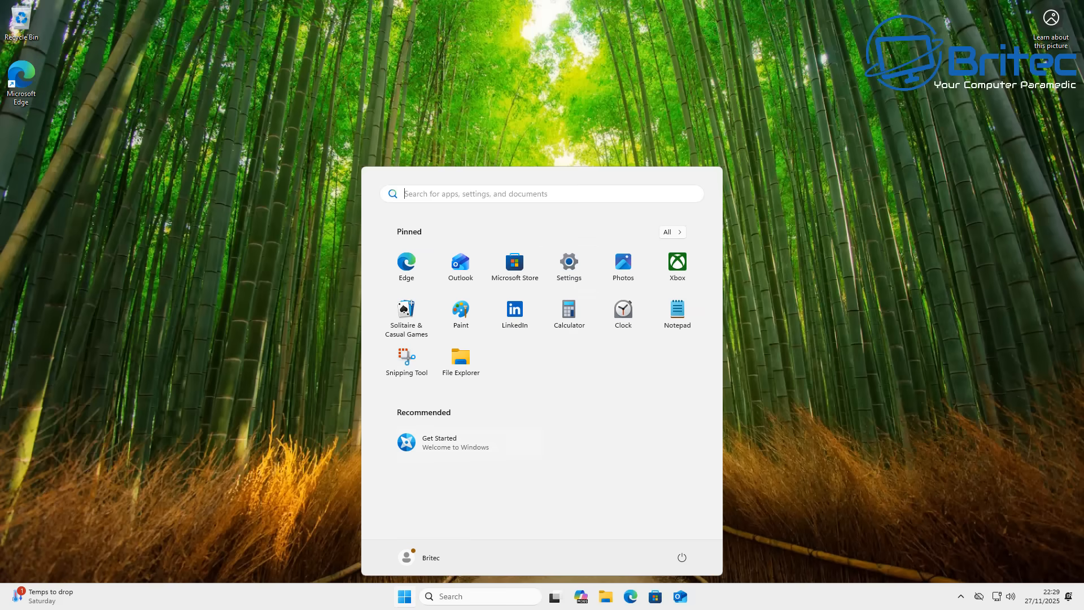
left_click(568, 264)
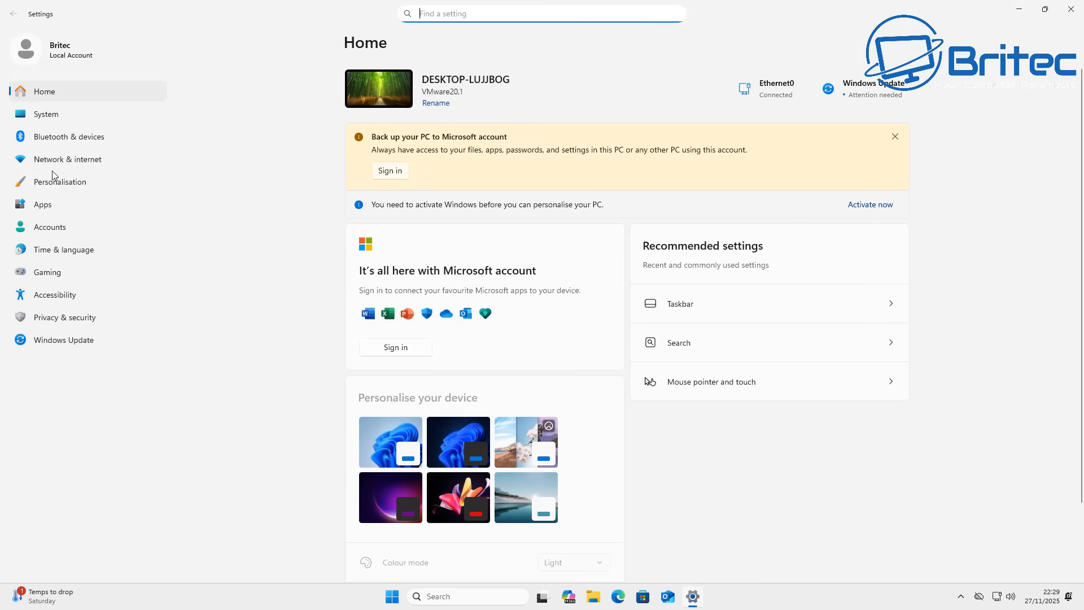
left_click(46, 114)
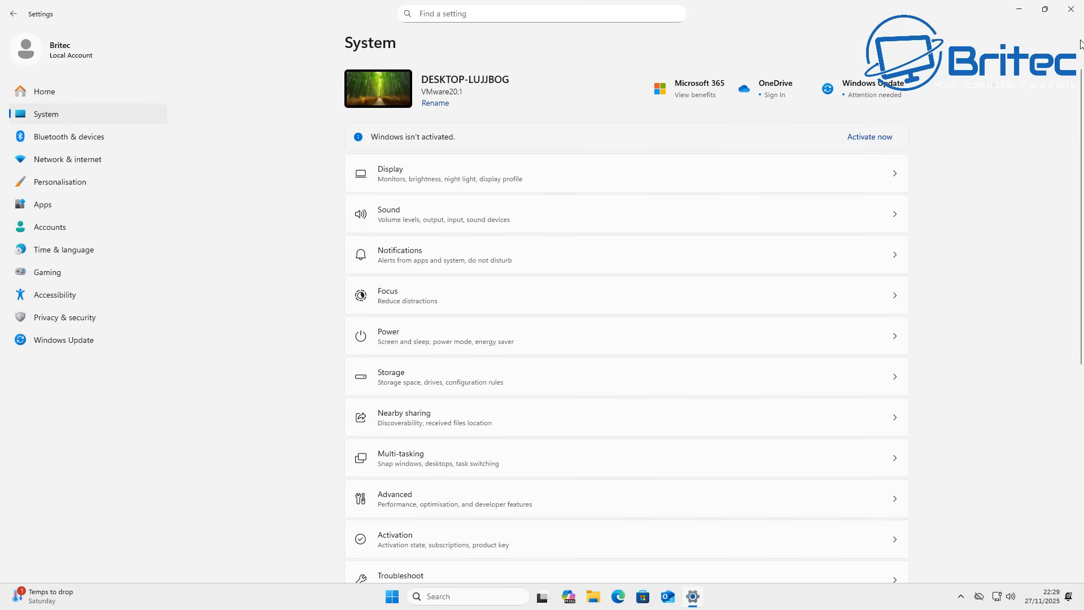
scroll("down", 3)
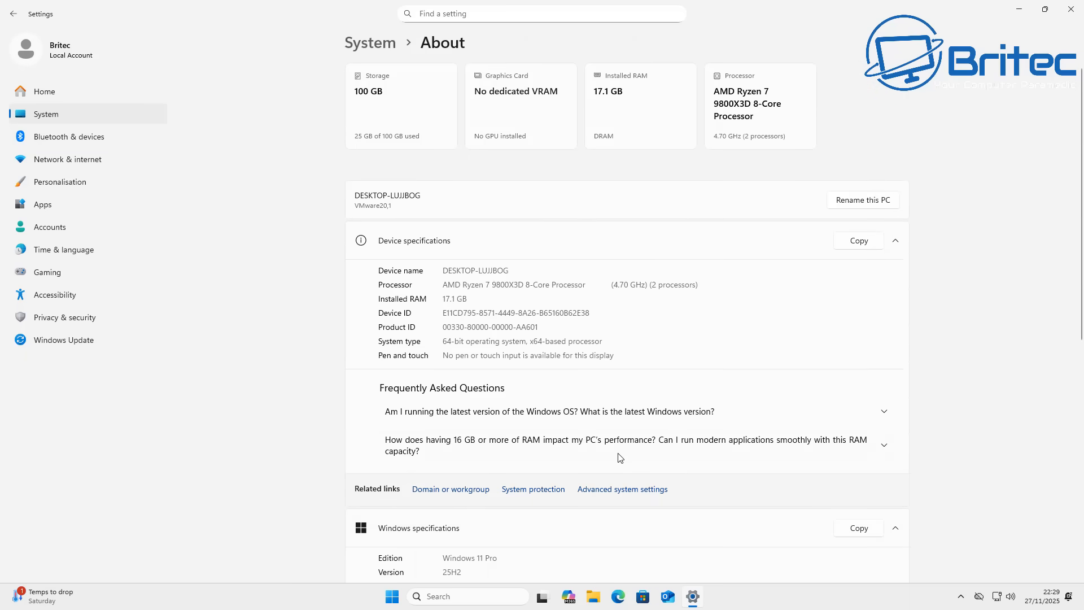
scroll("down", 3)
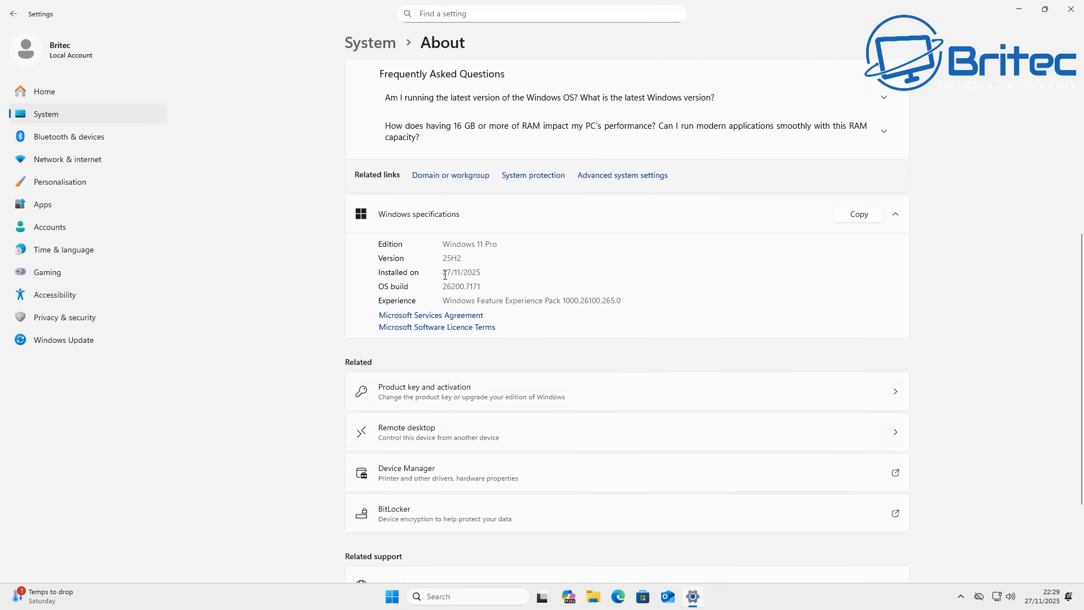
double_click(469, 244)
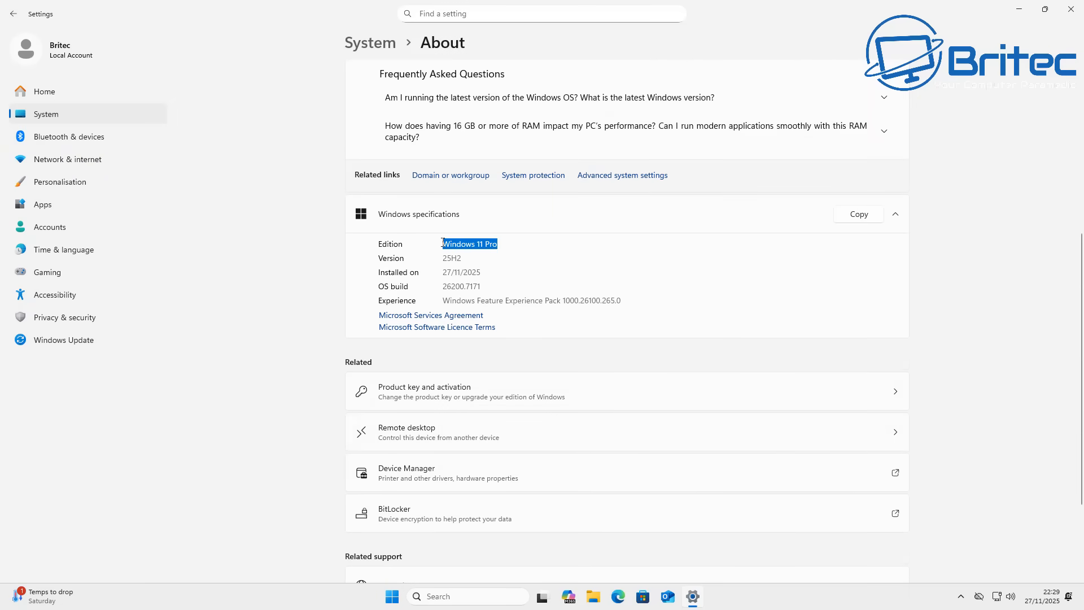
mouse_move(1070, 10)
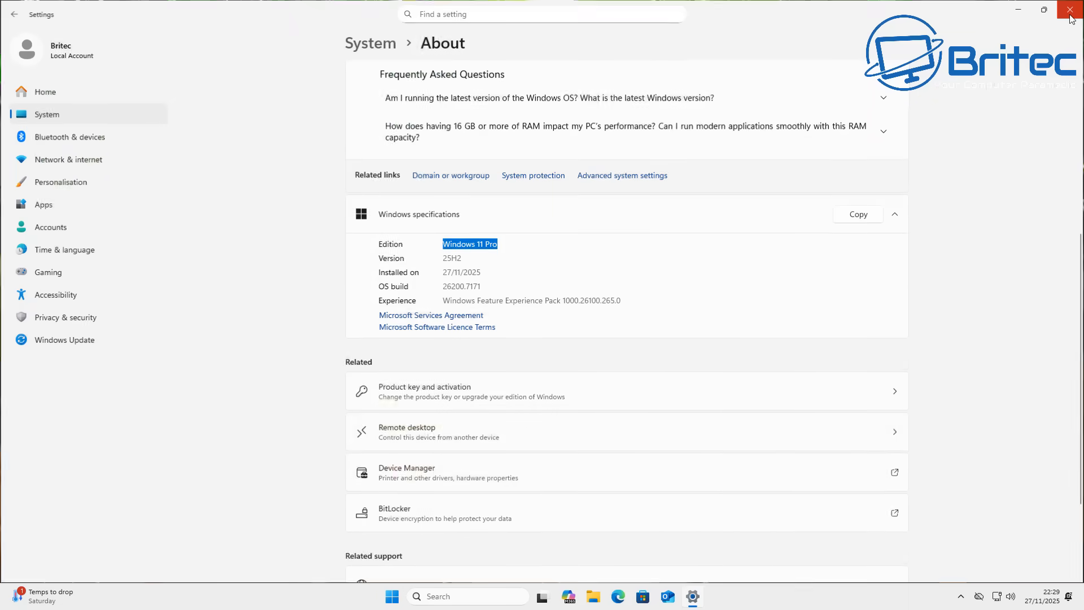
Close Settings and search 'gpo' to launch Local Group Policy Editor
left_click(1070, 11)
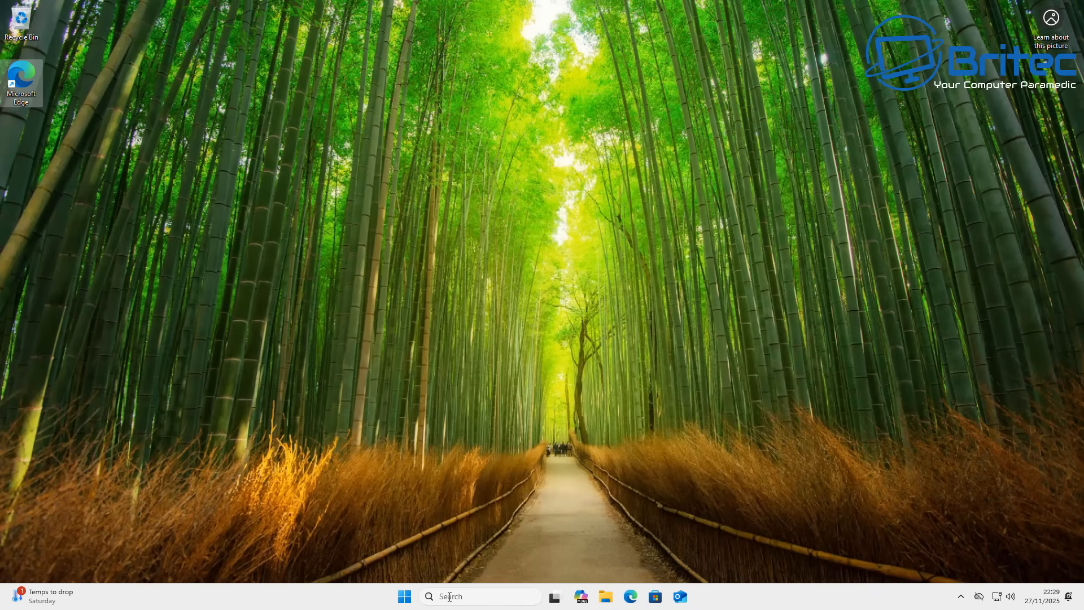
left_click(480, 596)
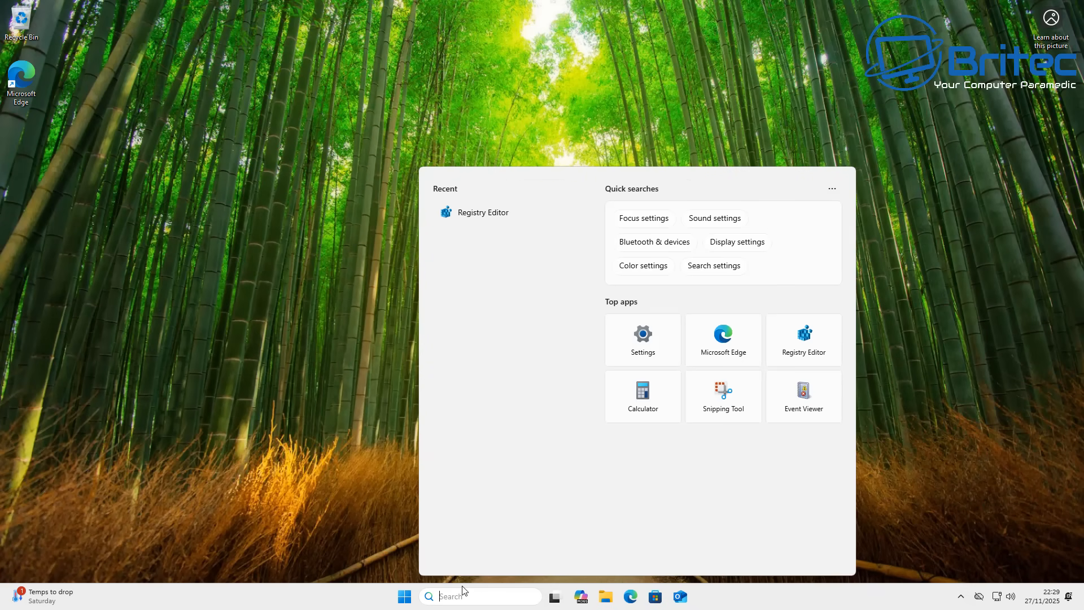
type("gpo")
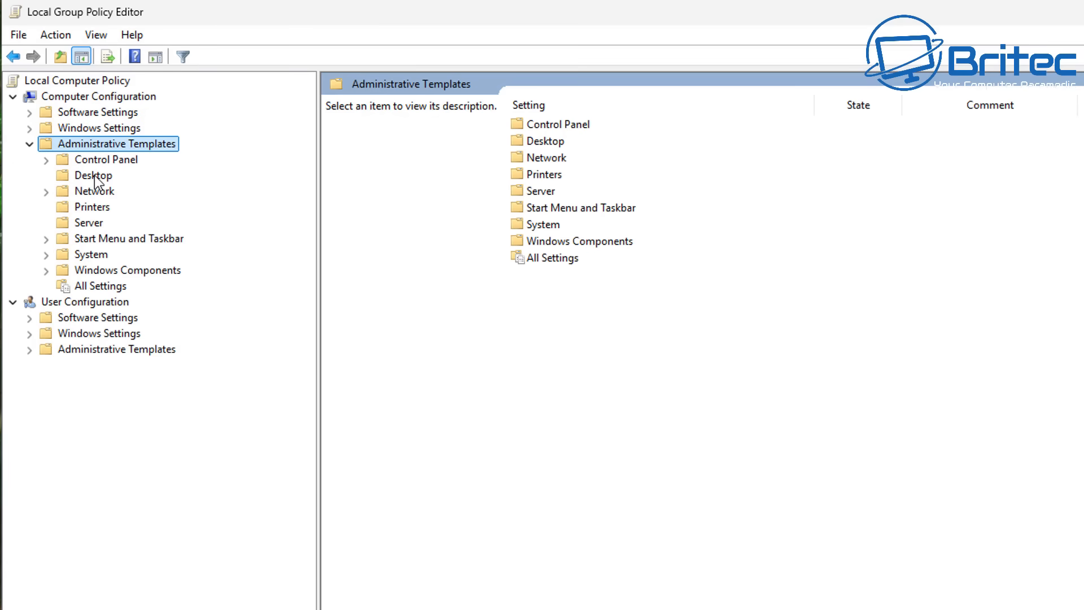
mouse_move(94, 280)
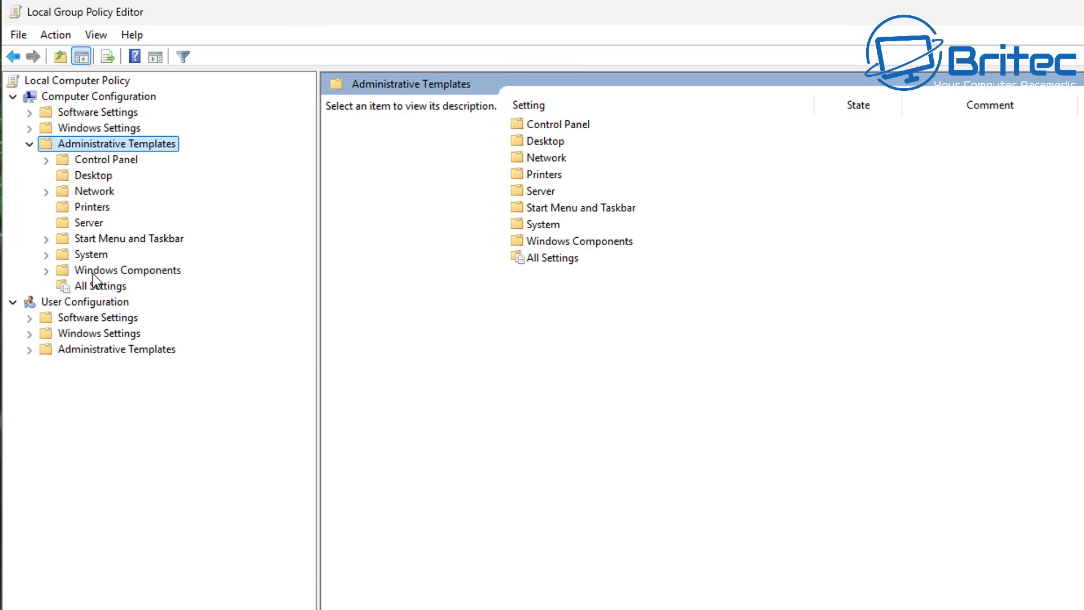
Expand Windows Components > Search and select the Do not allow web search policy
left_click(127, 270)
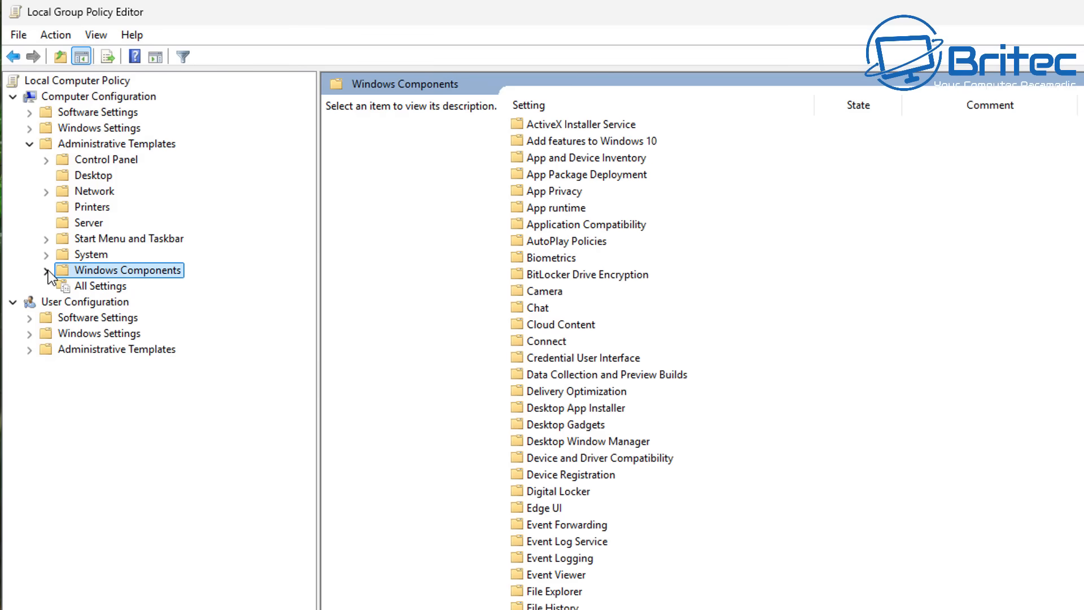
left_click(46, 270)
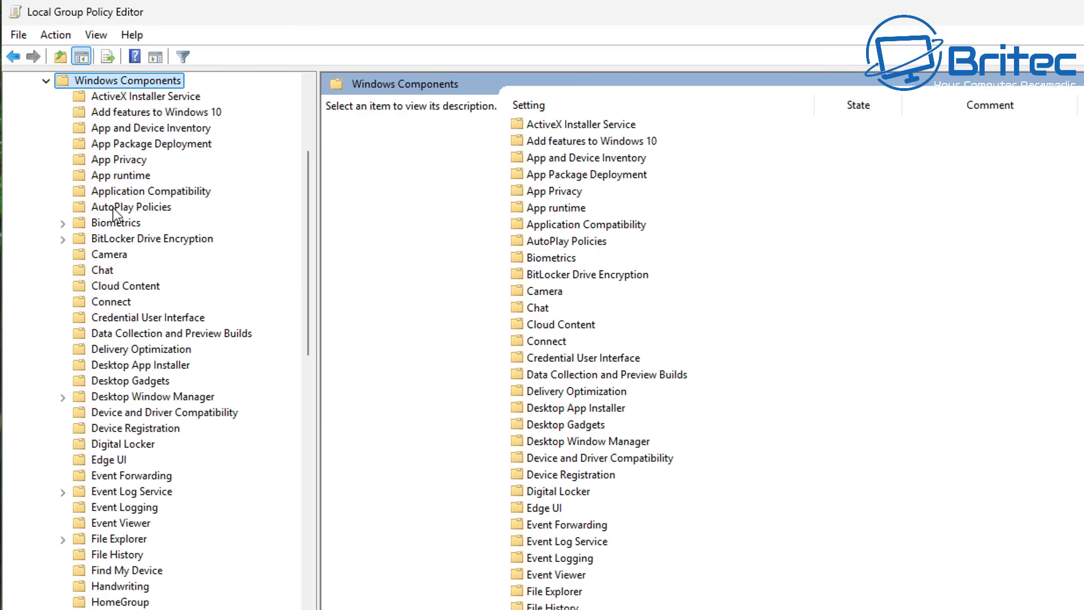
mouse_move(208, 120)
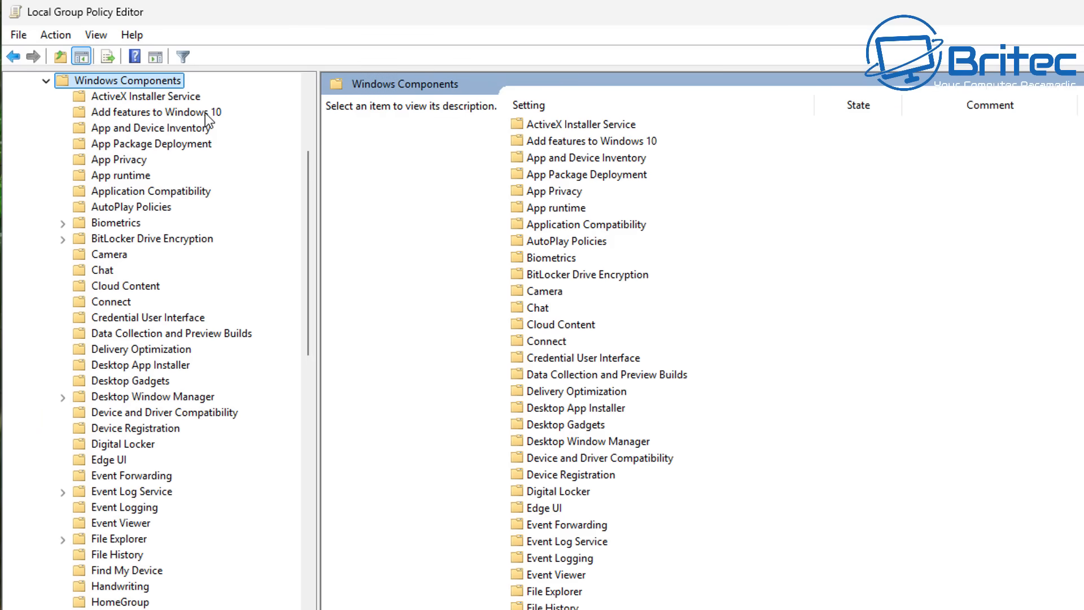
scroll("down", 3)
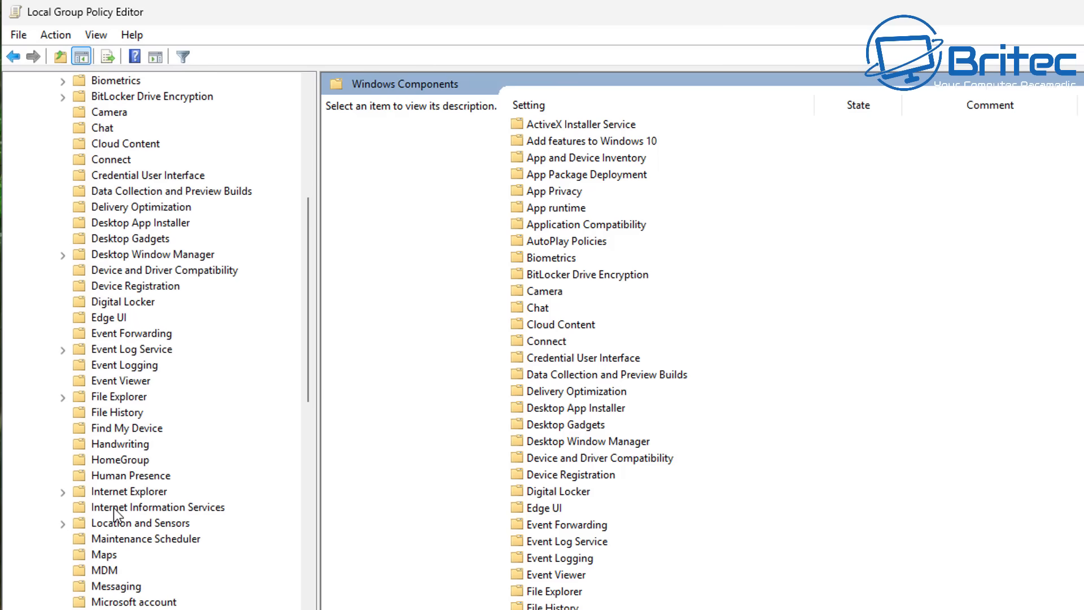
scroll("down", 3)
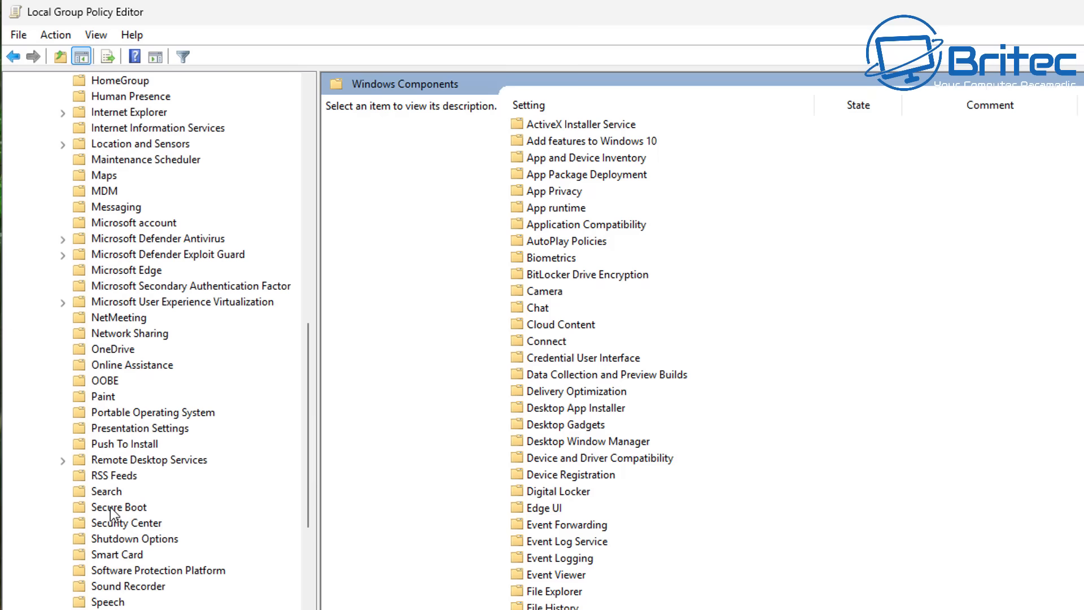
left_click(109, 490)
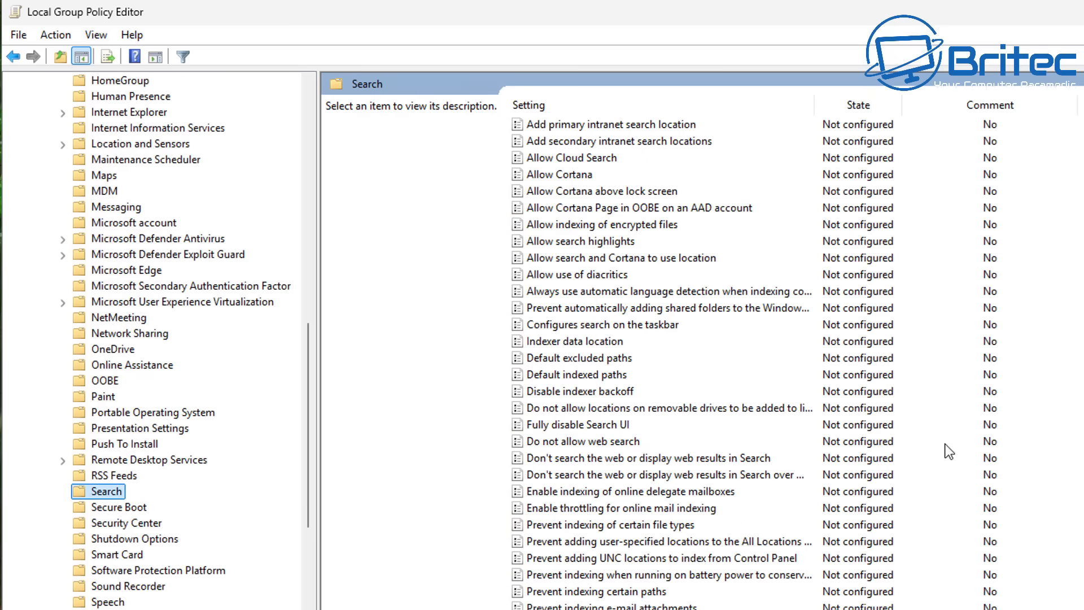
mouse_move(679, 482)
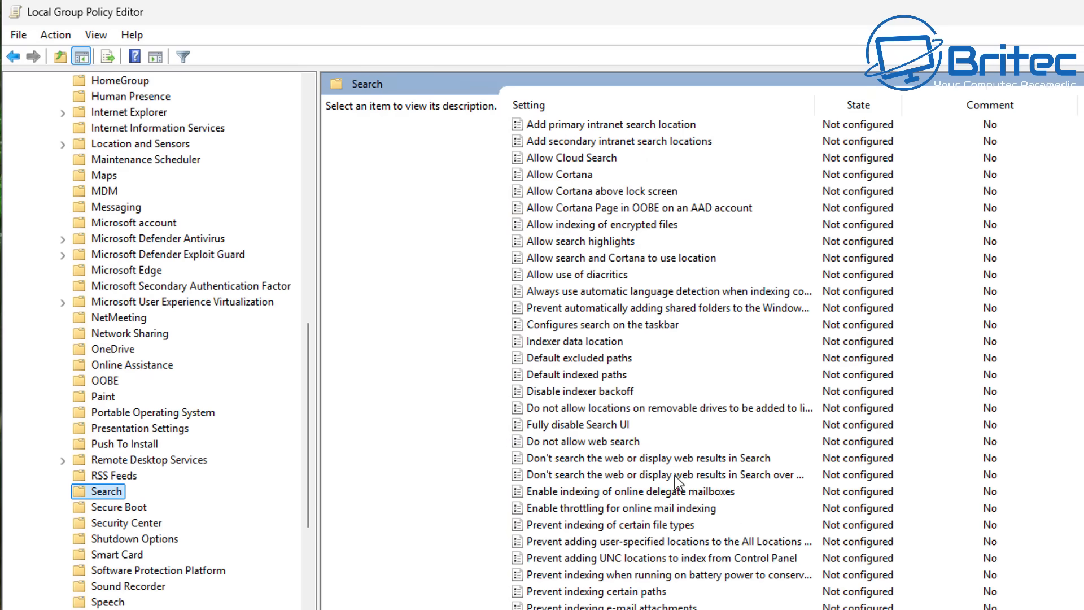
mouse_move(676, 475)
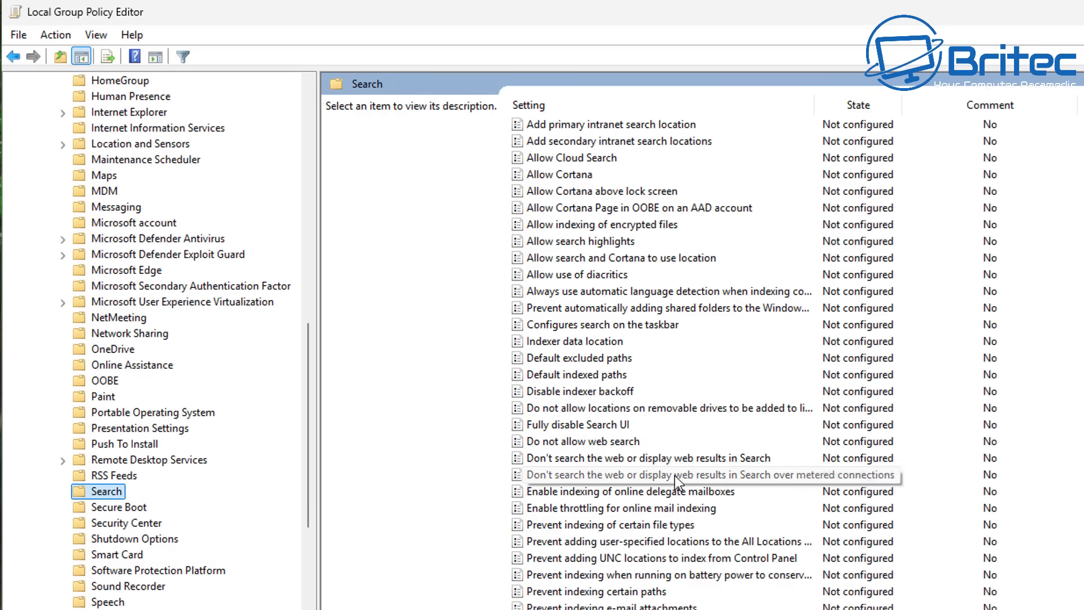
mouse_move(588, 442)
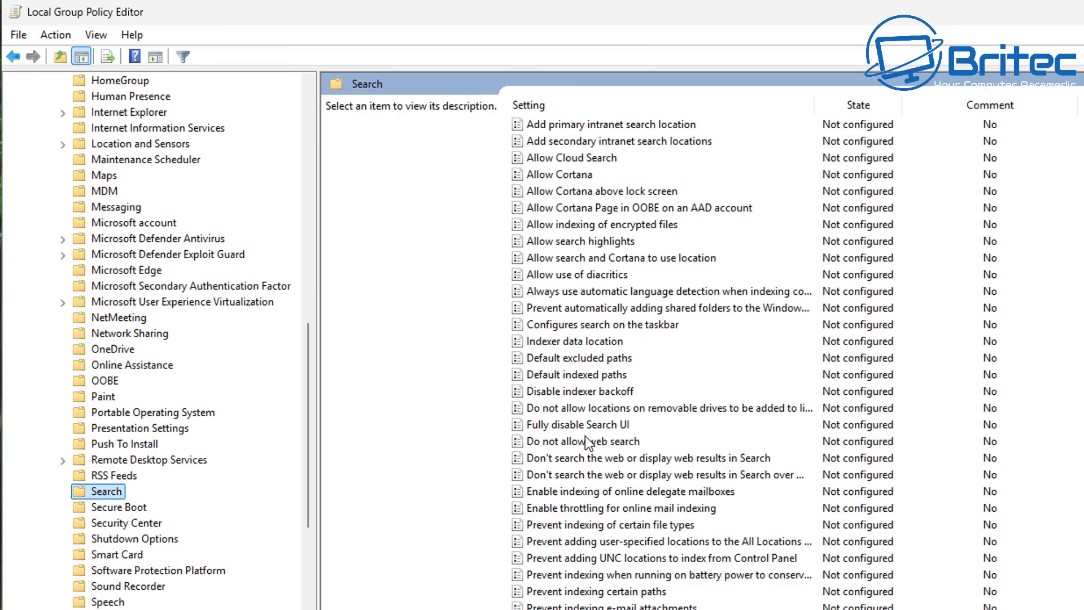
left_click(597, 442)
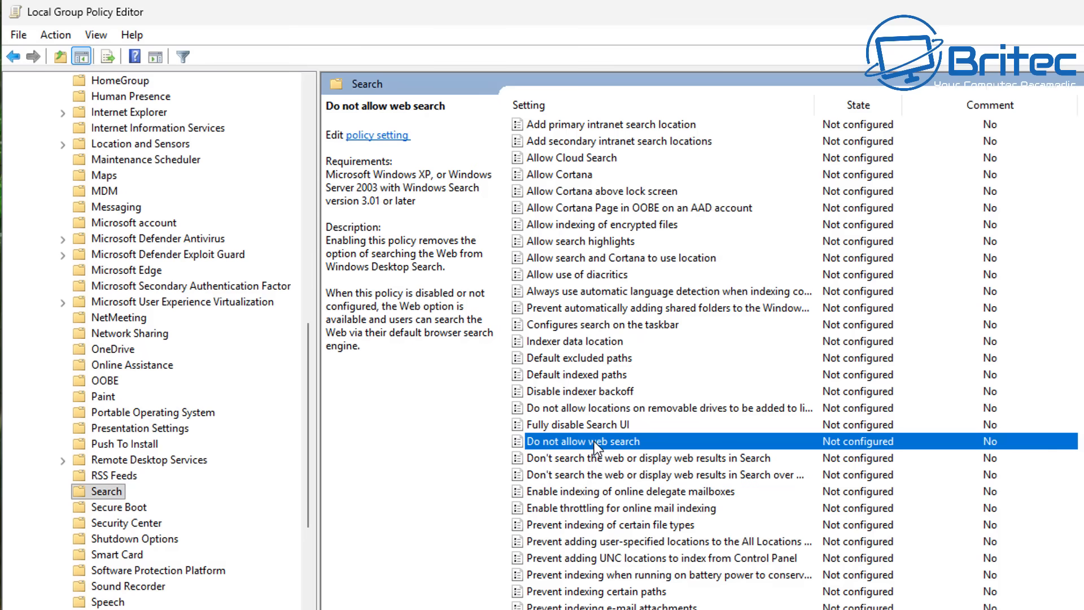
Set the 'Do not allow web search' policy to Enabled and confirm with OK
double_click(599, 441)
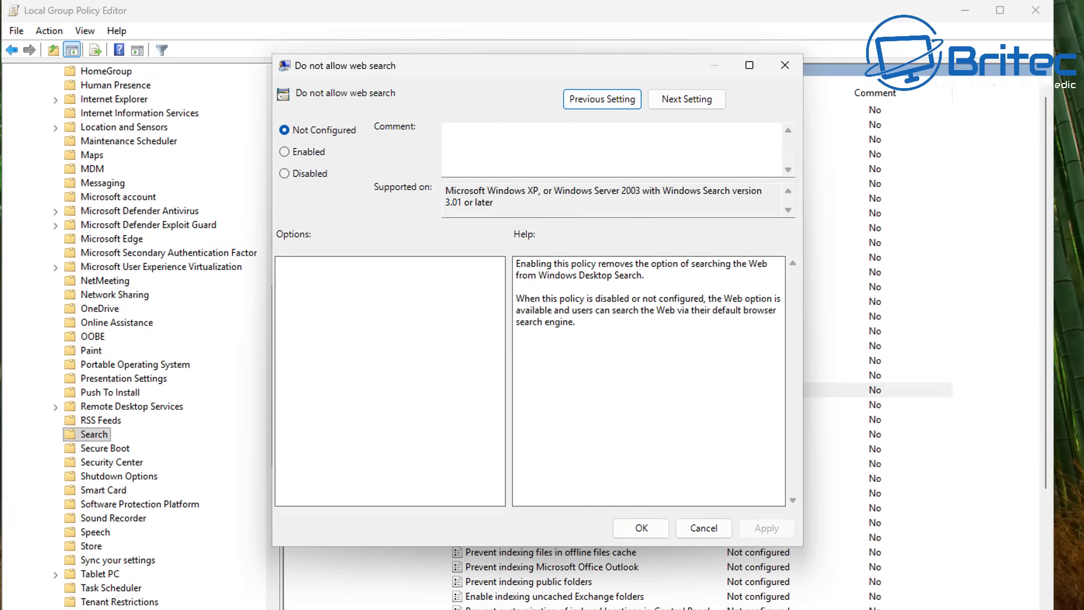
mouse_move(284, 155)
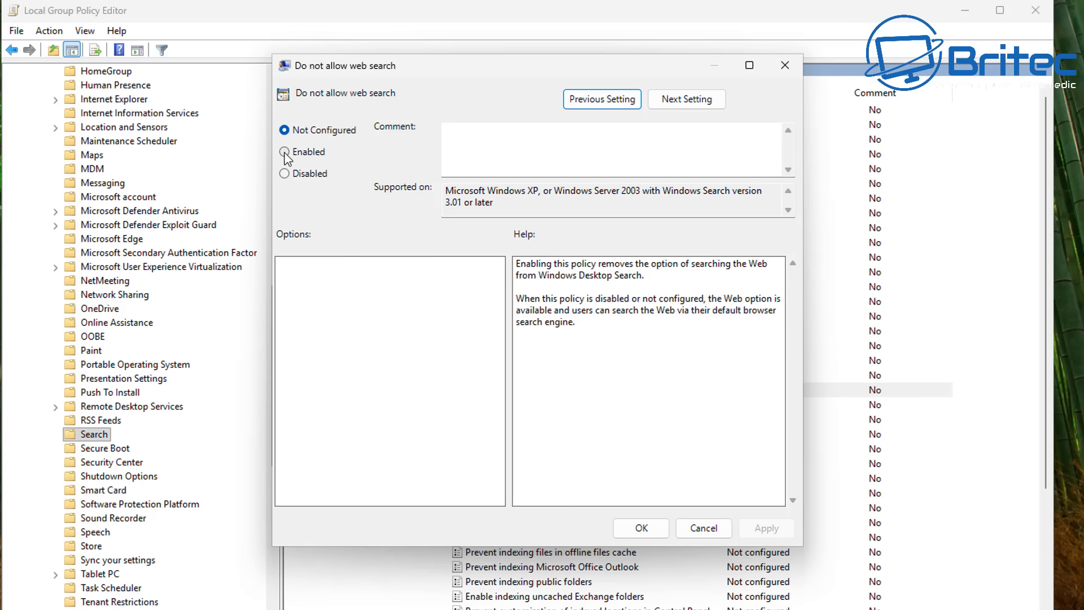
left_click(284, 151)
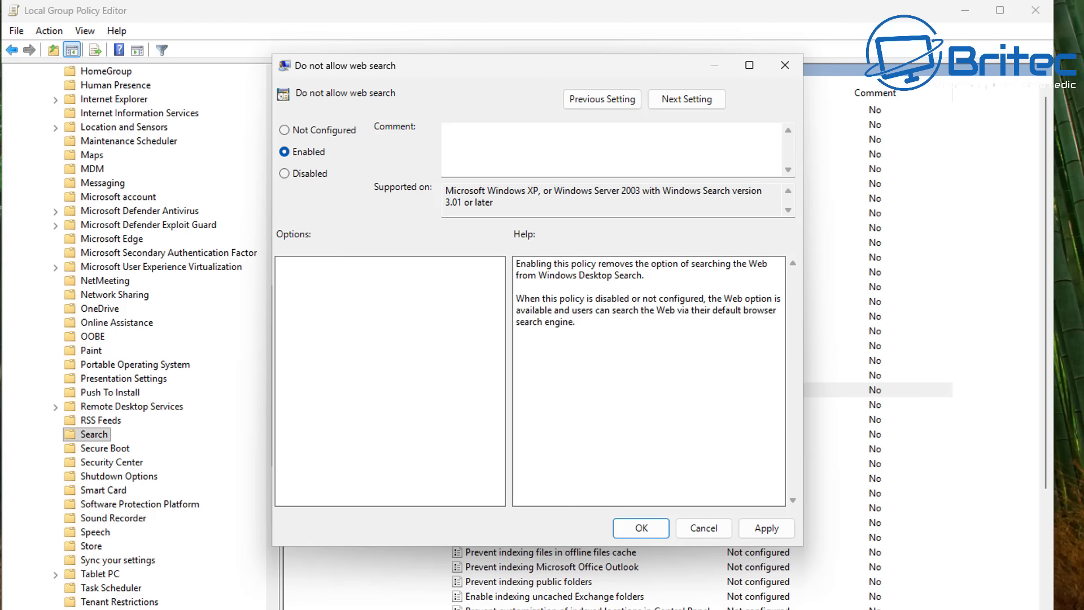
mouse_move(408, 401)
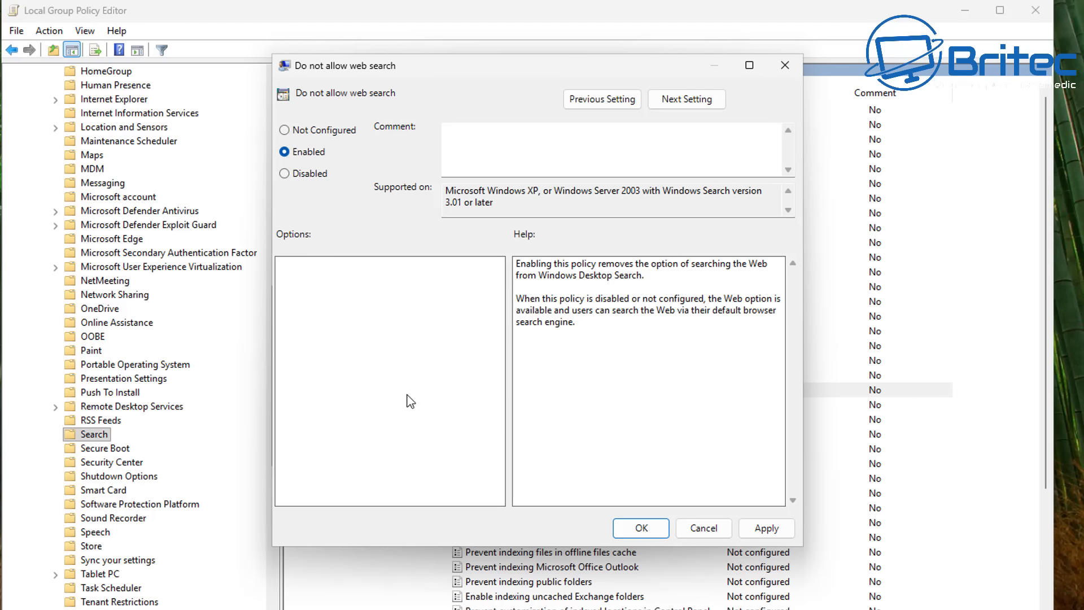
mouse_move(704, 269)
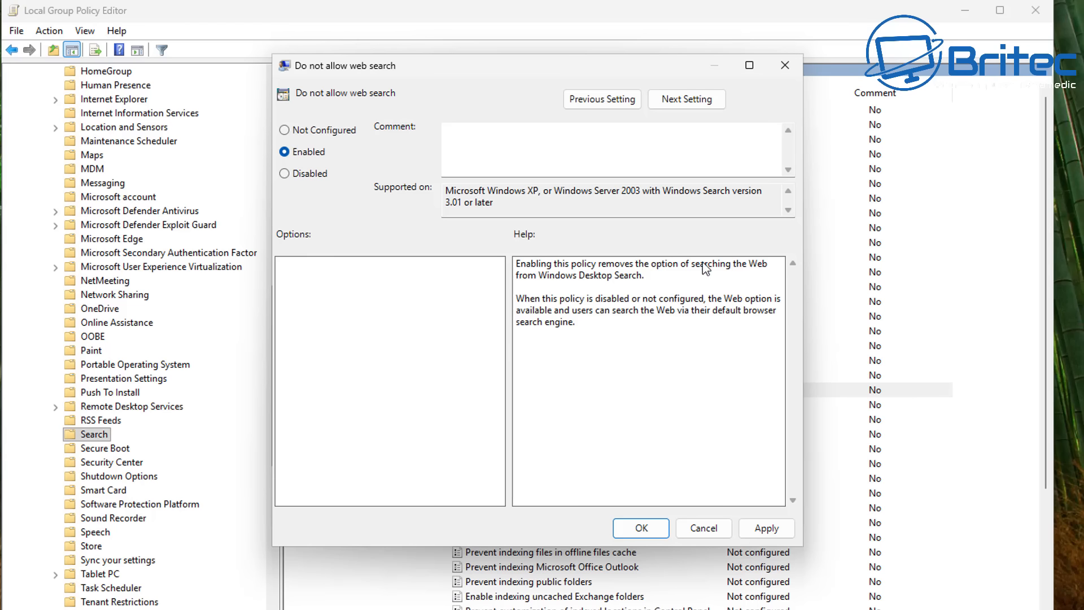
mouse_move(768, 279)
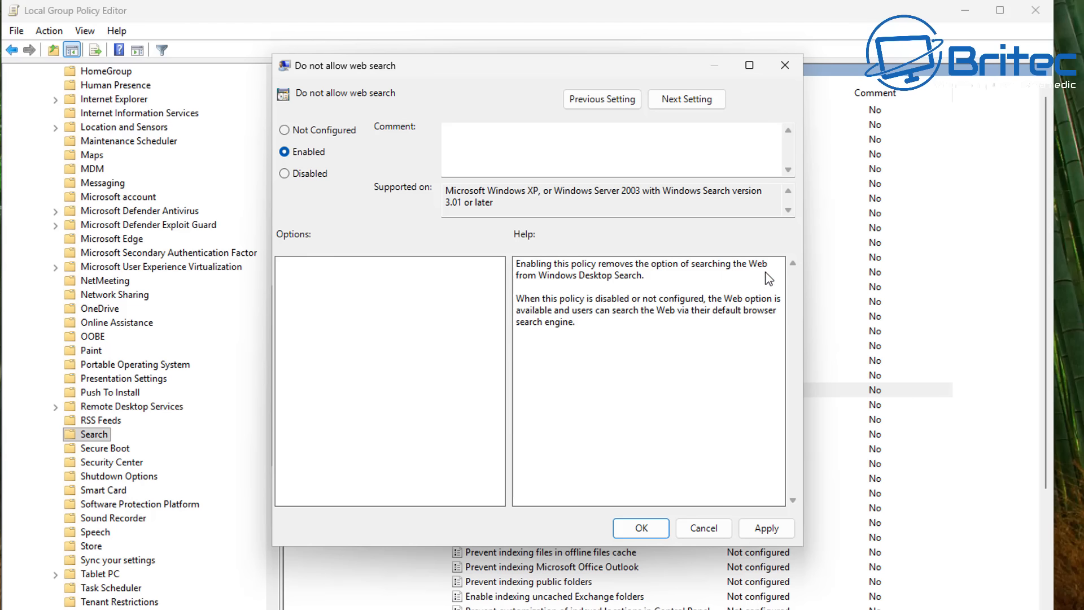
mouse_move(450, 432)
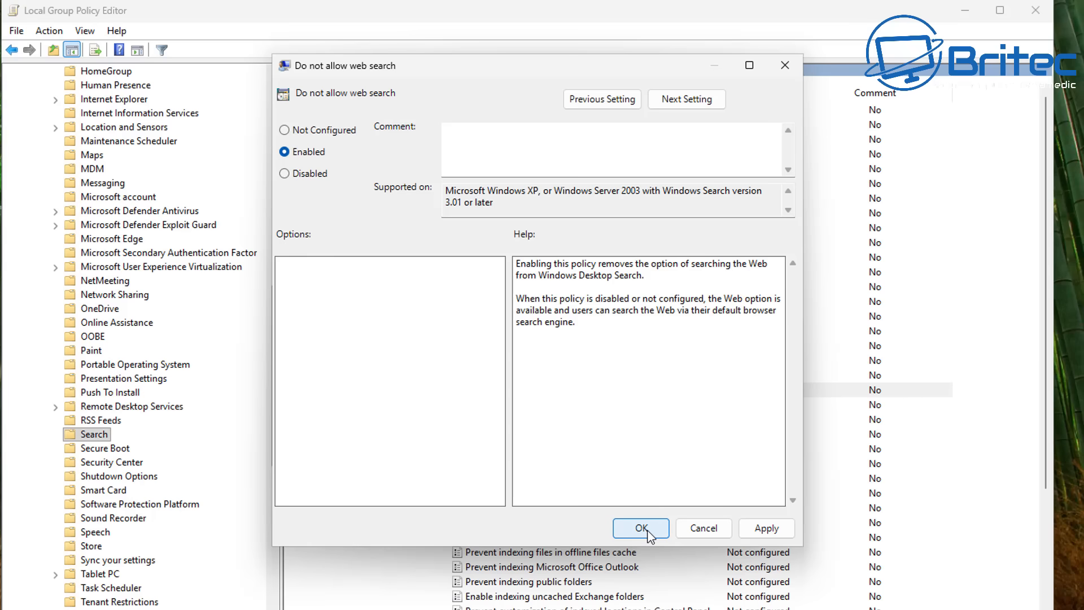
left_click(639, 527)
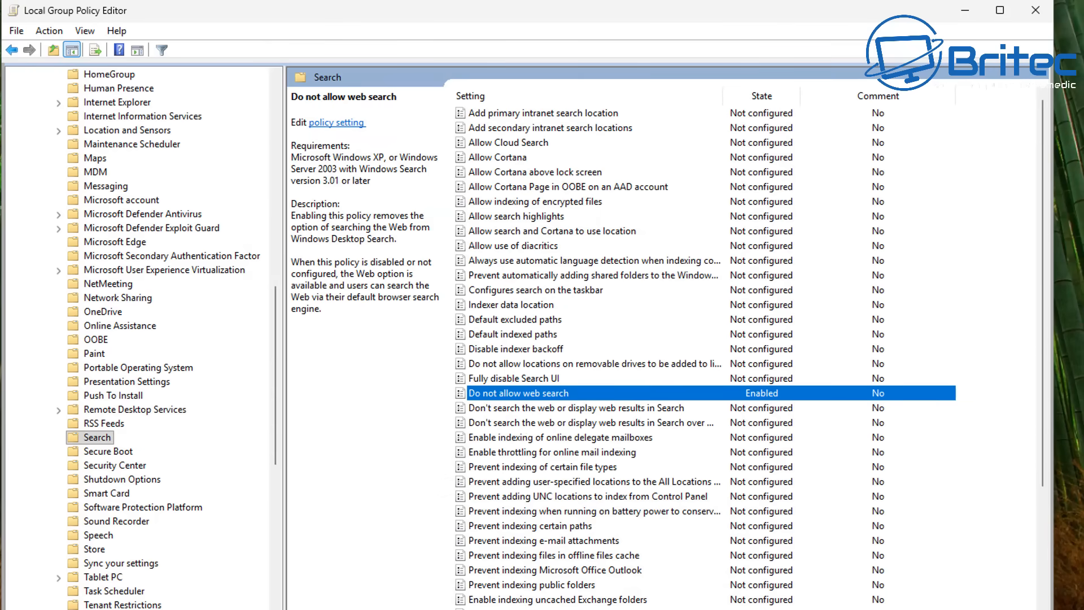
mouse_move(728, 412)
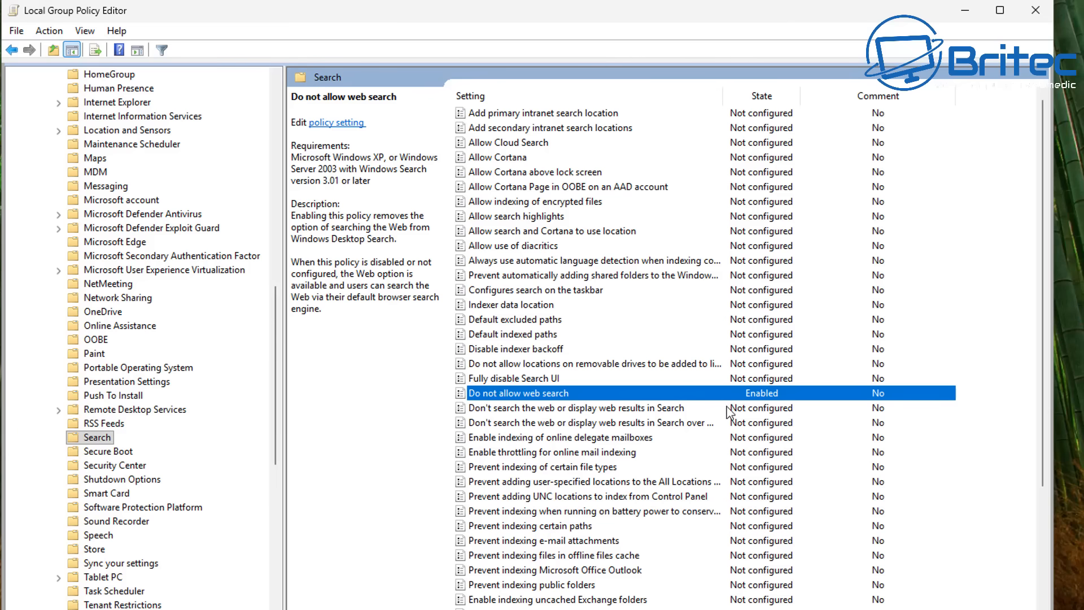
mouse_move(516, 422)
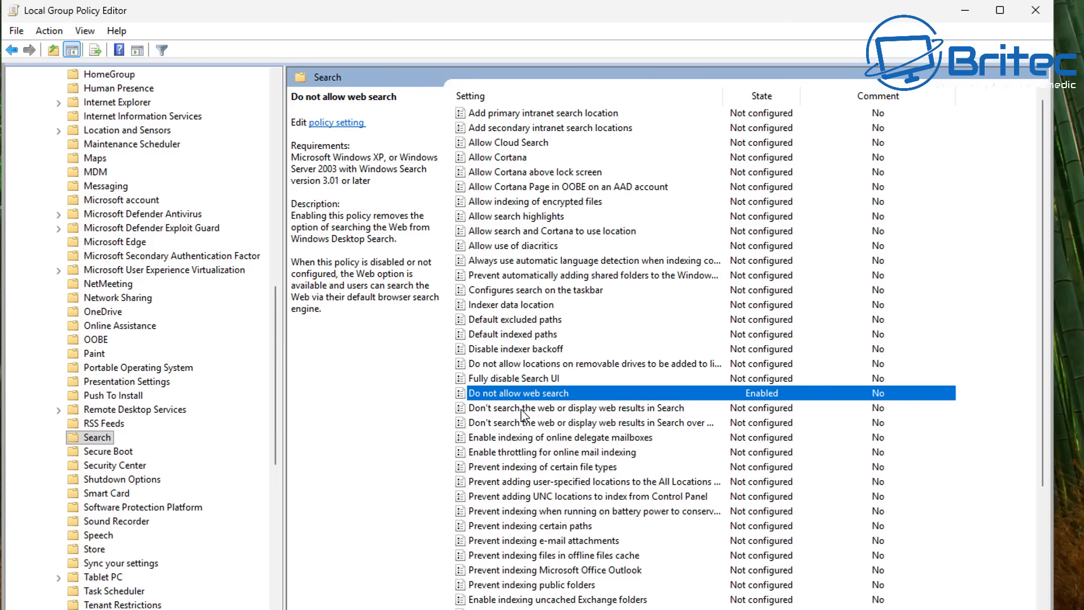
Set 'Don't search the web or display web results in Search' to Enabled and apply it
left_click(574, 407)
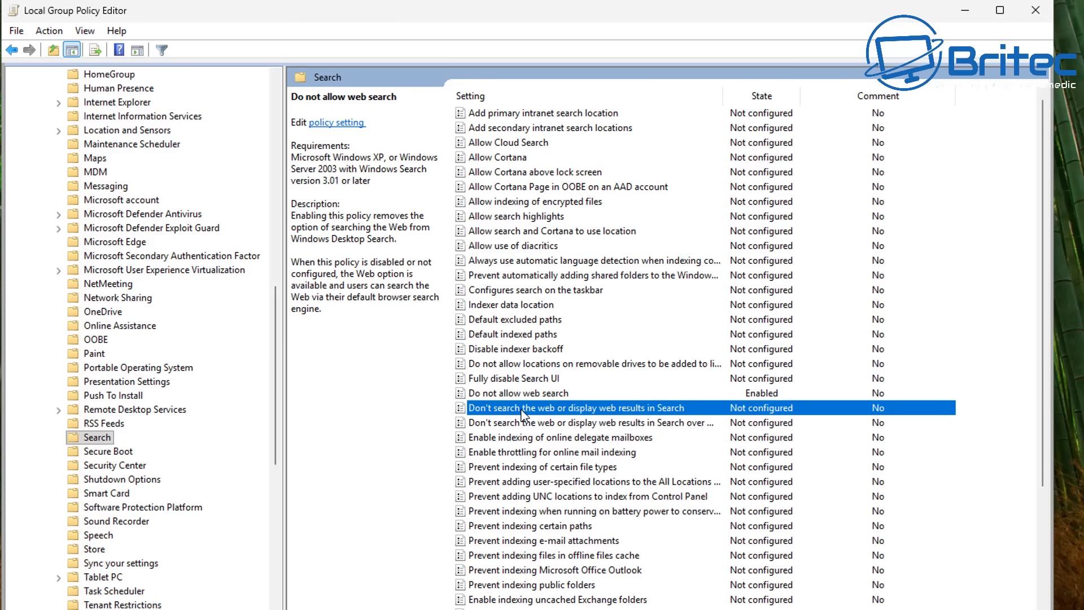
double_click(576, 407)
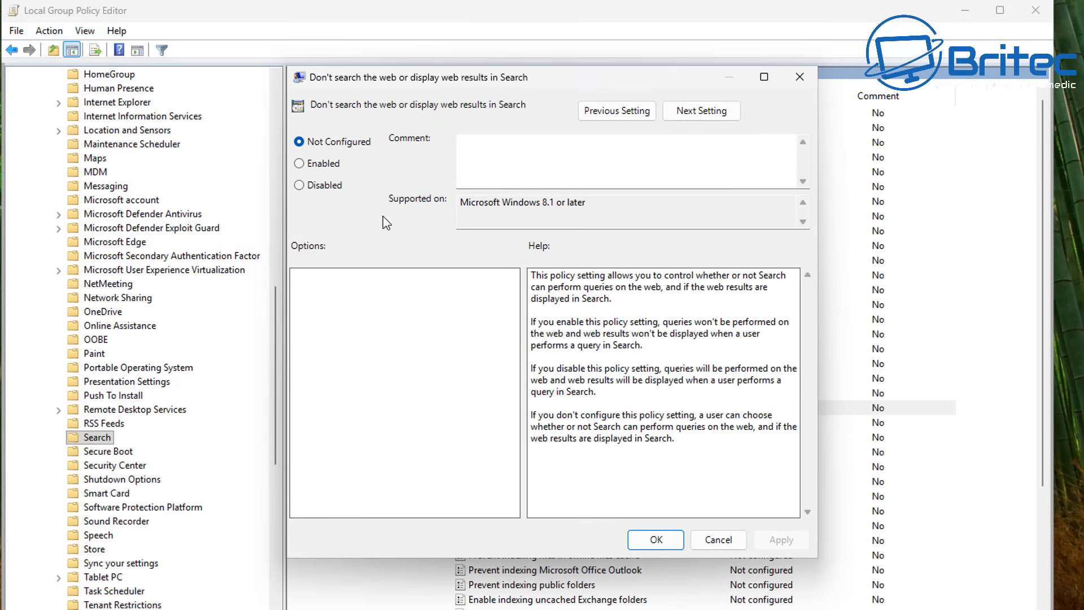
mouse_move(713, 335)
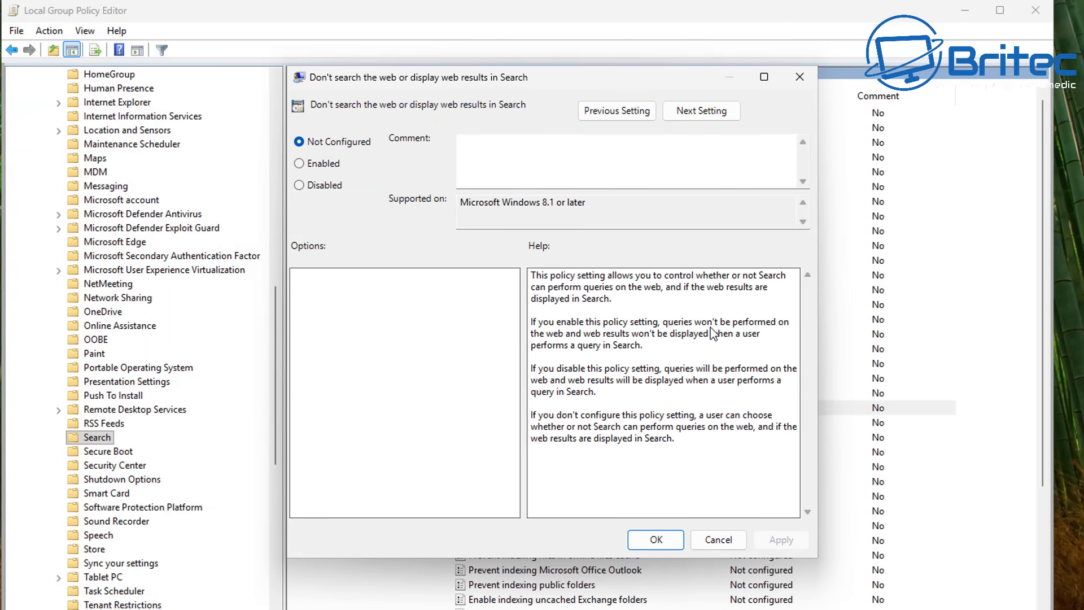
mouse_move(787, 332)
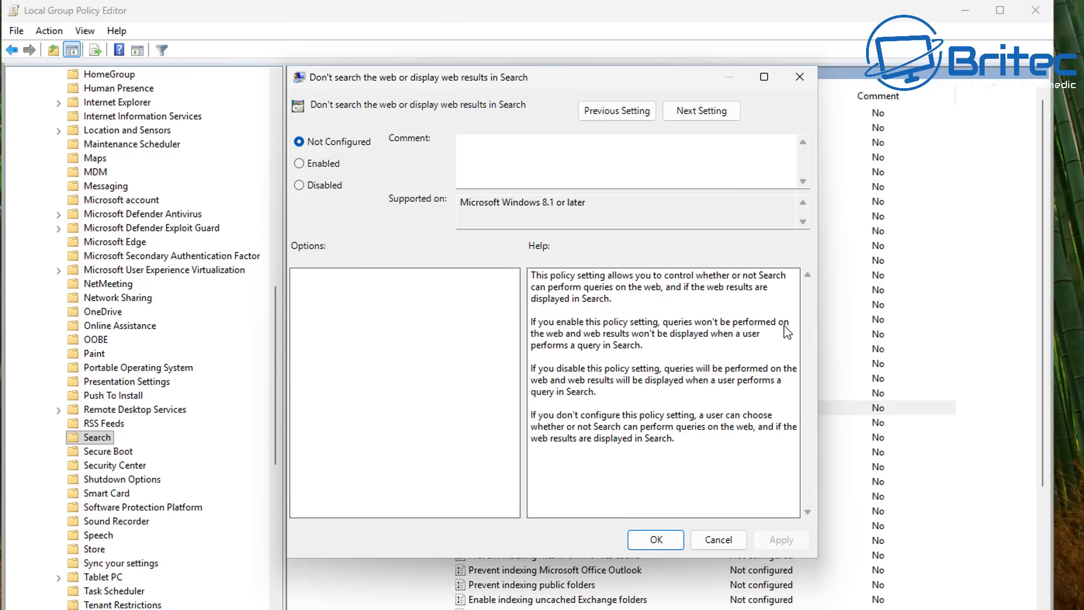
left_click(300, 163)
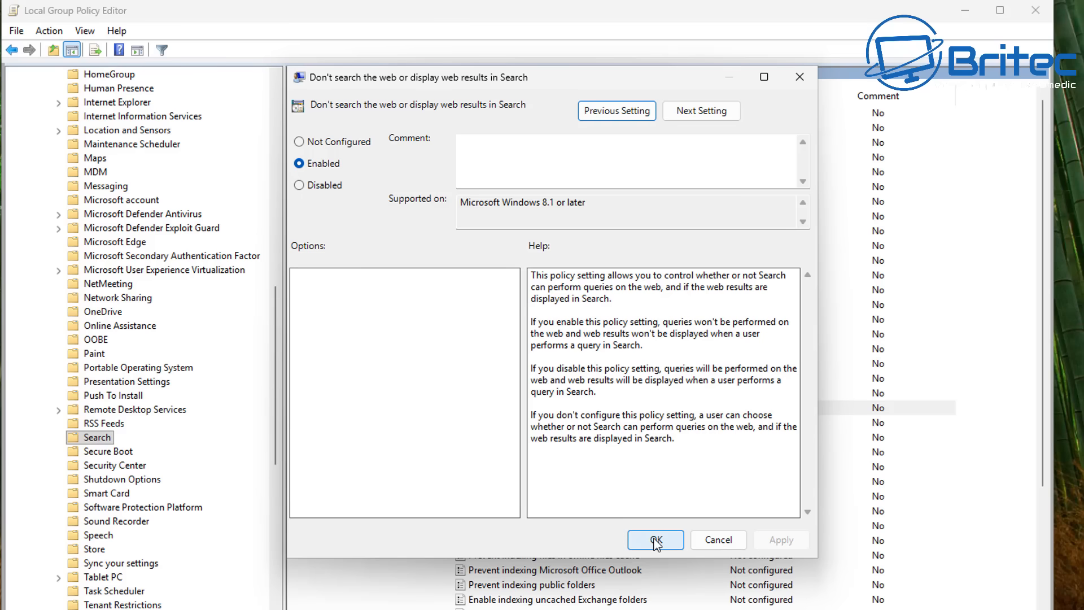
left_click(654, 540)
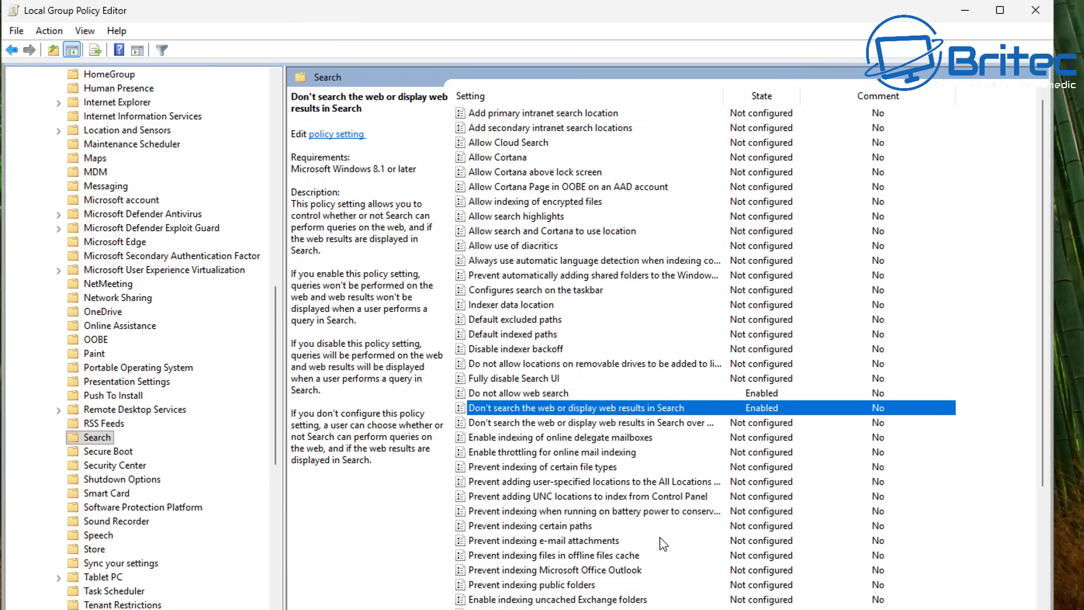
Set the metered-connections web results Search policy to Enabled
left_click(587, 423)
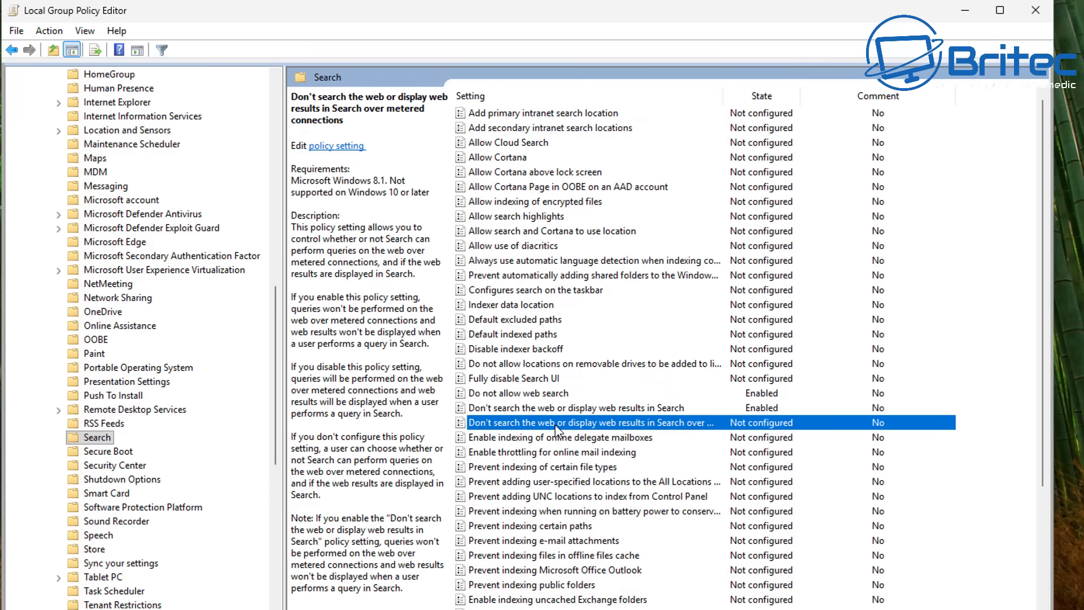
double_click(573, 422)
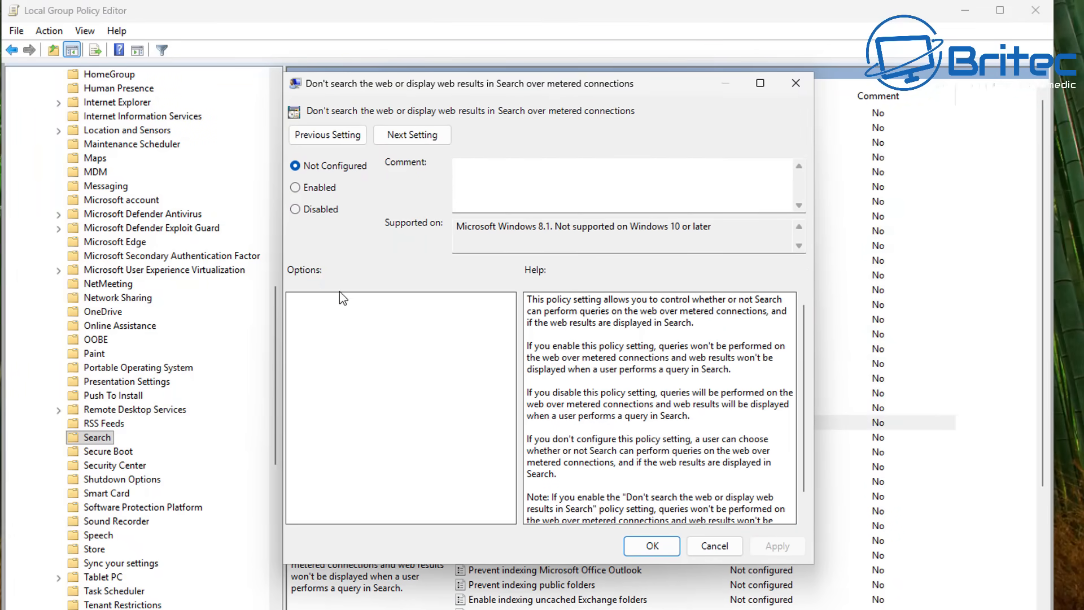
mouse_move(310, 198)
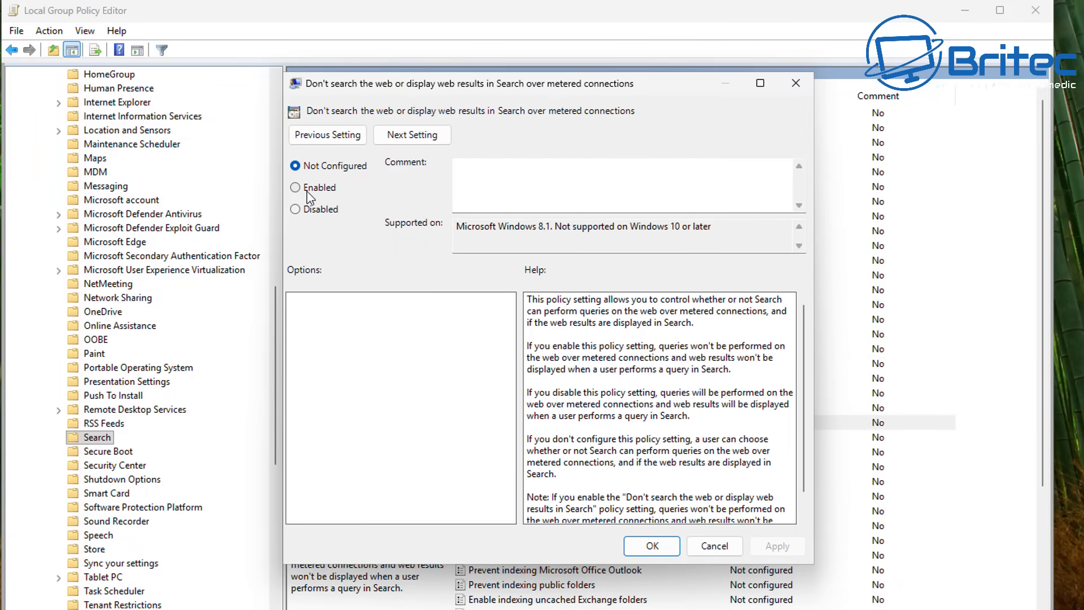
left_click(294, 187)
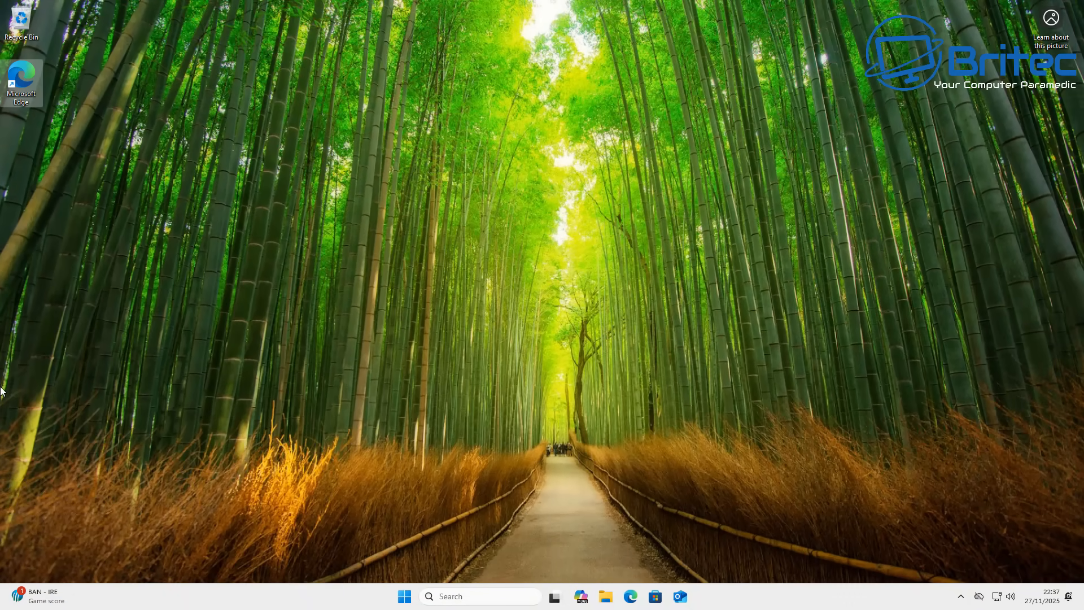
Launch Microsoft Edge and bring up its Settings and more menu
left_click(630, 596)
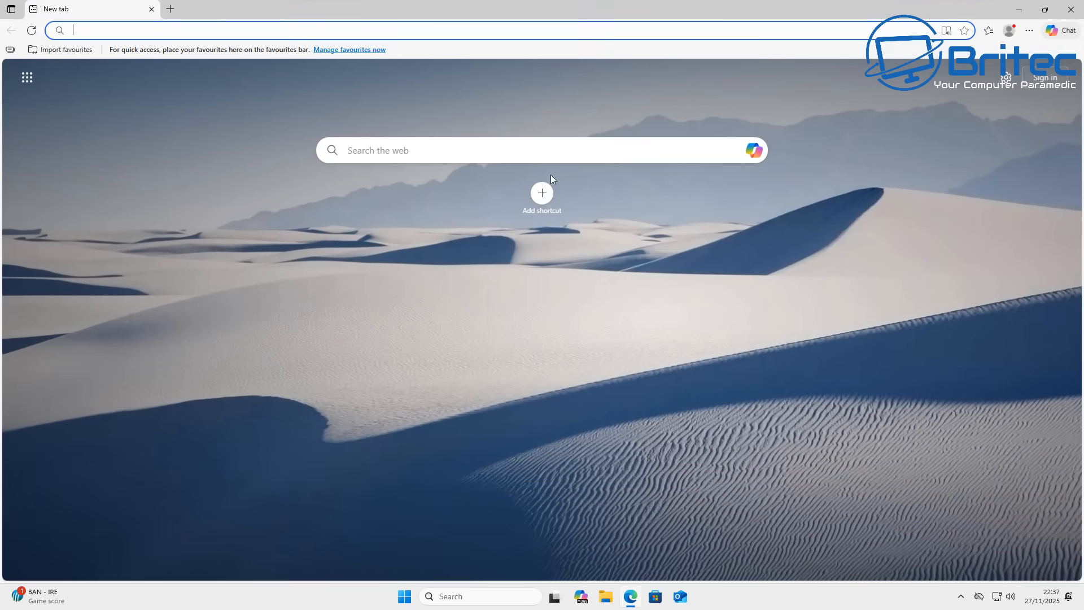
mouse_move(205, 368)
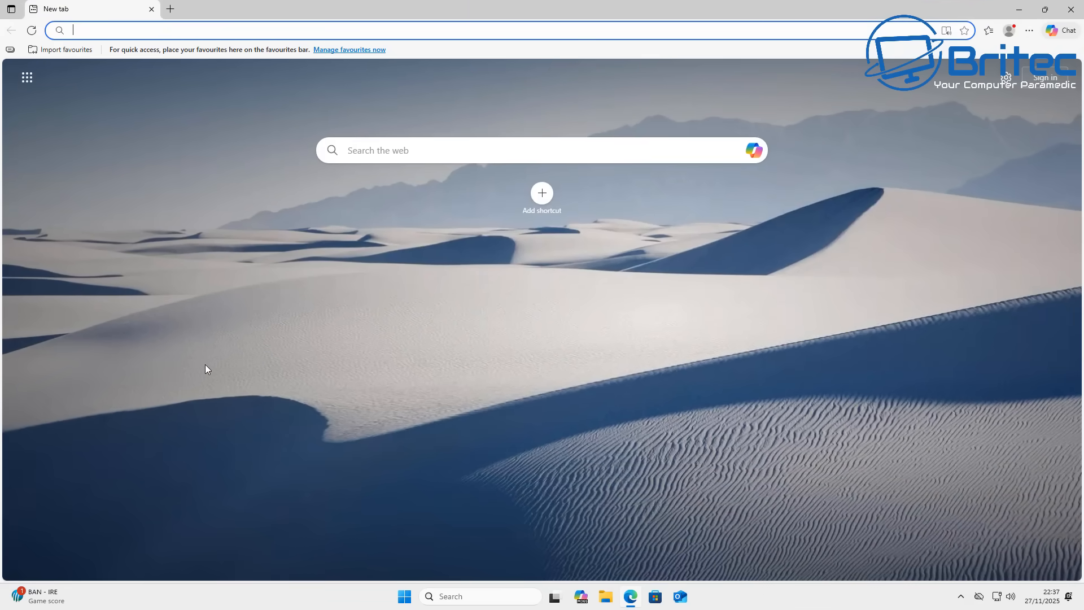
mouse_move(215, 364)
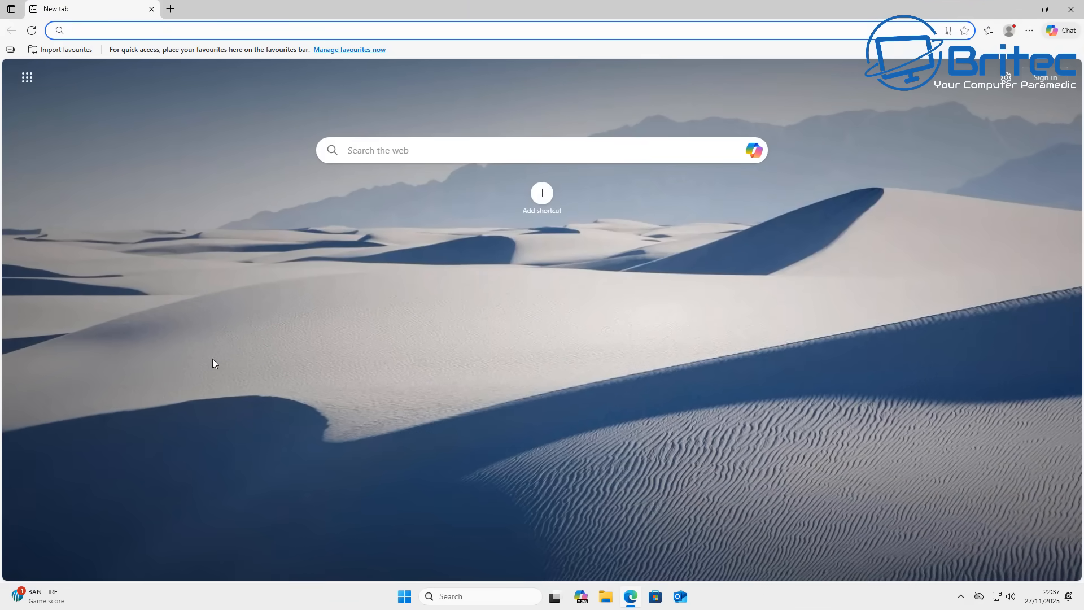
mouse_move(1030, 32)
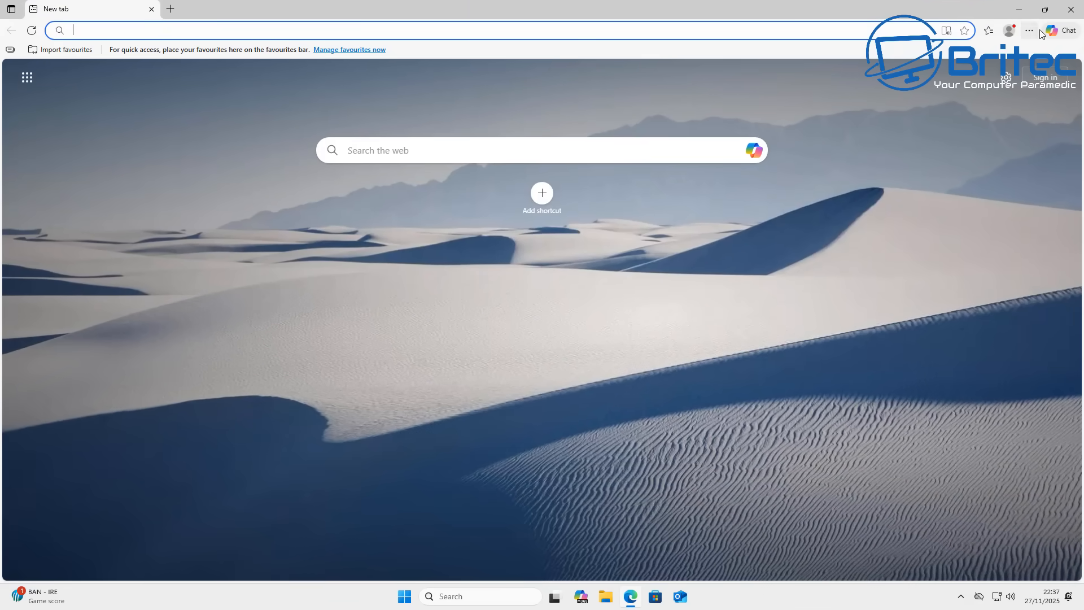
left_click(1030, 30)
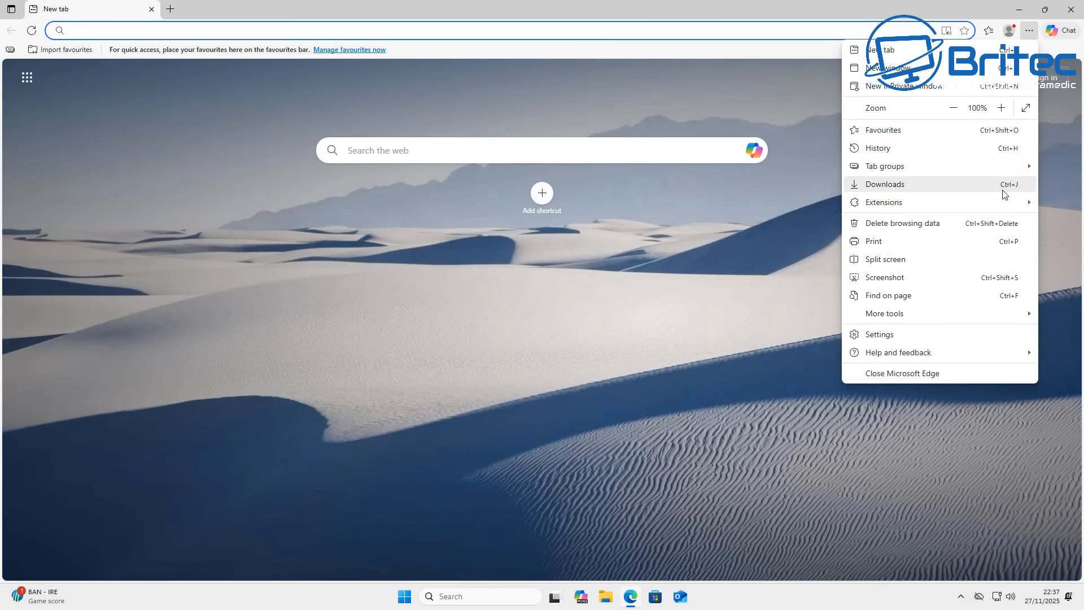
In Edge's Address bar and search settings, choose Google as the default search engine
left_click(879, 334)
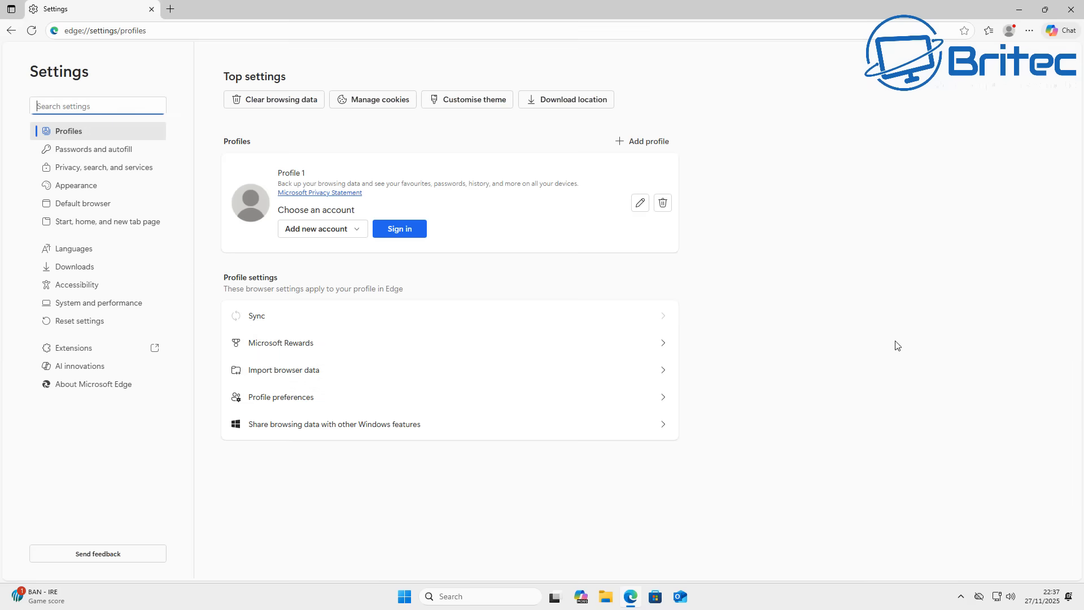
mouse_move(2, 464)
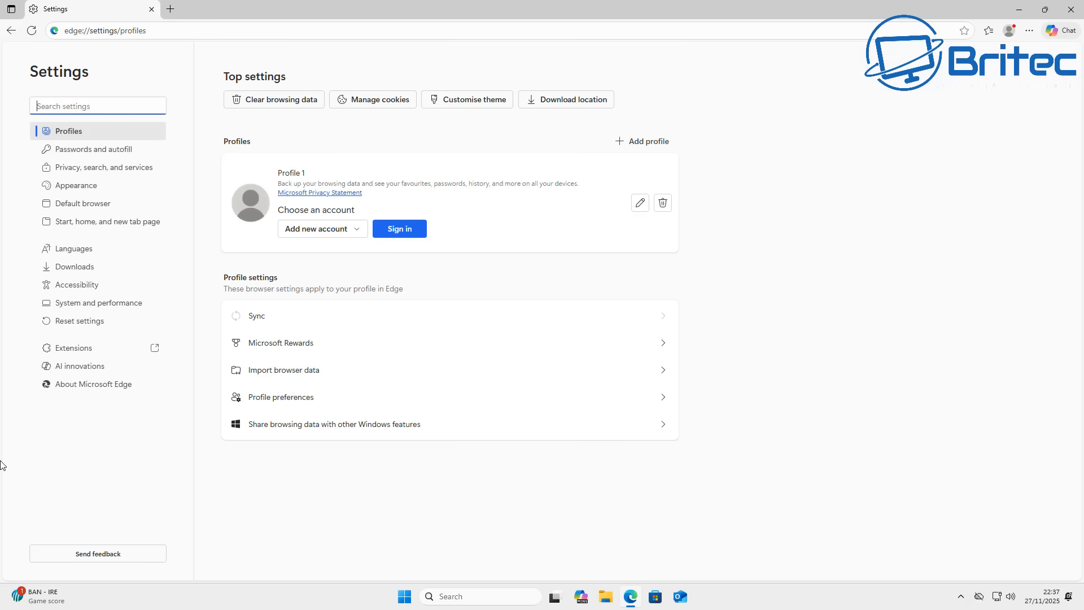
mouse_move(97, 185)
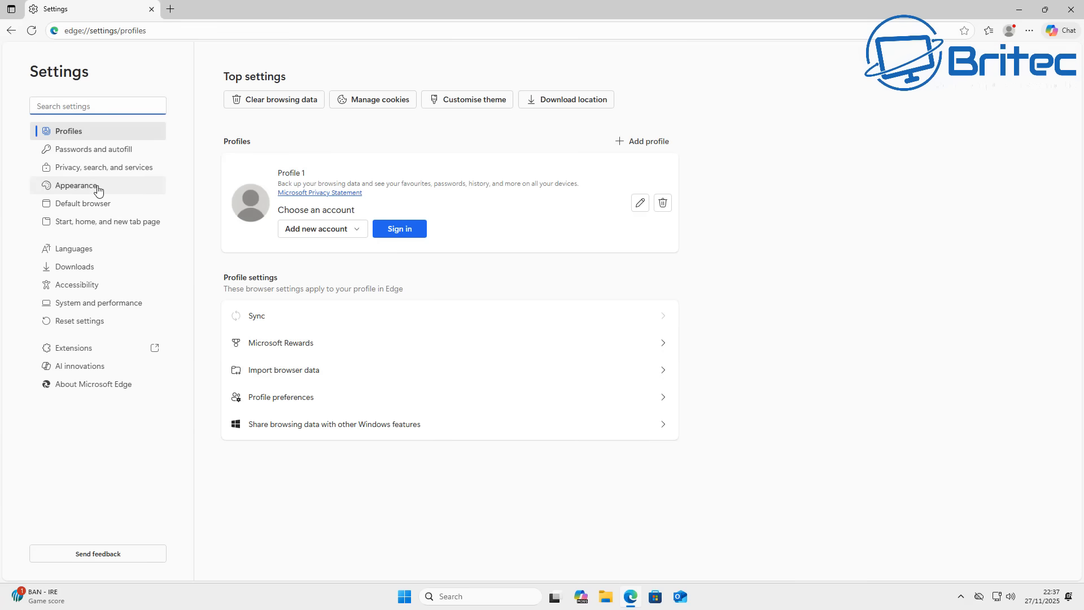
left_click(105, 167)
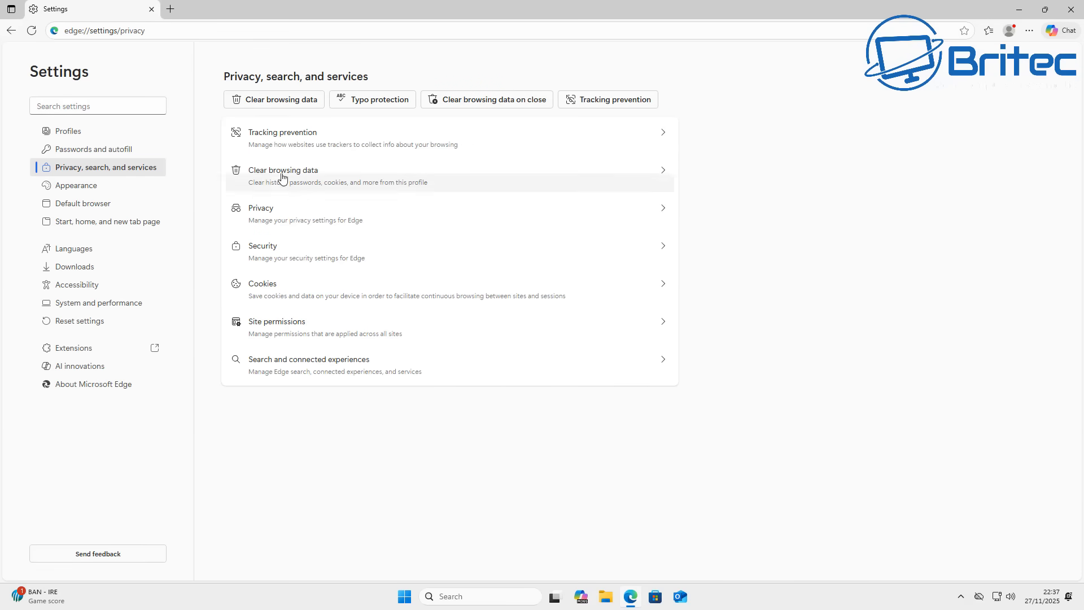
mouse_move(3, 450)
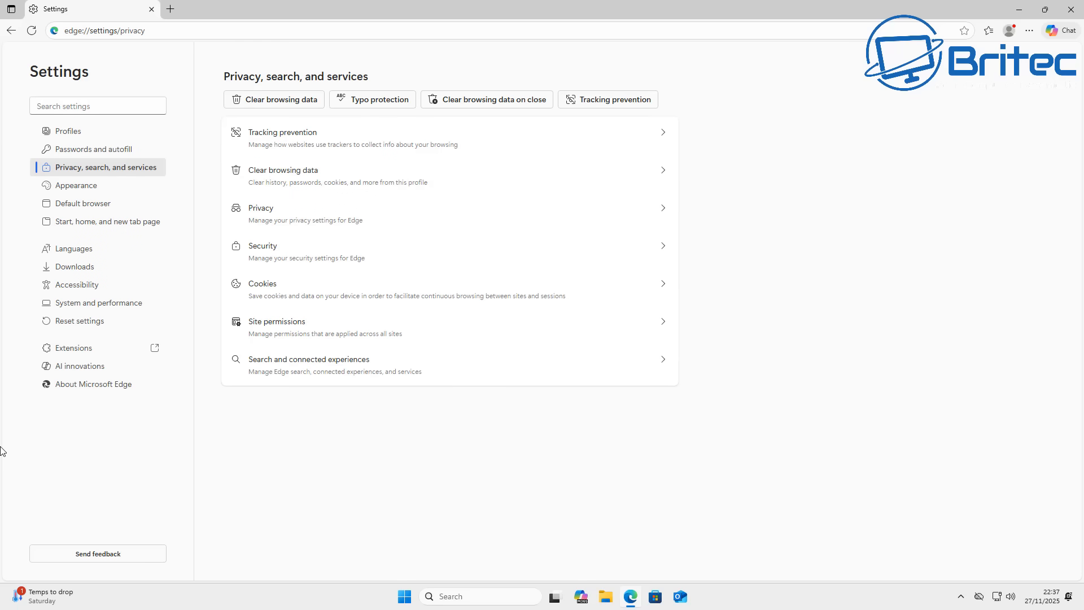
mouse_move(325, 372)
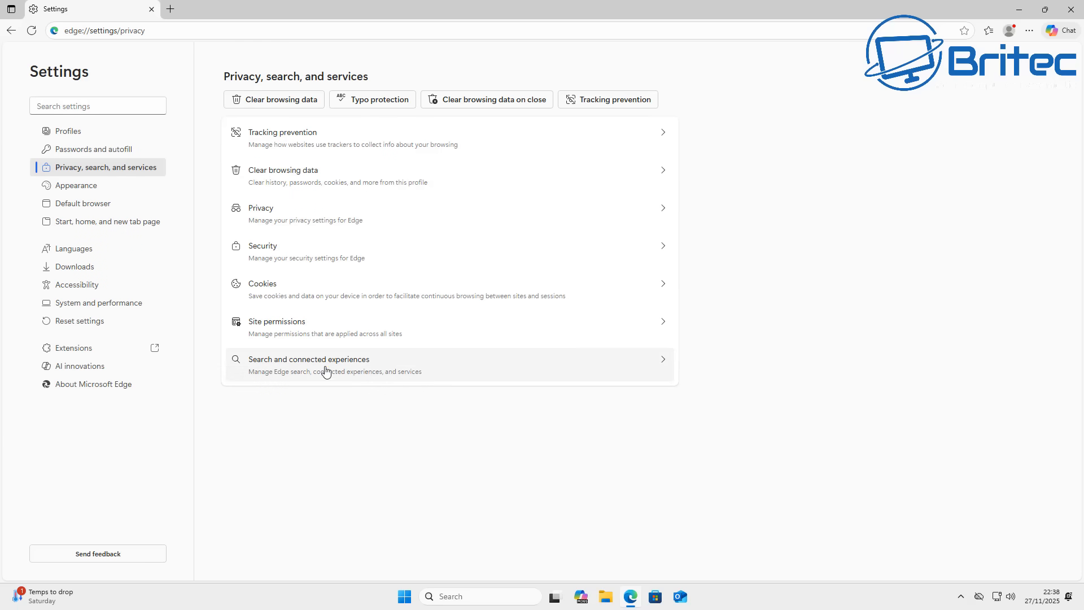
left_click(308, 360)
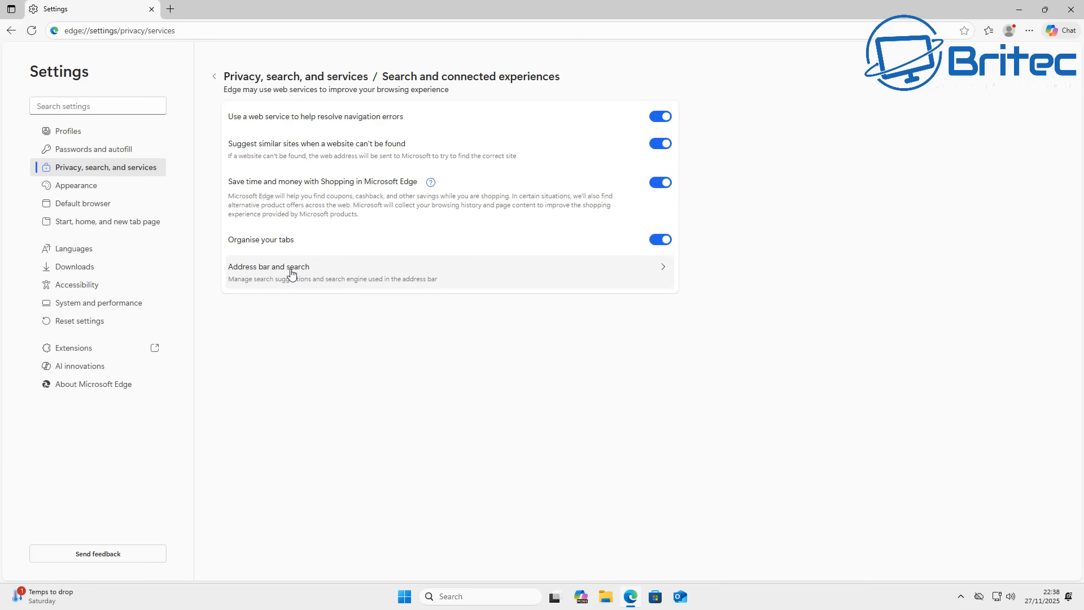
left_click(269, 267)
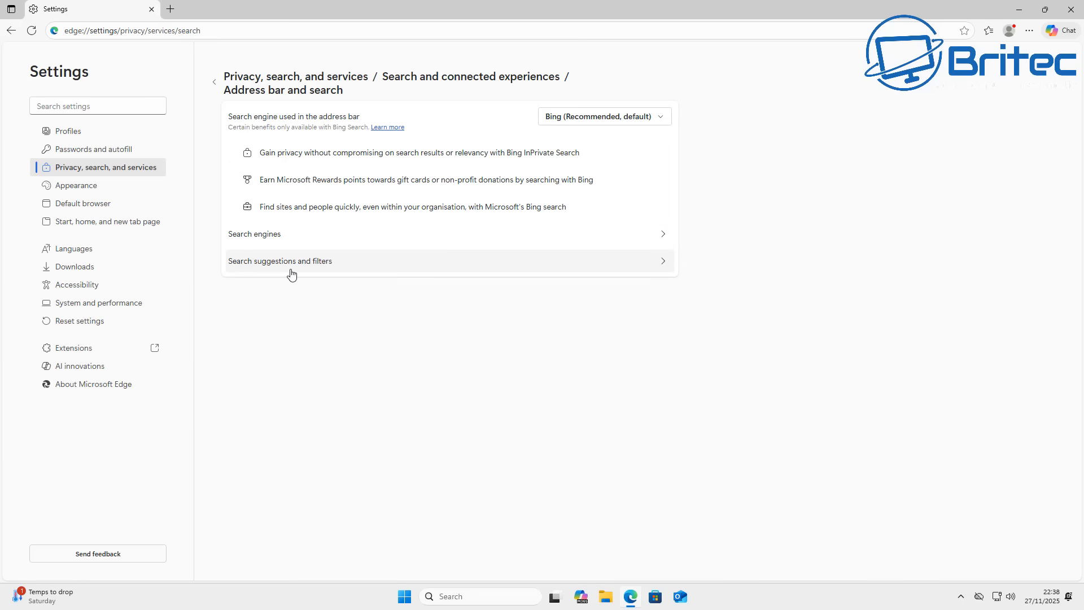
mouse_move(301, 335)
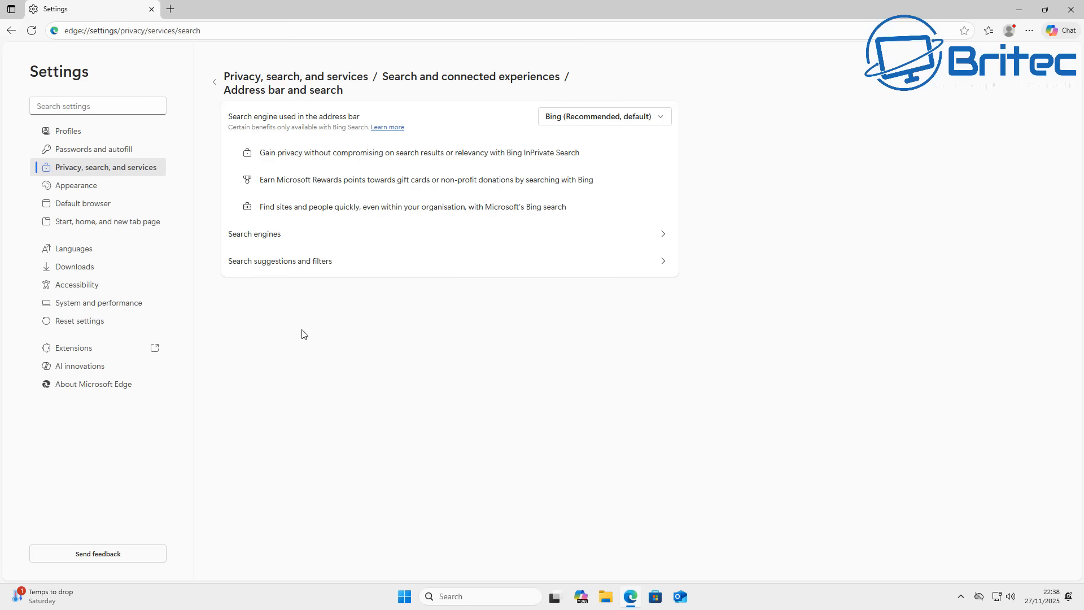
mouse_move(657, 123)
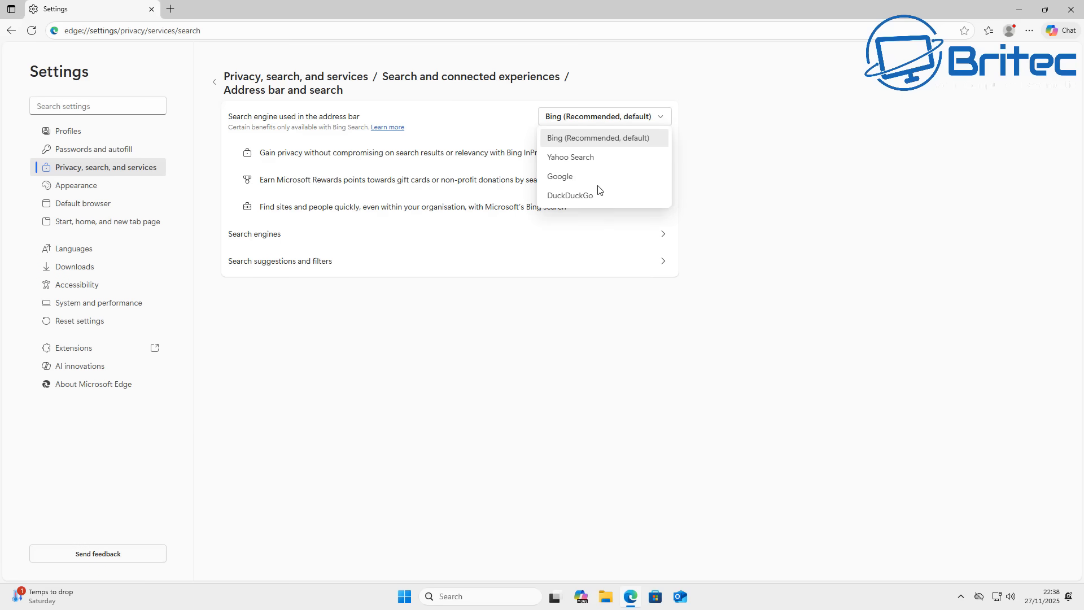
left_click(560, 176)
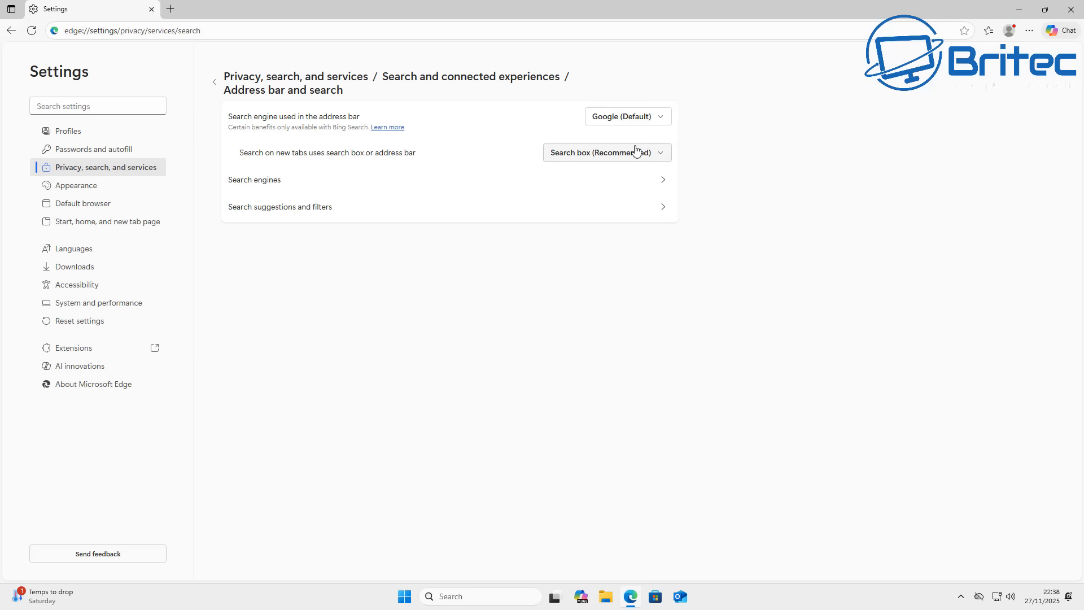
mouse_move(651, 158)
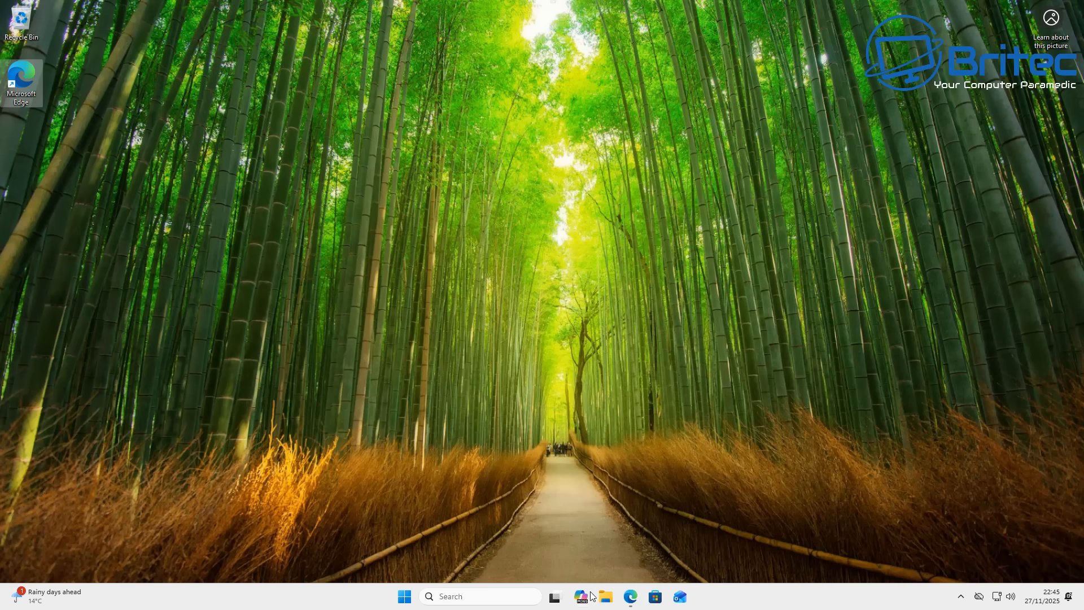
Launch Windows Settings from Start and go to the Personalisation page
left_click(606, 597)
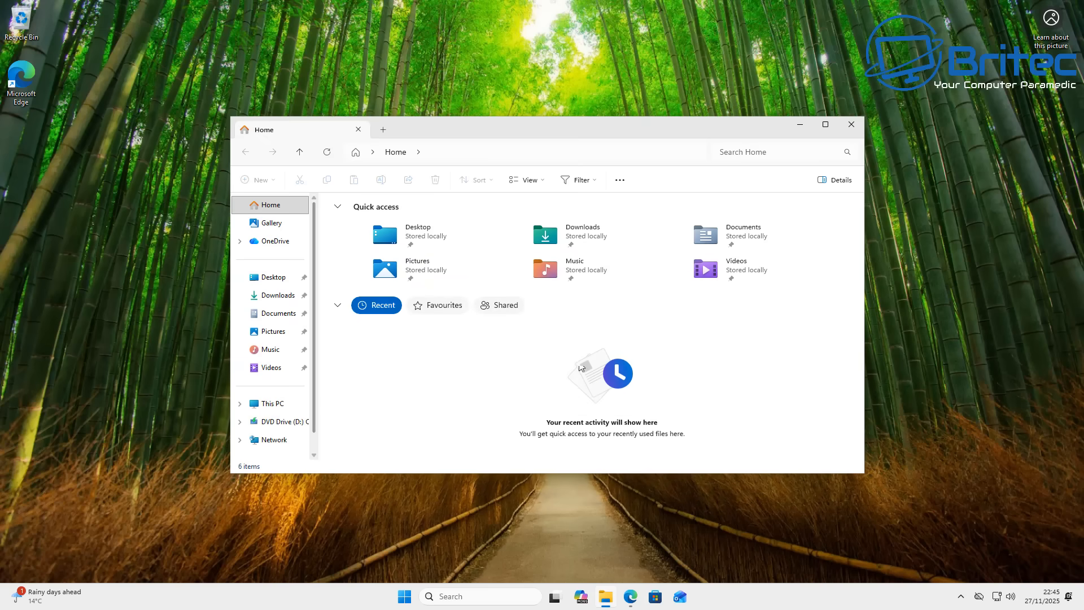
left_click(851, 125)
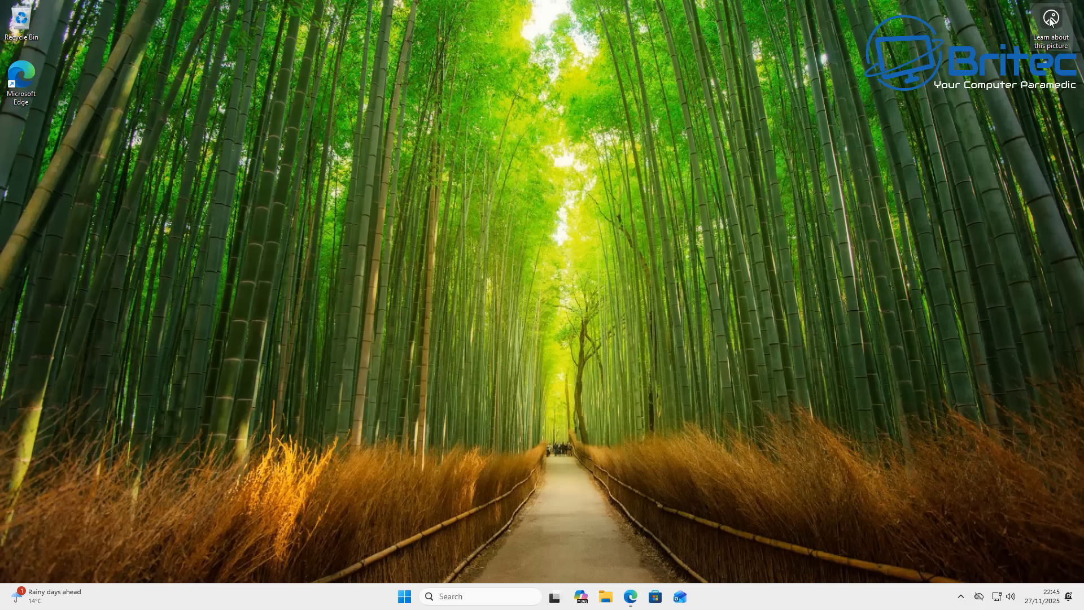
mouse_move(1008, 73)
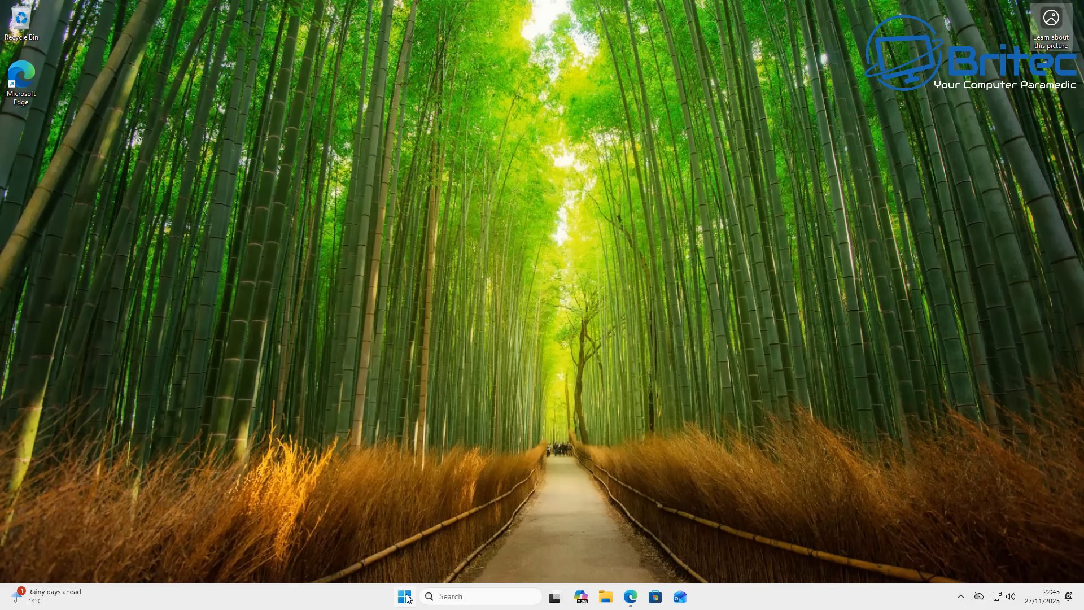
left_click(405, 597)
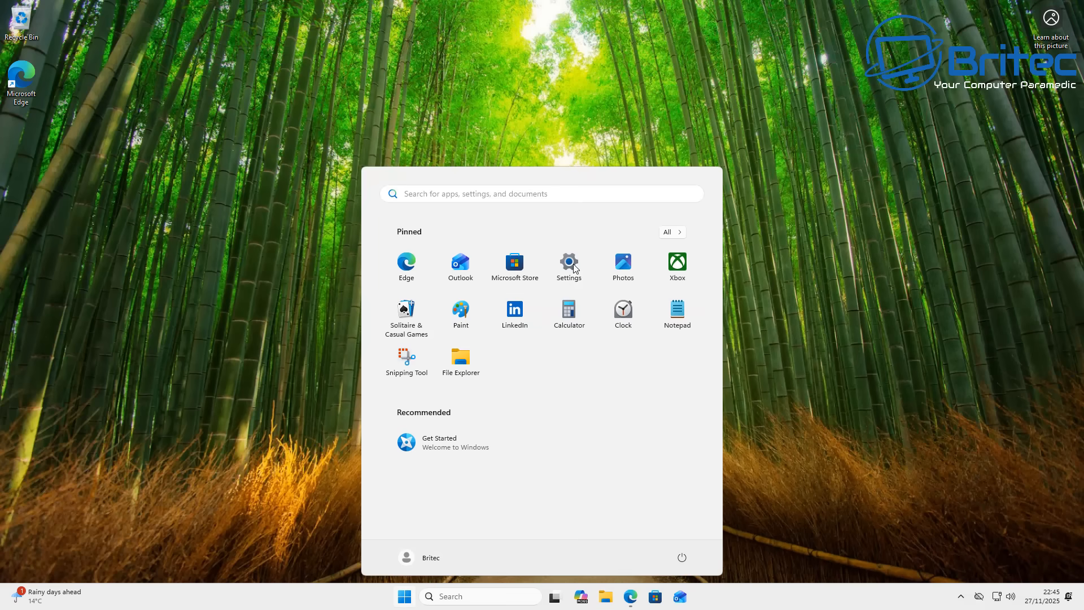
left_click(568, 266)
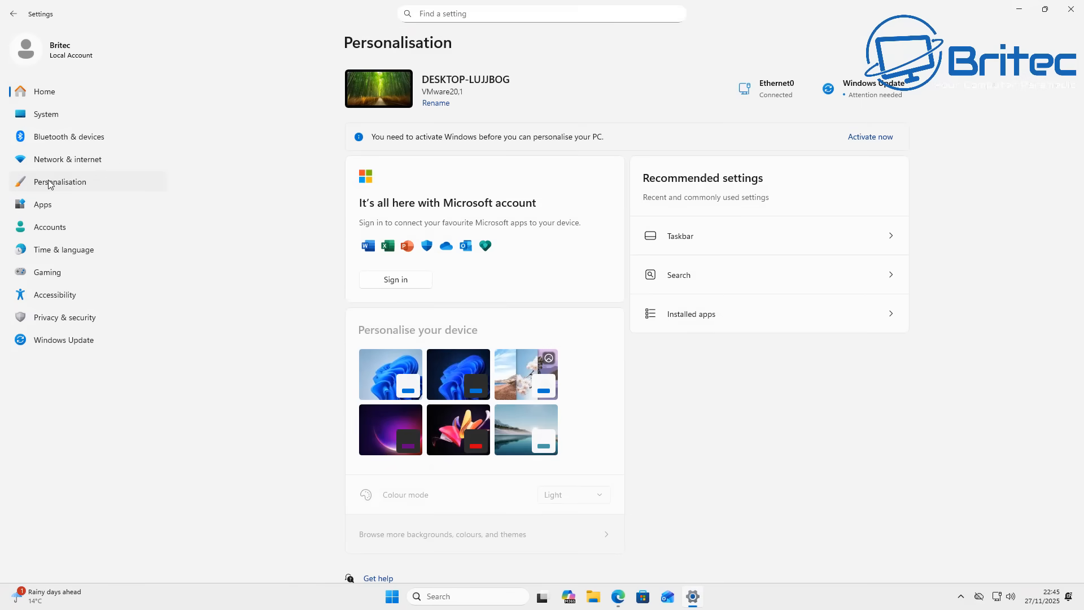
left_click(60, 182)
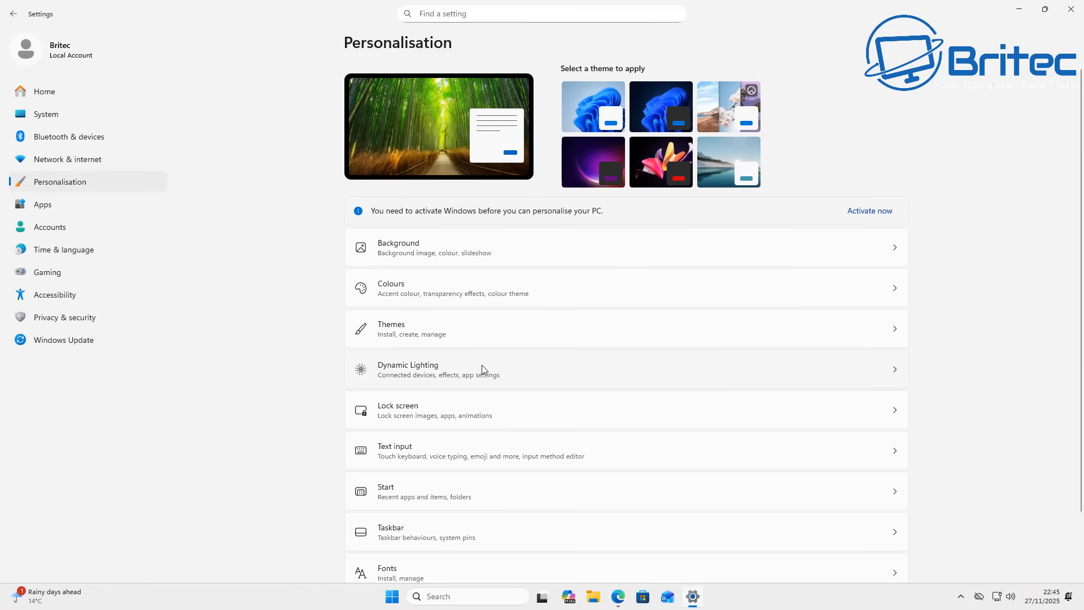
mouse_move(459, 324)
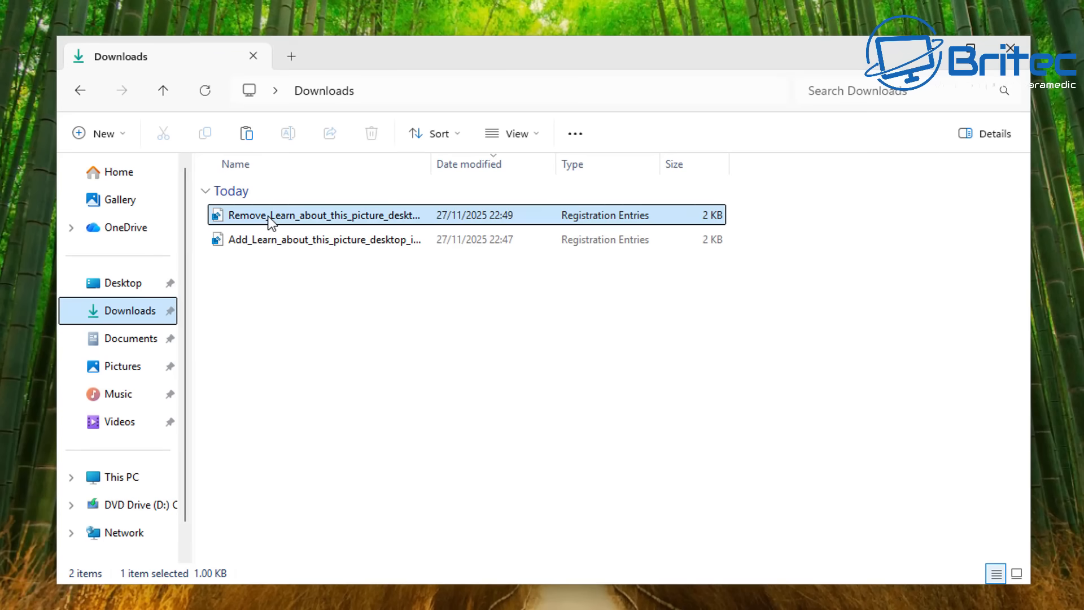
Run Remove_Learn_about_this_picture_desktop_icon.reg and confirm adding it to the registry
double_click(321, 215)
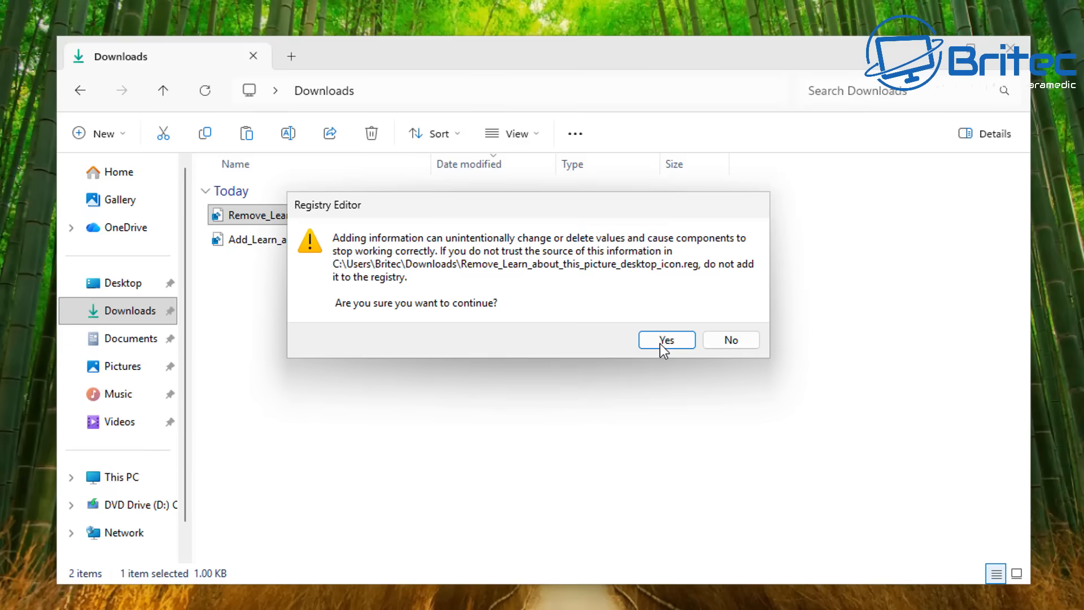
left_click(665, 340)
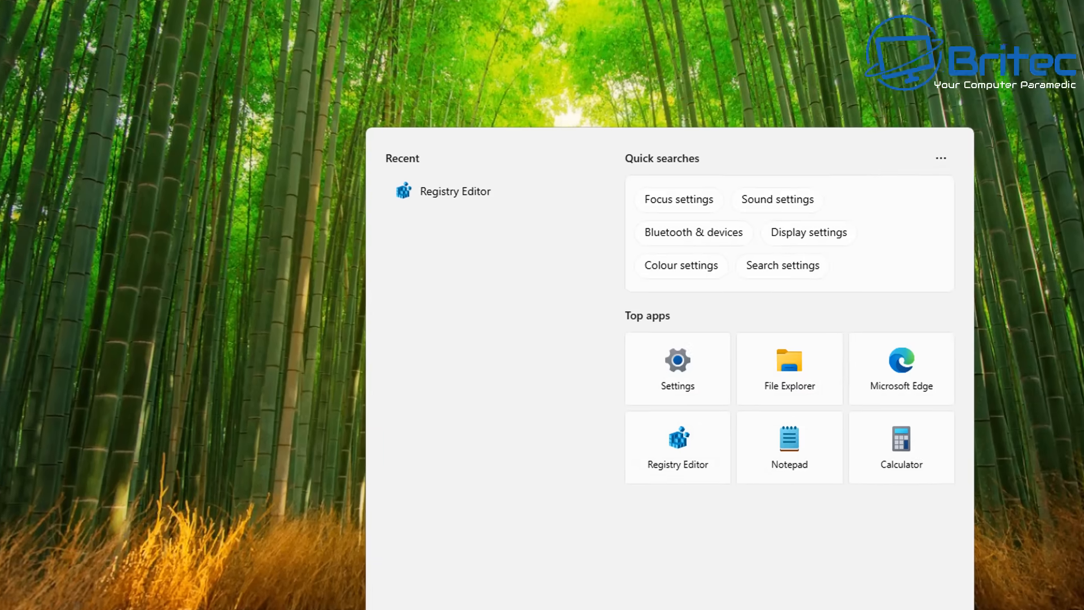
type("britec0")
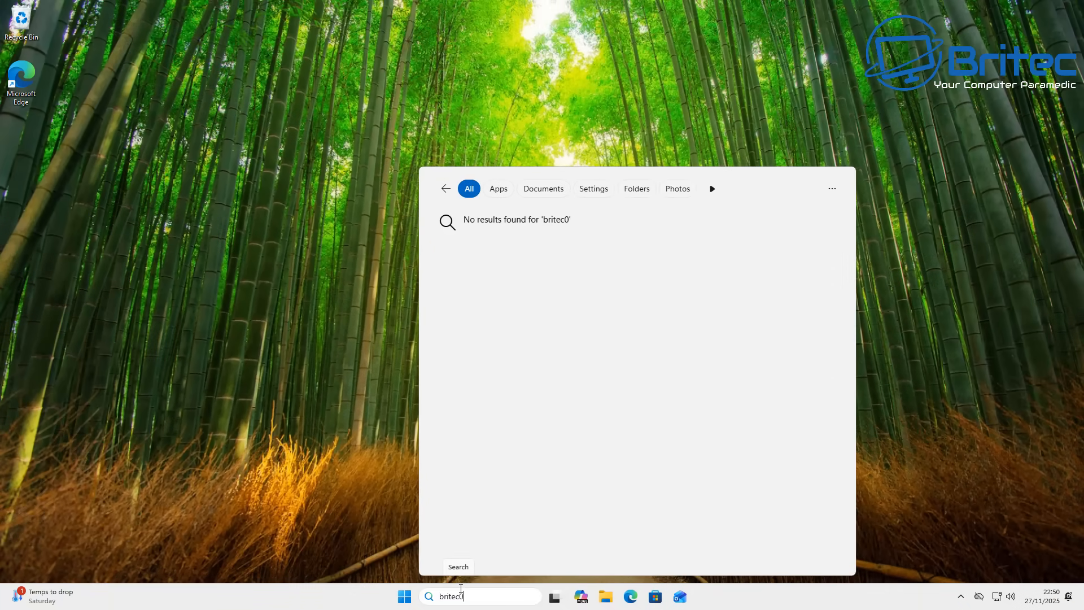
type("9")
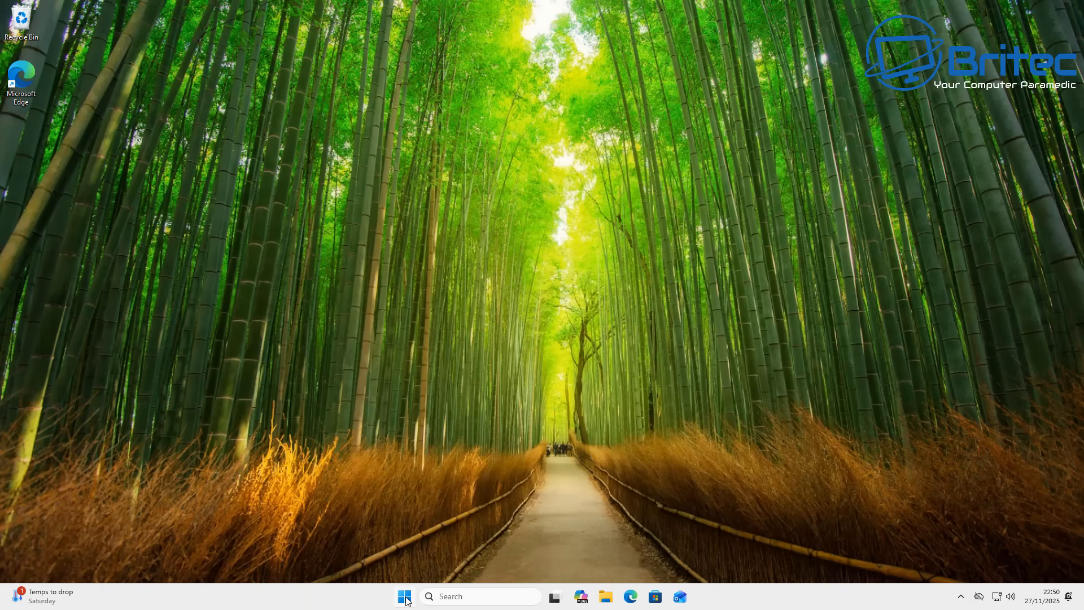
mouse_move(531, 587)
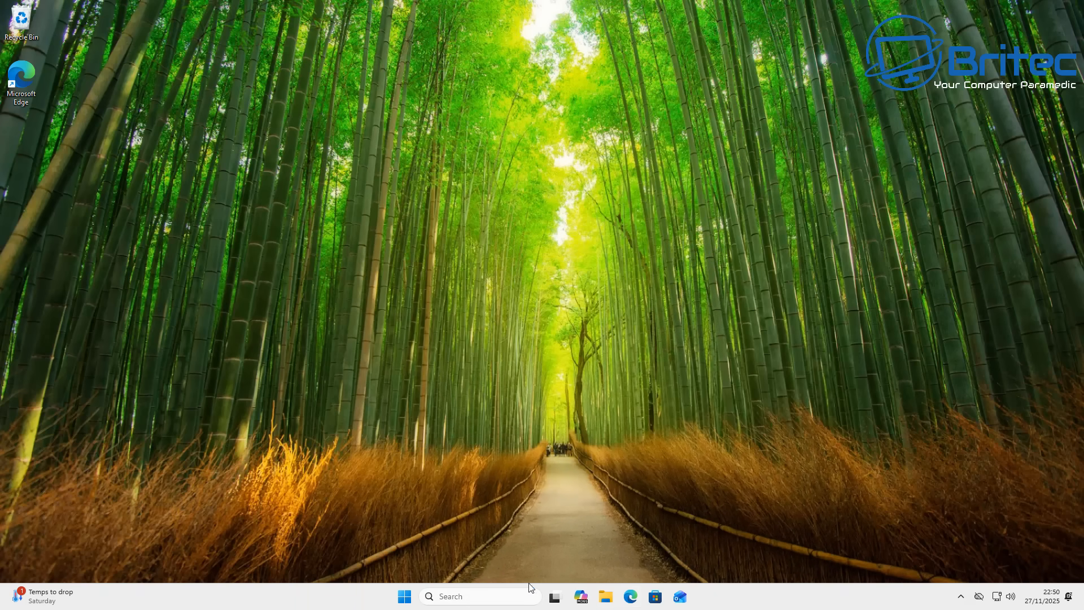
left_click(630, 596)
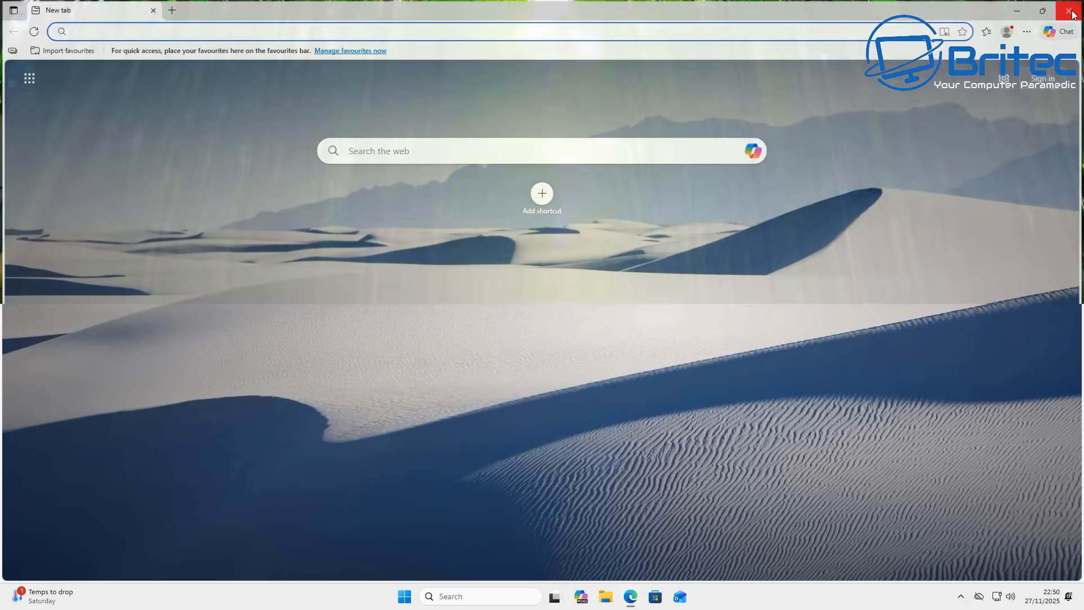
left_click(1073, 11)
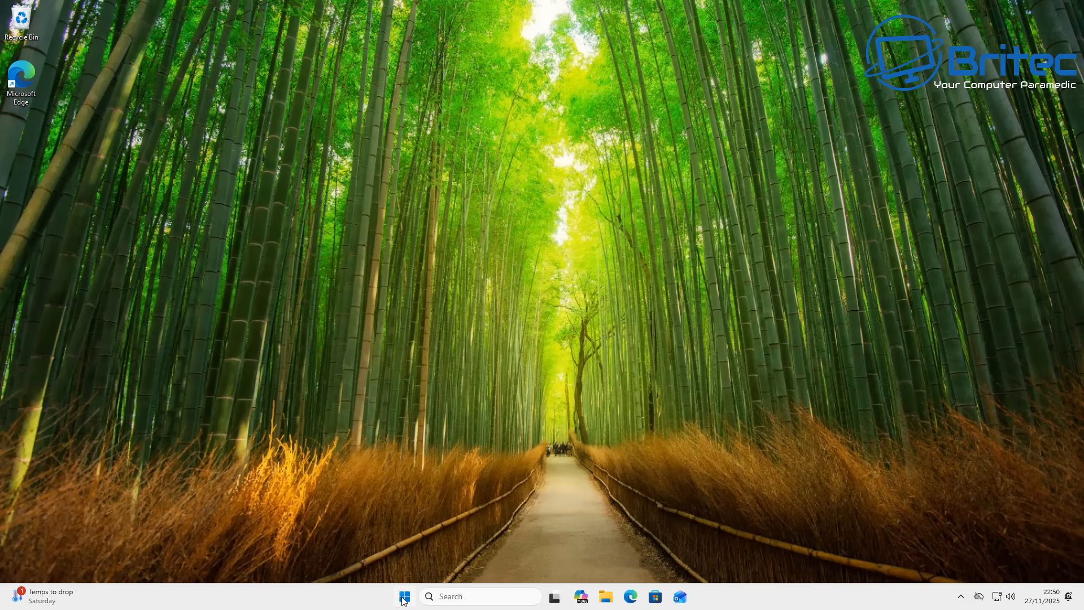
left_click(404, 596)
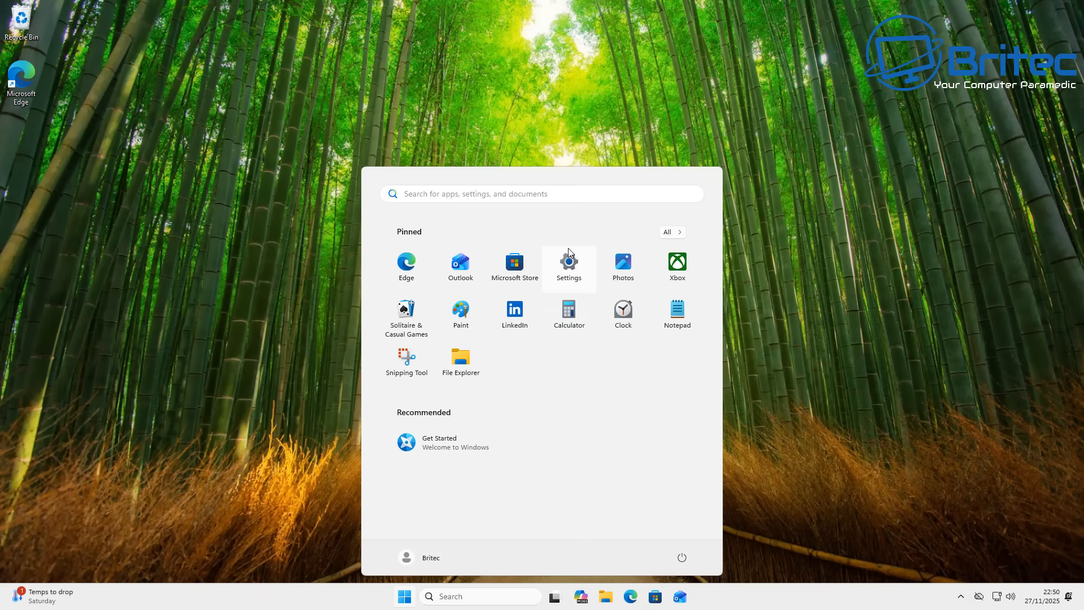
left_click(568, 266)
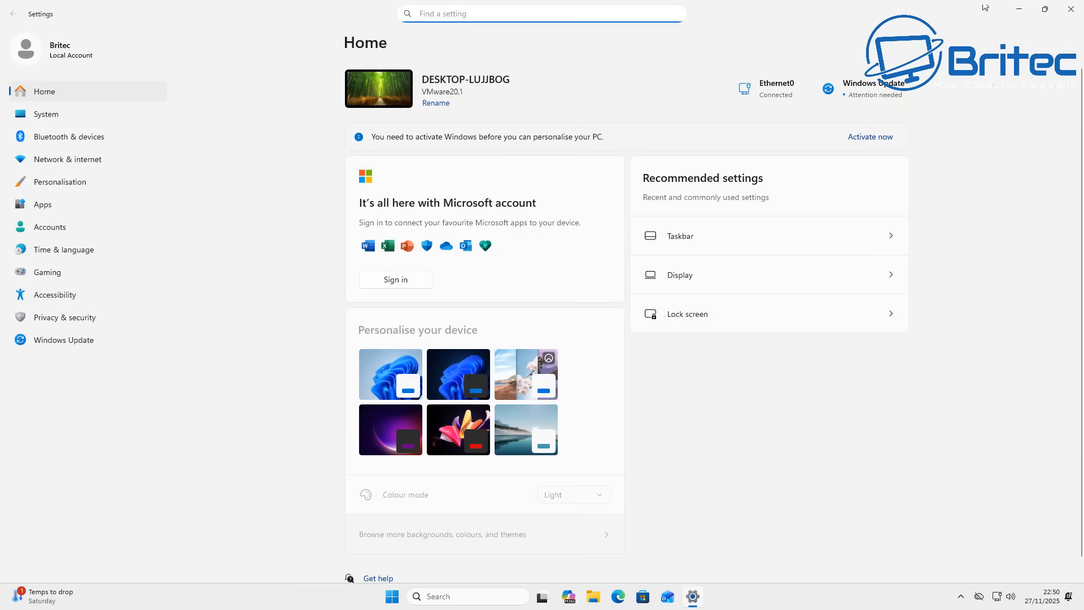
left_click(42, 205)
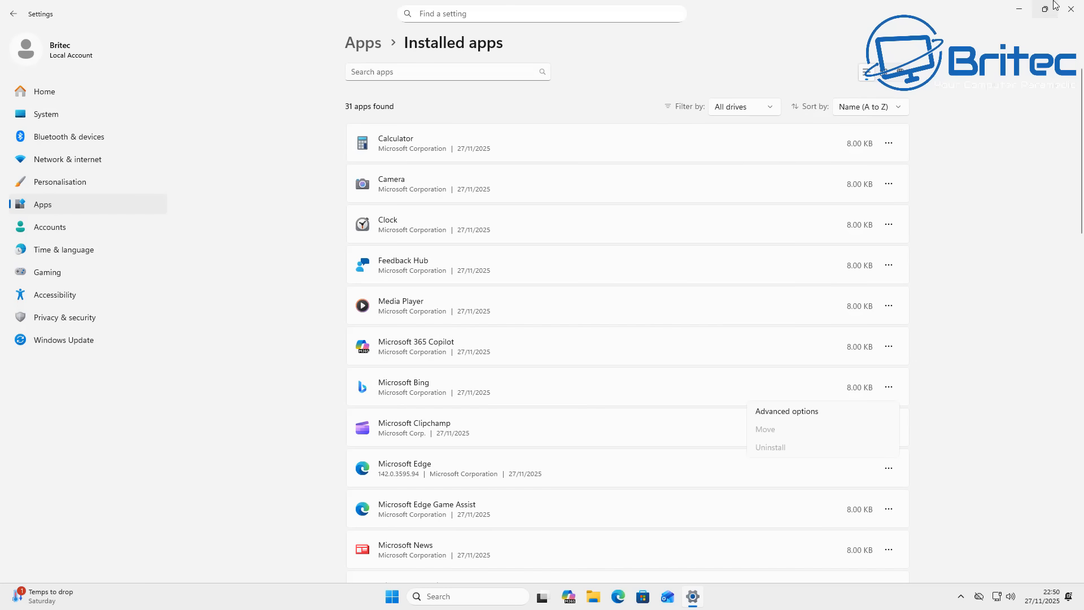
left_click(1071, 9)
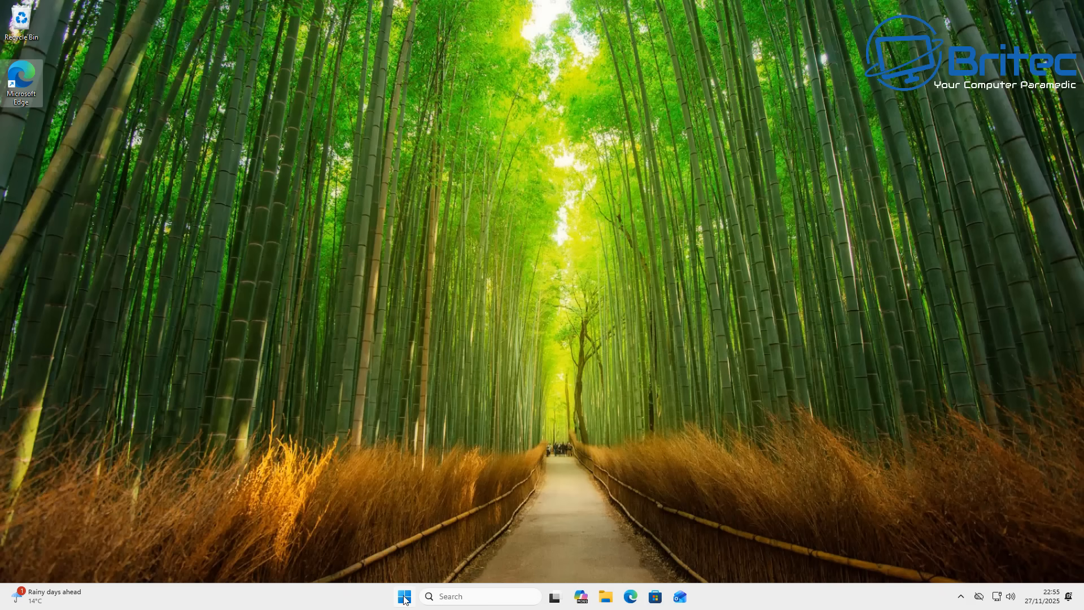
Run Get-AppxPackage *bing* | Remove-AppxPackage in an administrator PowerShell, then close it
left_click(405, 596)
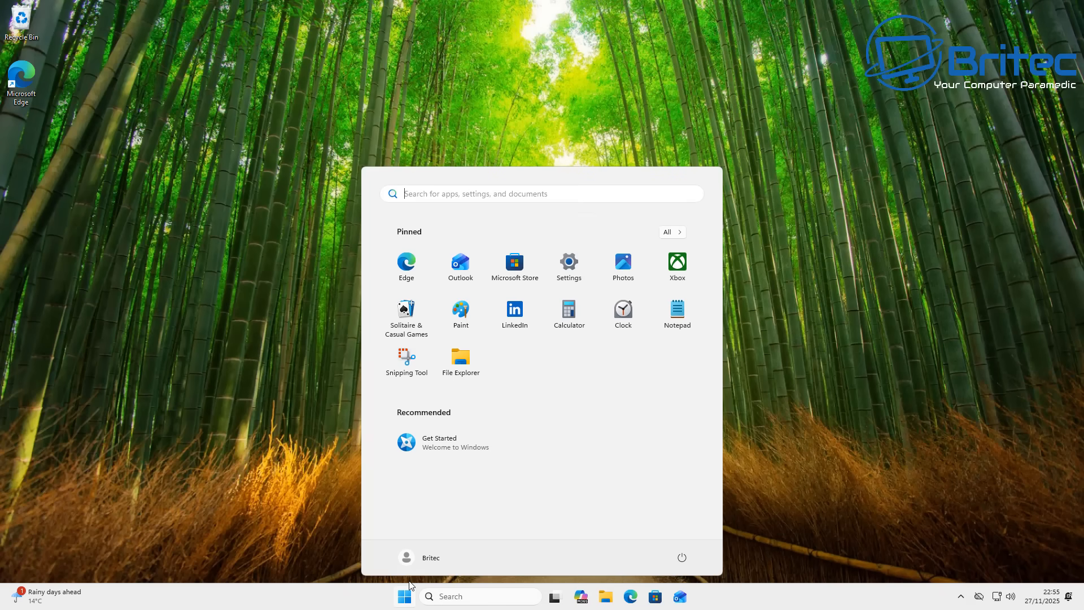
type("powershell")
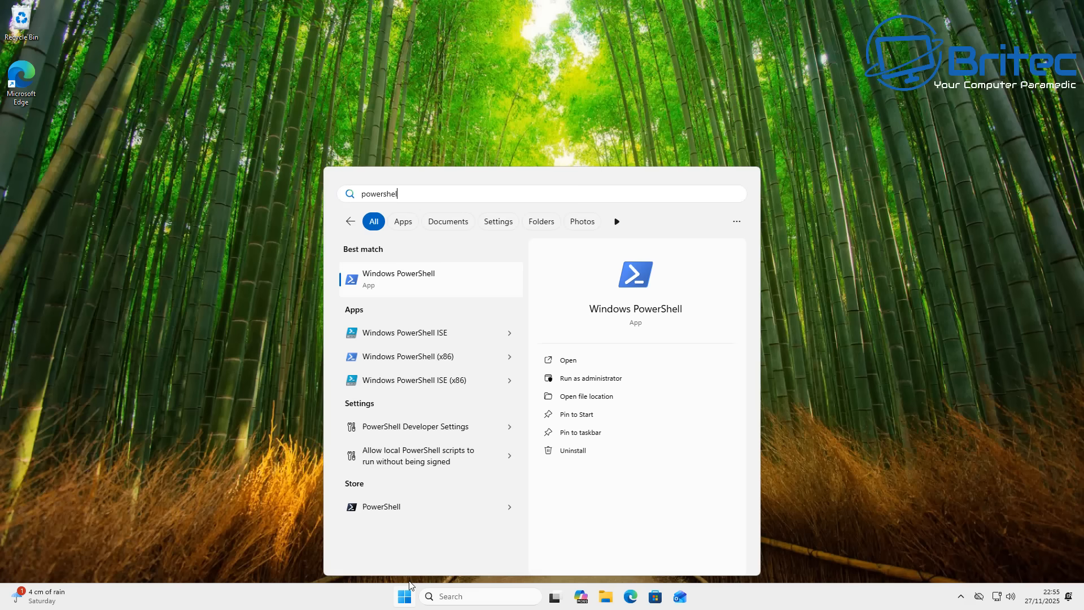
mouse_move(607, 377)
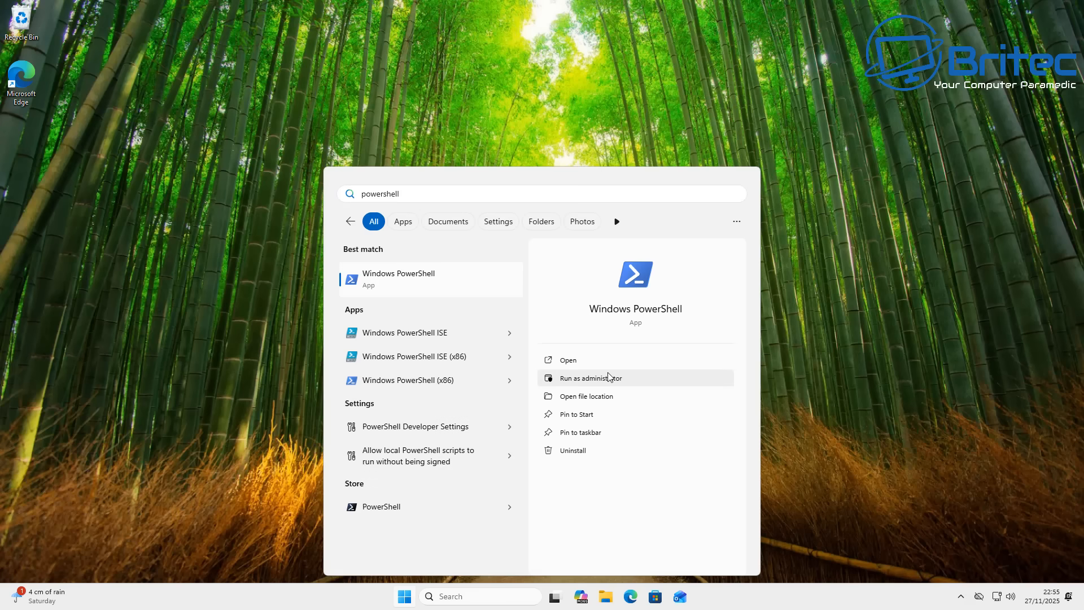
left_click(568, 359)
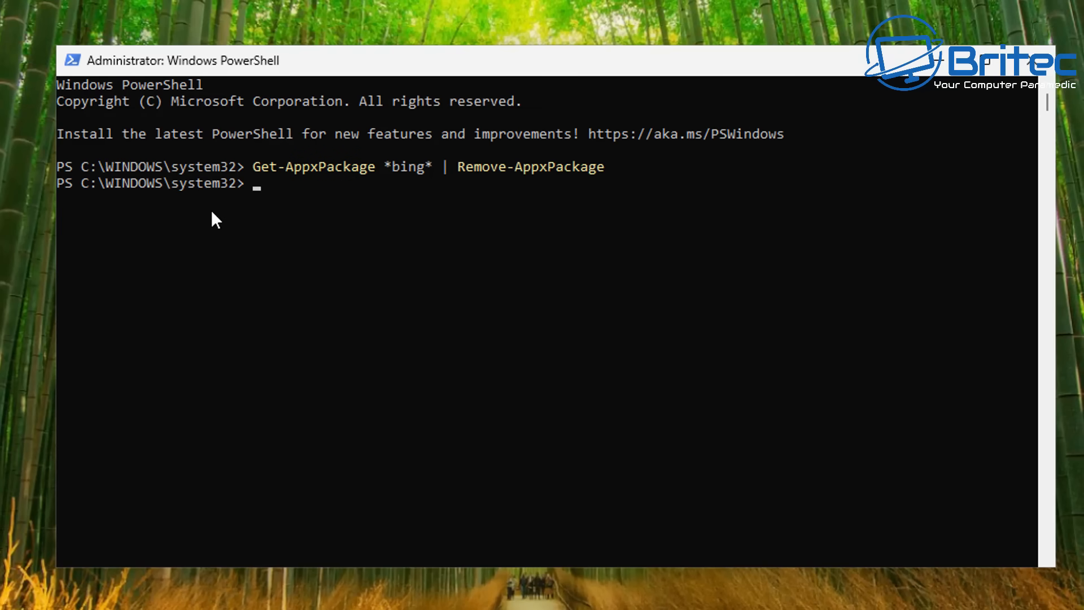
mouse_move(658, 192)
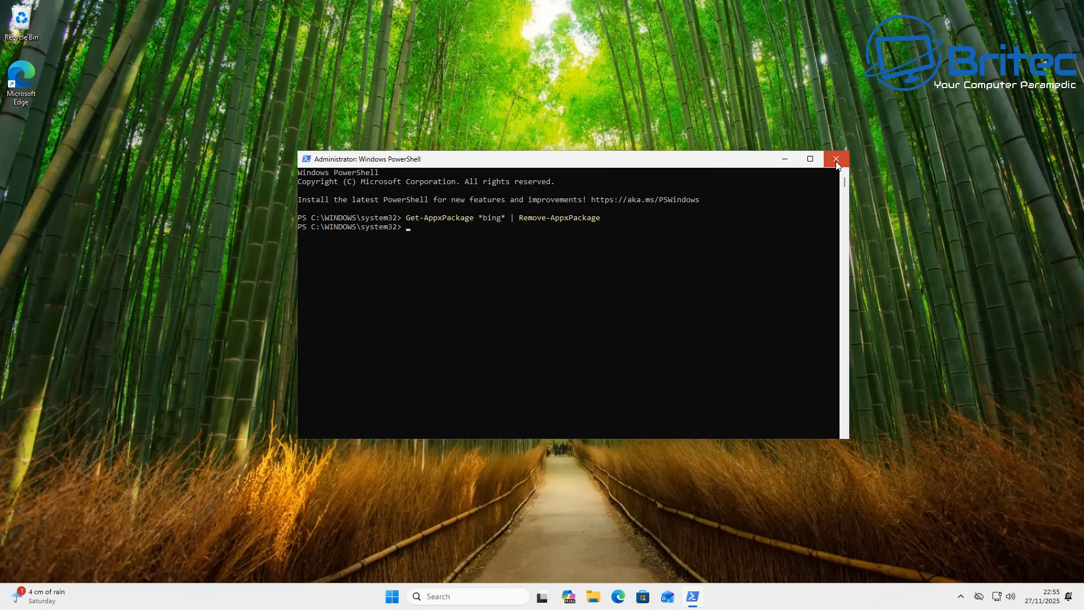
left_click(836, 159)
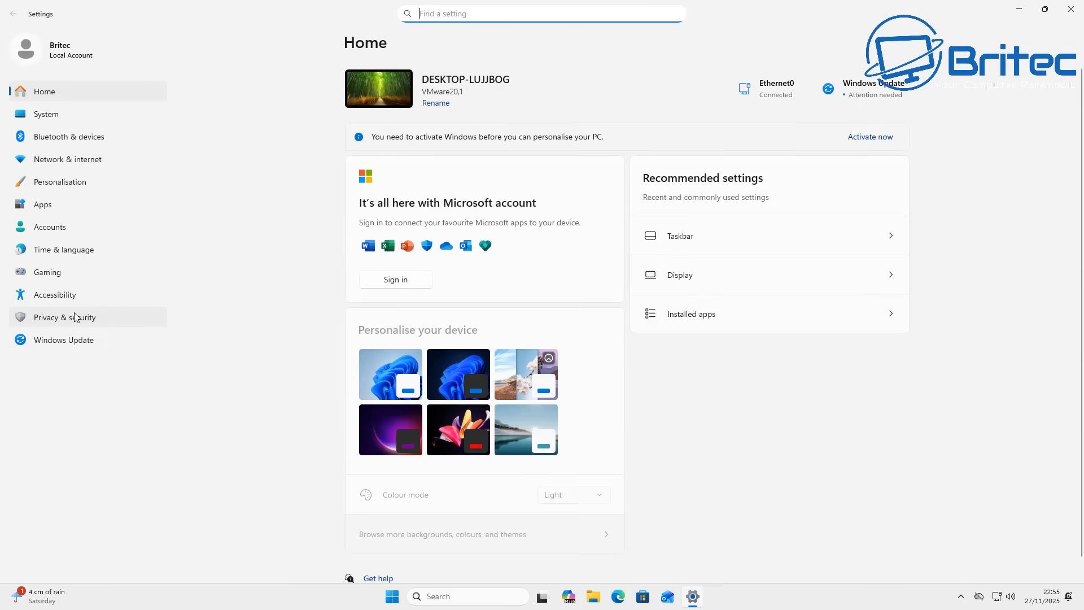
Scroll through Installed apps to verify Microsoft Bing is no longer listed
left_click(42, 204)
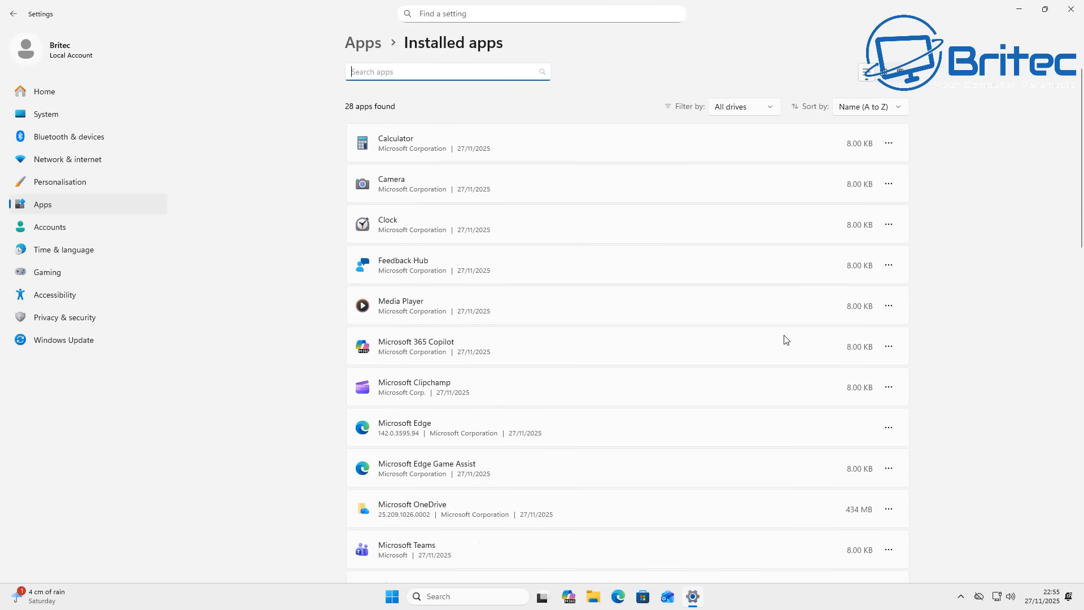
mouse_move(782, 348)
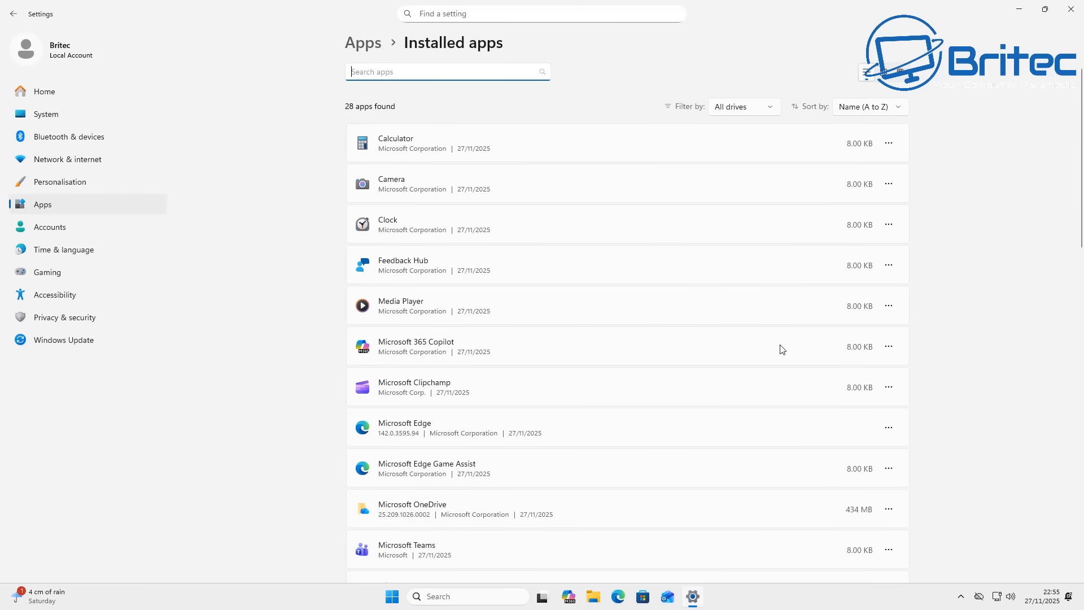
scroll("down", 3)
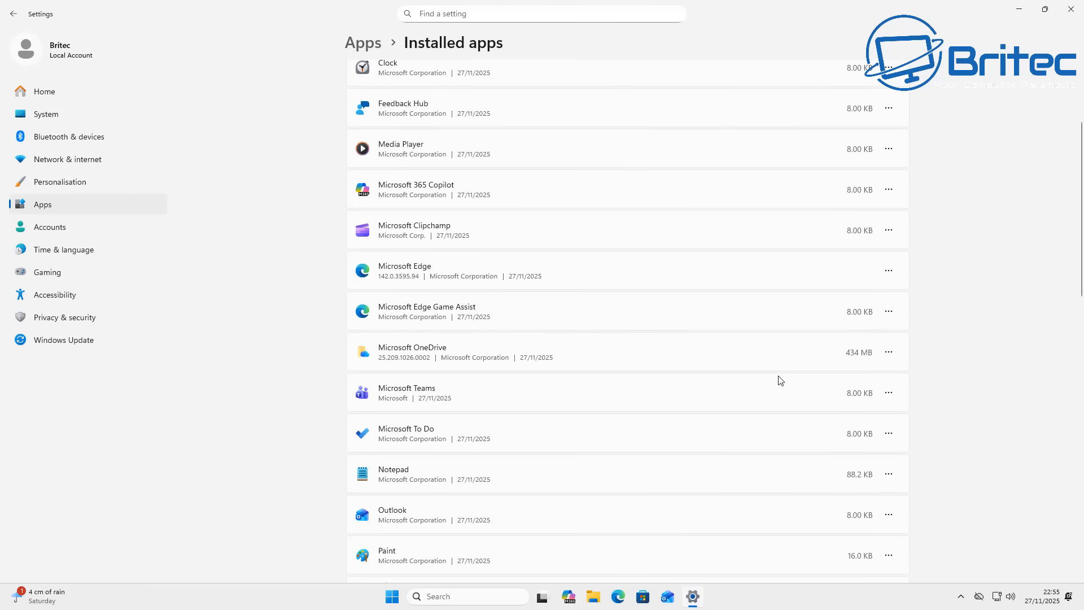
scroll("down", 3)
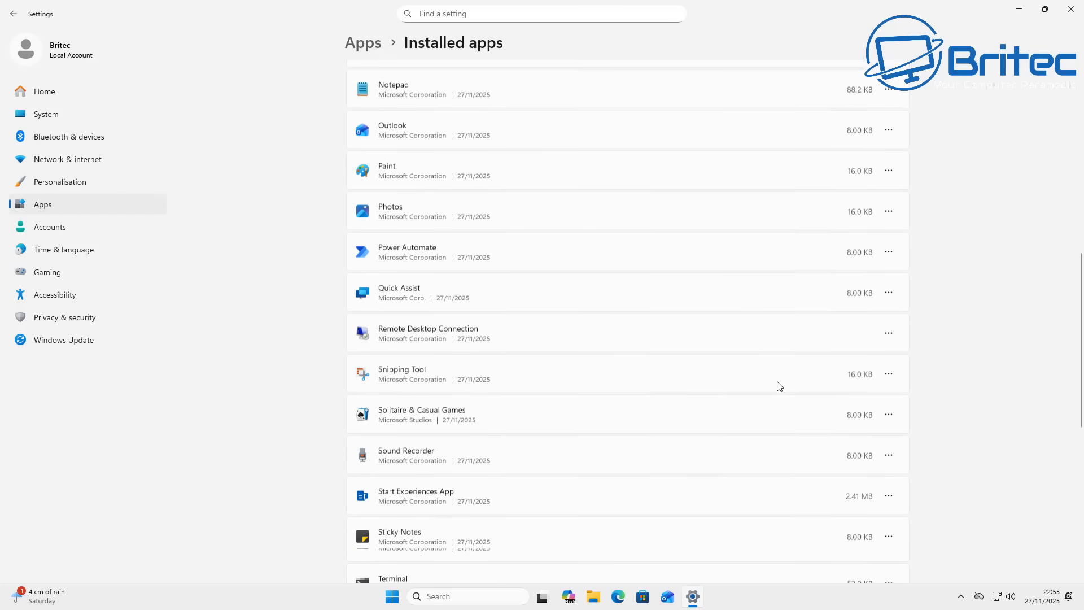
scroll("down", 3)
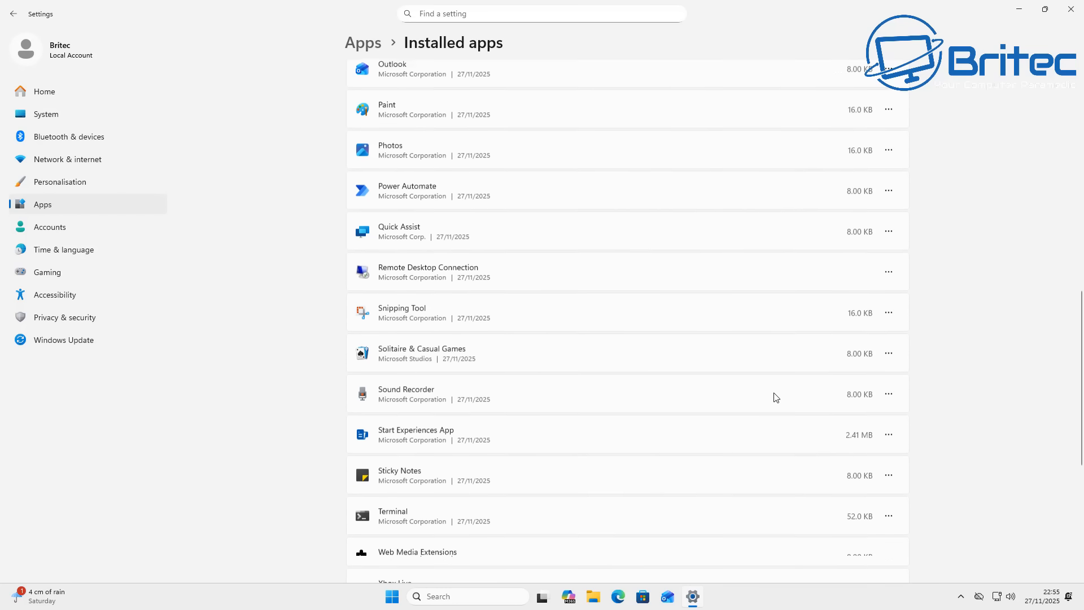
scroll("up", 3)
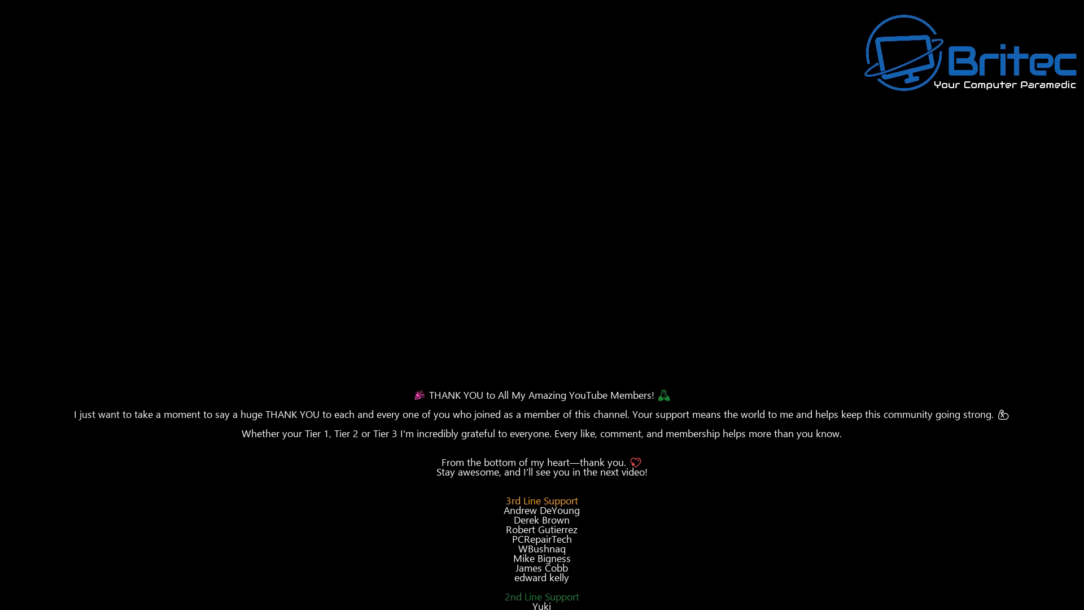
scroll("up", 3)
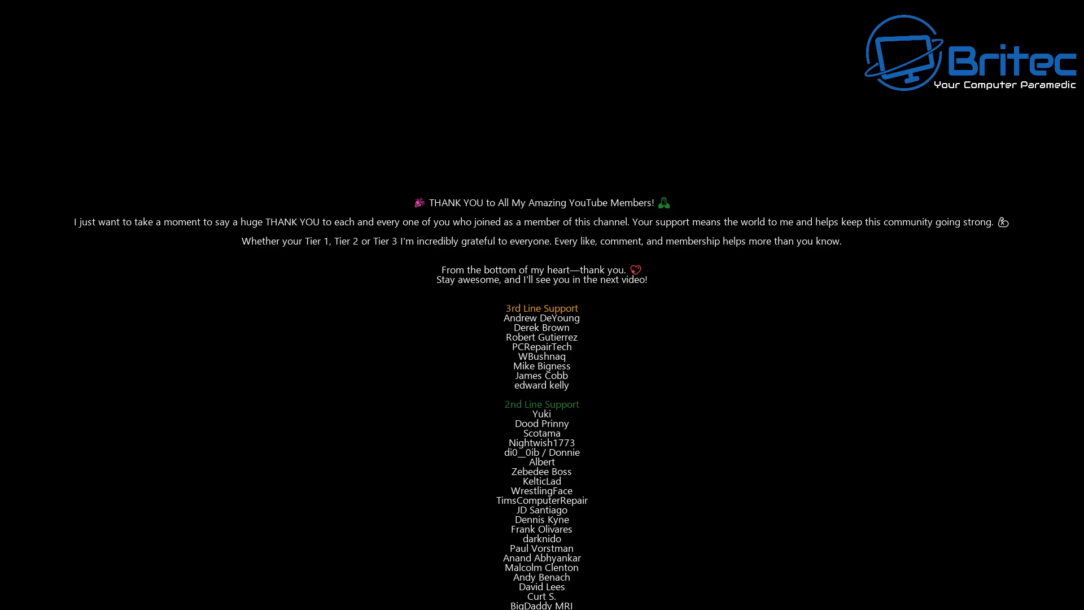